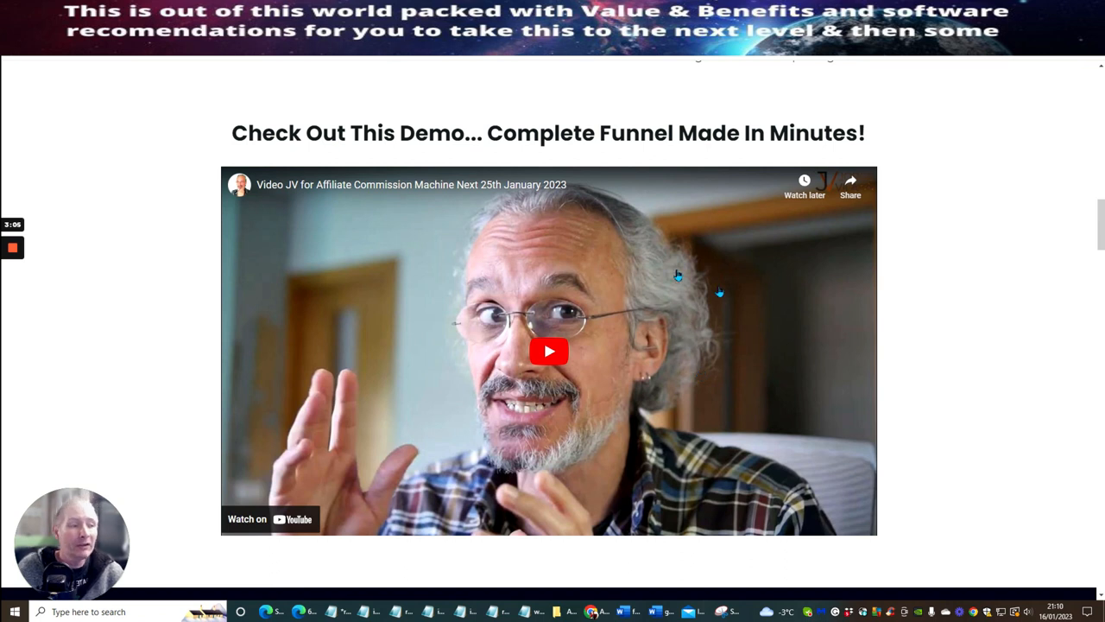
mouse_move(953, 296)
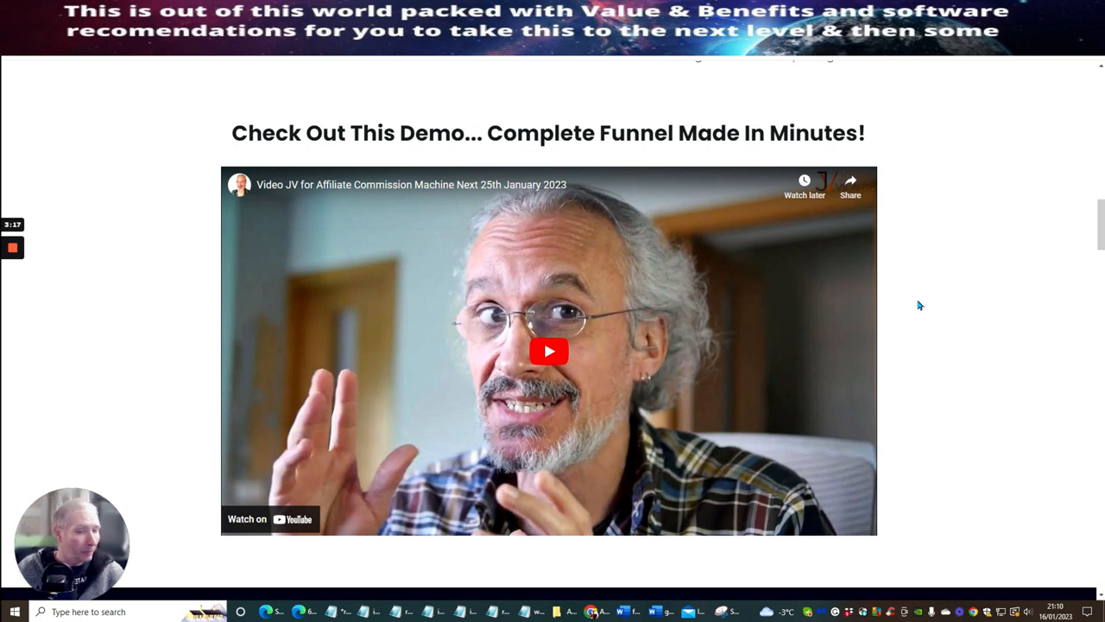
mouse_move(957, 317)
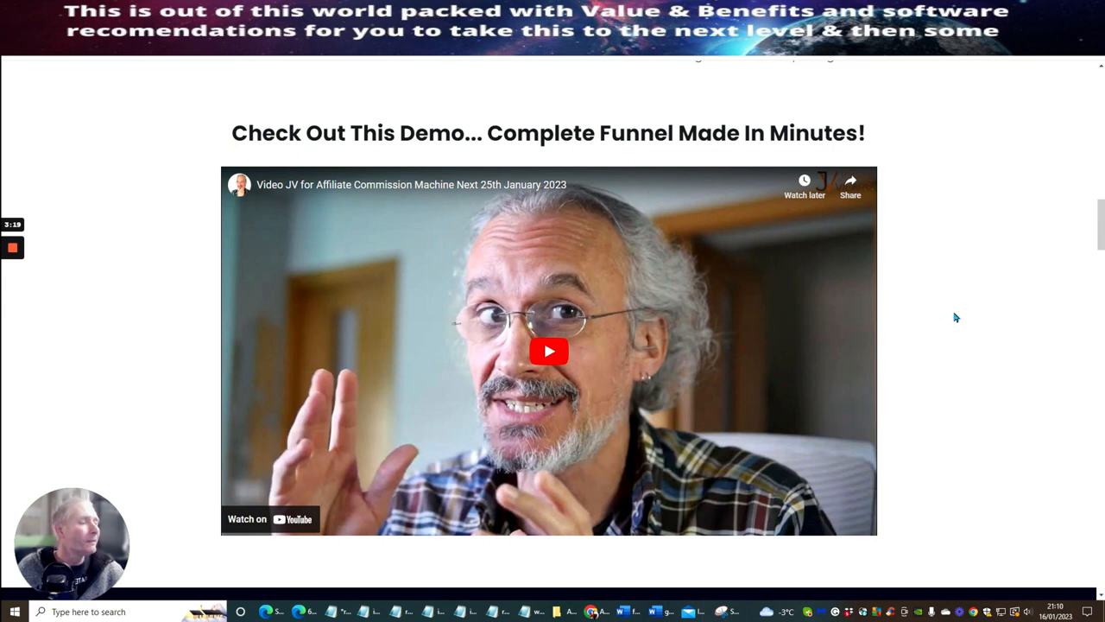
mouse_move(961, 325)
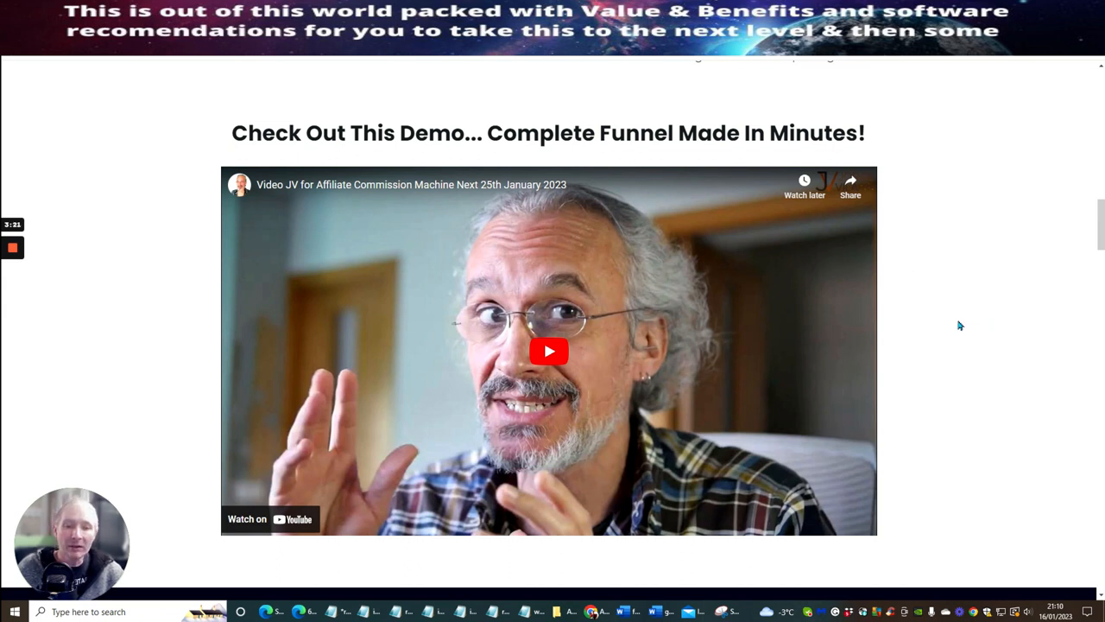
mouse_move(1027, 275)
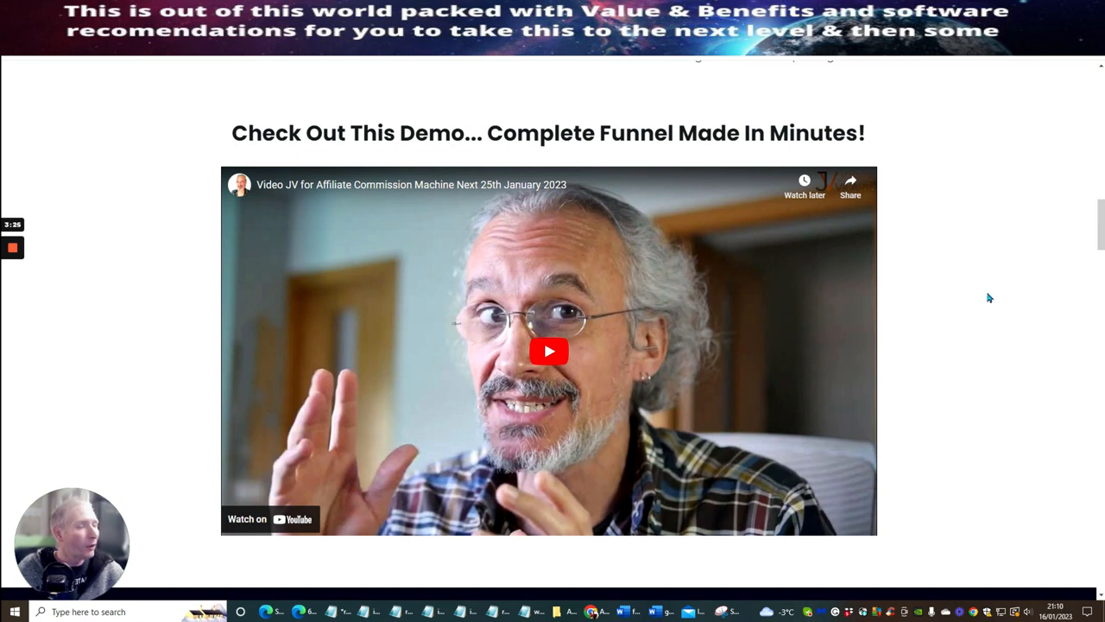
mouse_move(983, 343)
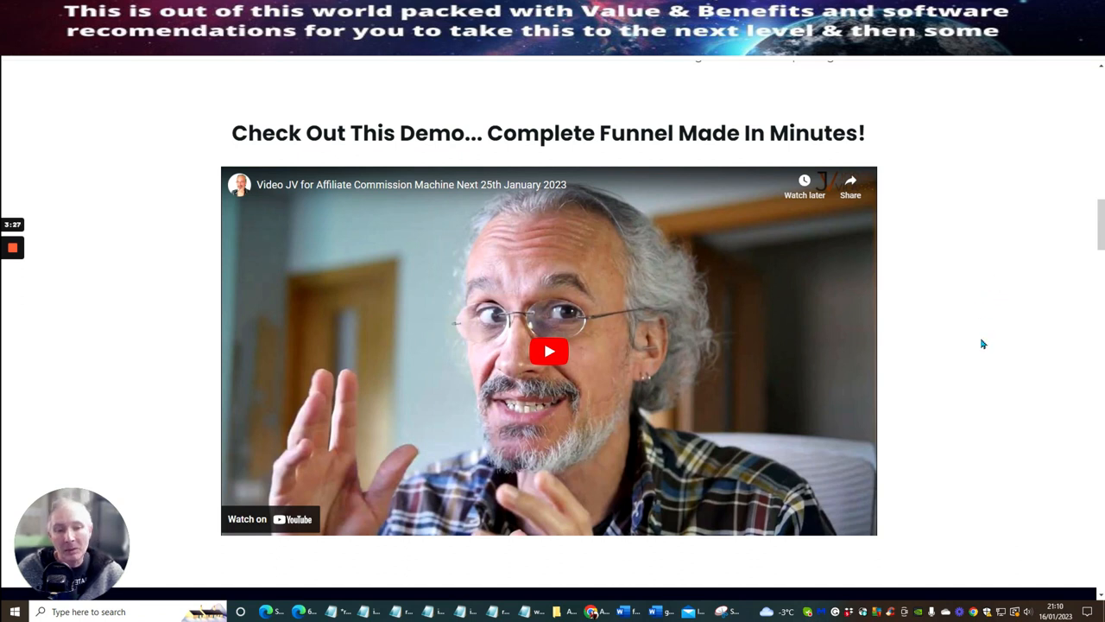
mouse_move(977, 323)
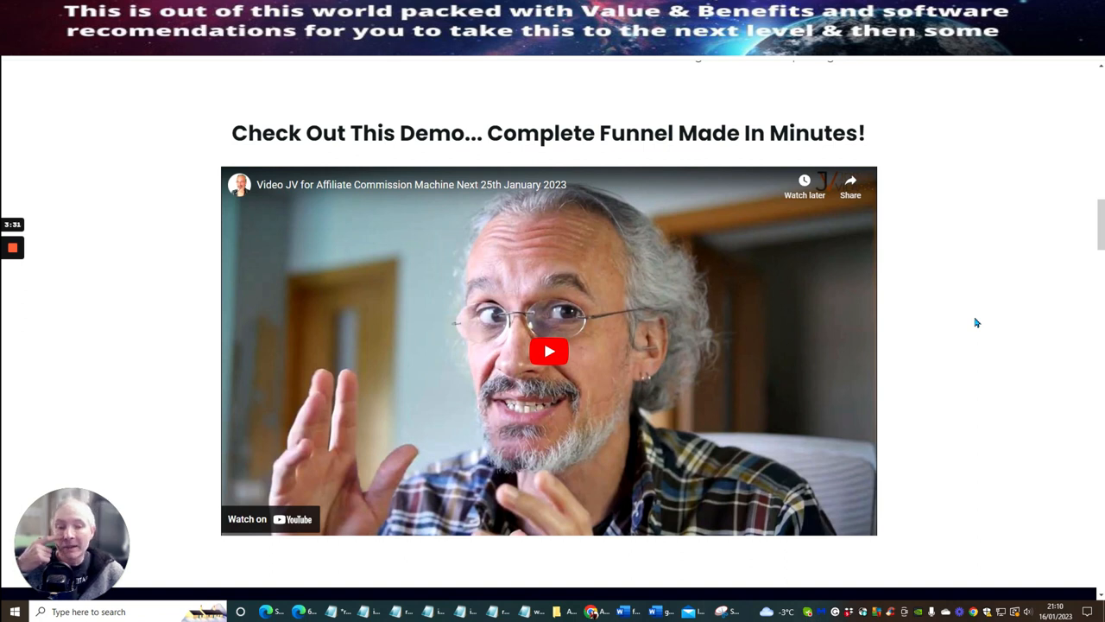
mouse_move(1004, 293)
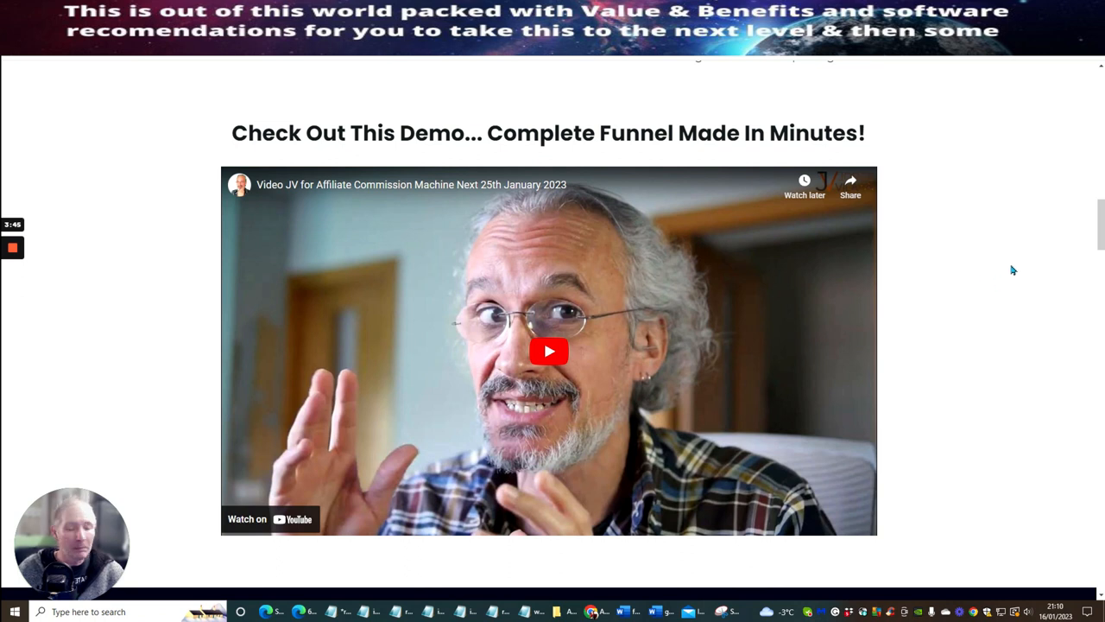
mouse_move(1027, 256)
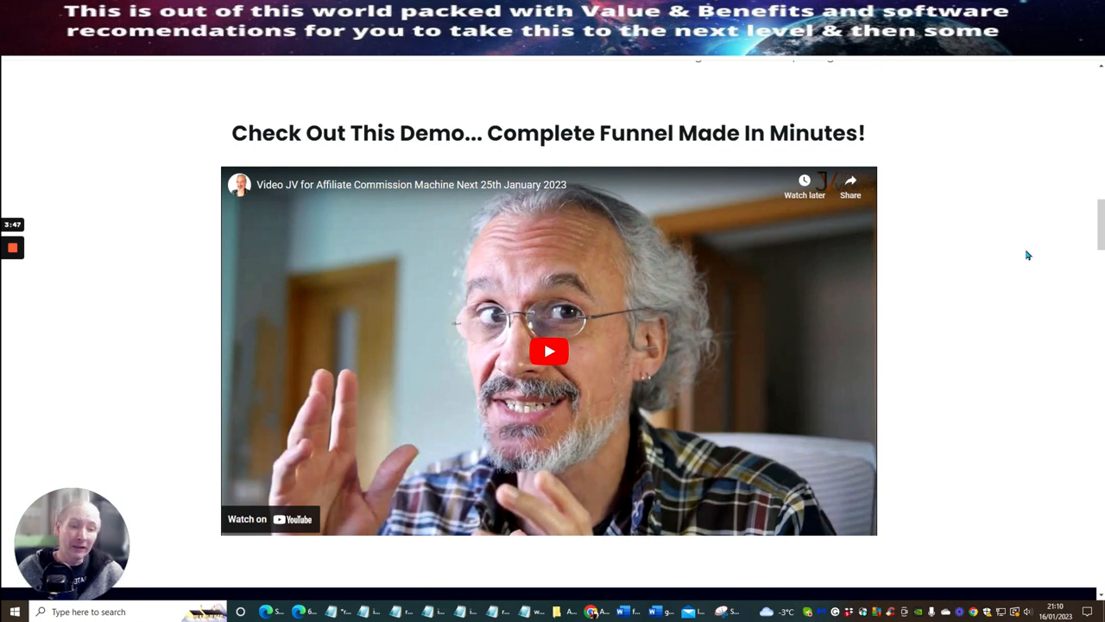
mouse_move(1016, 254)
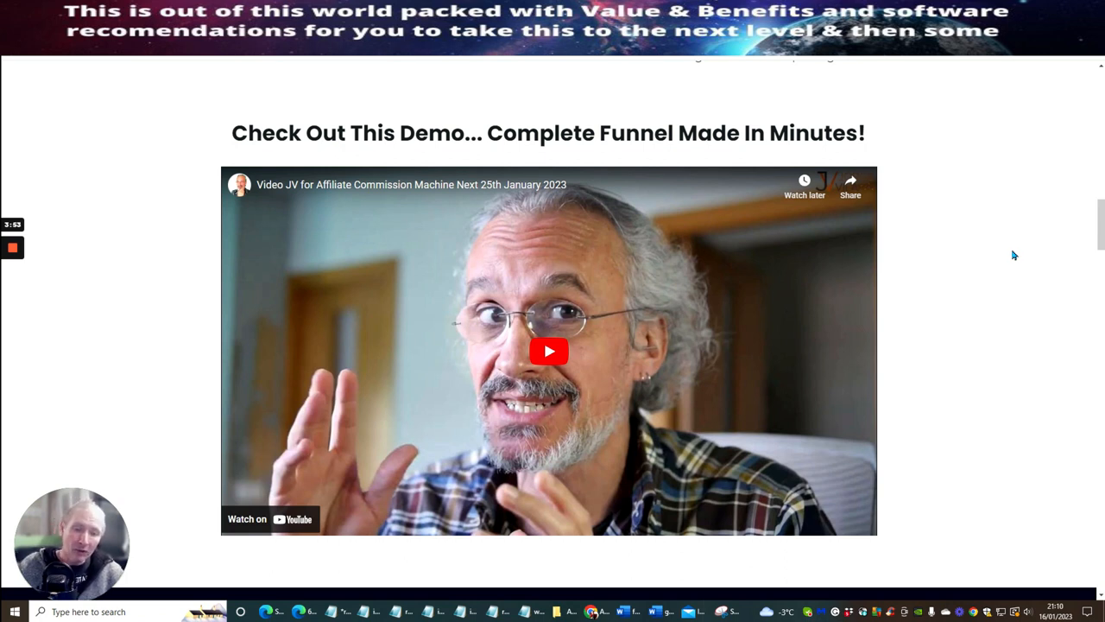
mouse_move(915, 279)
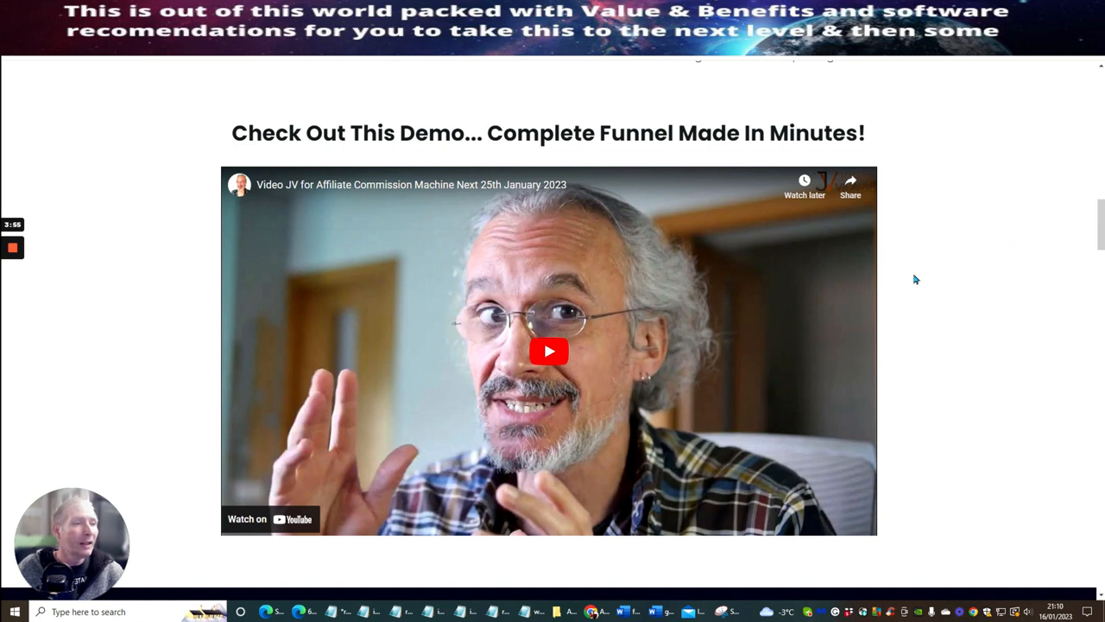
mouse_move(791, 239)
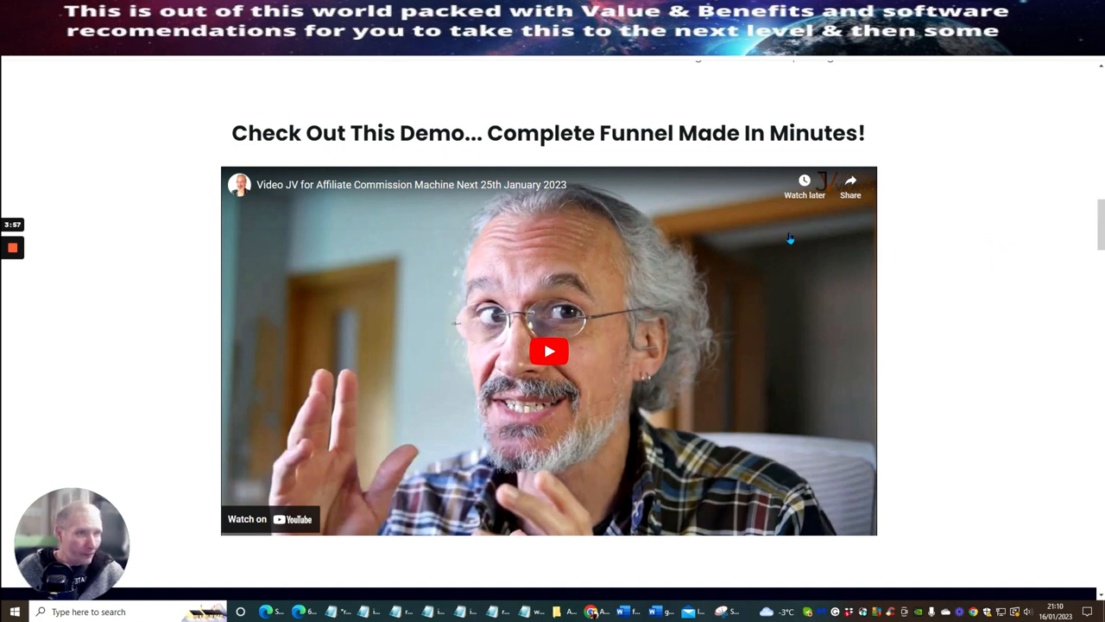
mouse_move(957, 294)
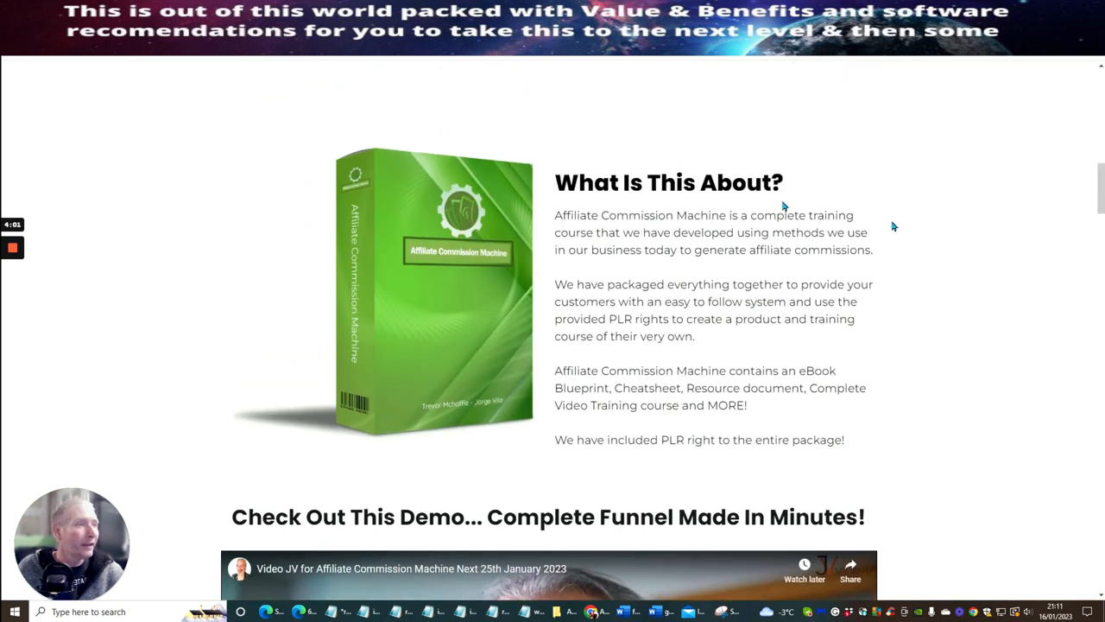
mouse_move(918, 238)
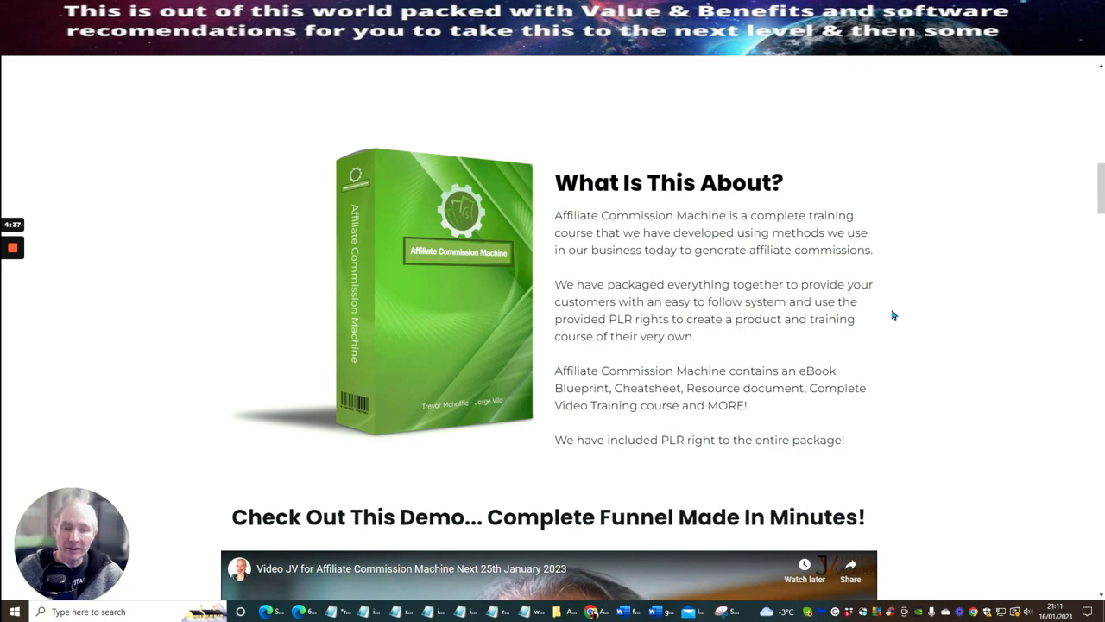
mouse_move(888, 297)
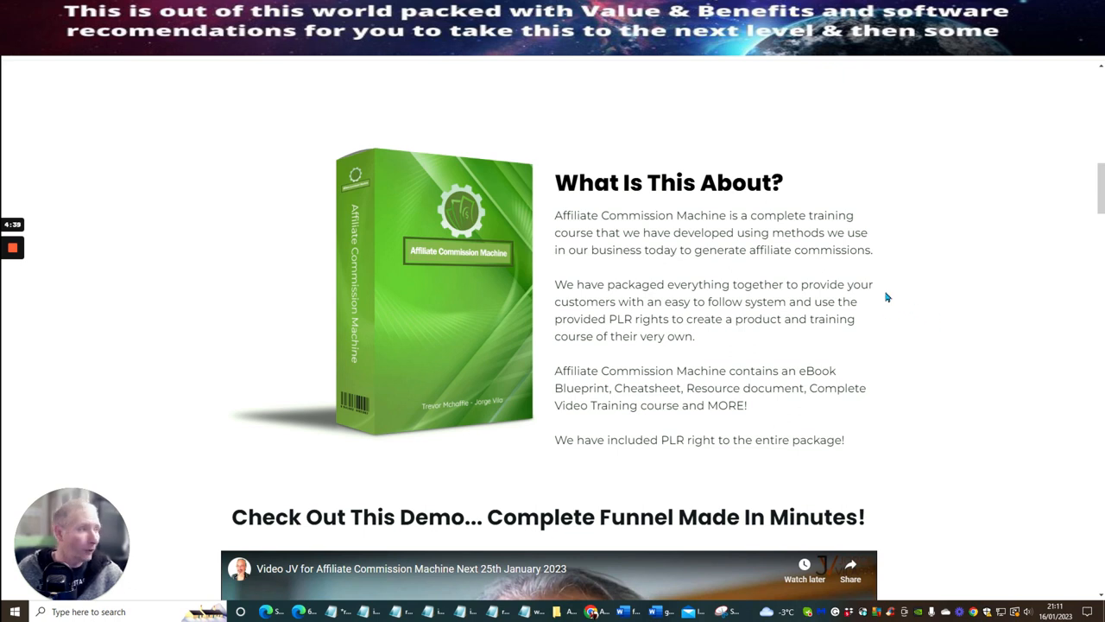
Scroll up slightly so the 'What Is This About?' overview sits above the demo video.
scroll("up", 3)
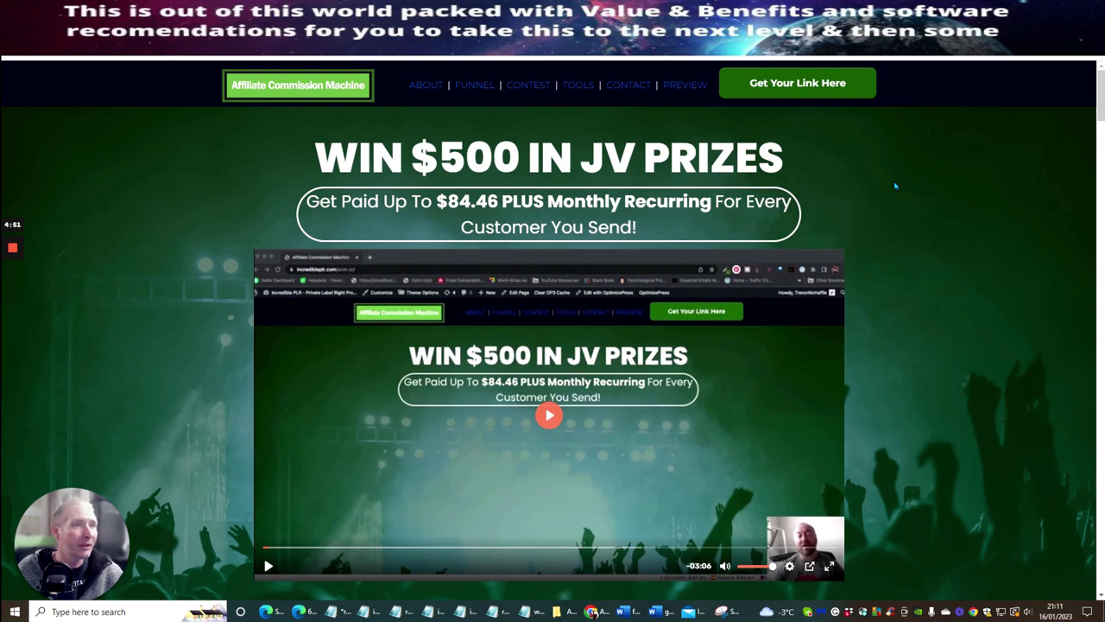
Scroll down past the funnel price table and Prize Money to 'Promo Tools' and 'Need Help?'.
scroll("down", 3)
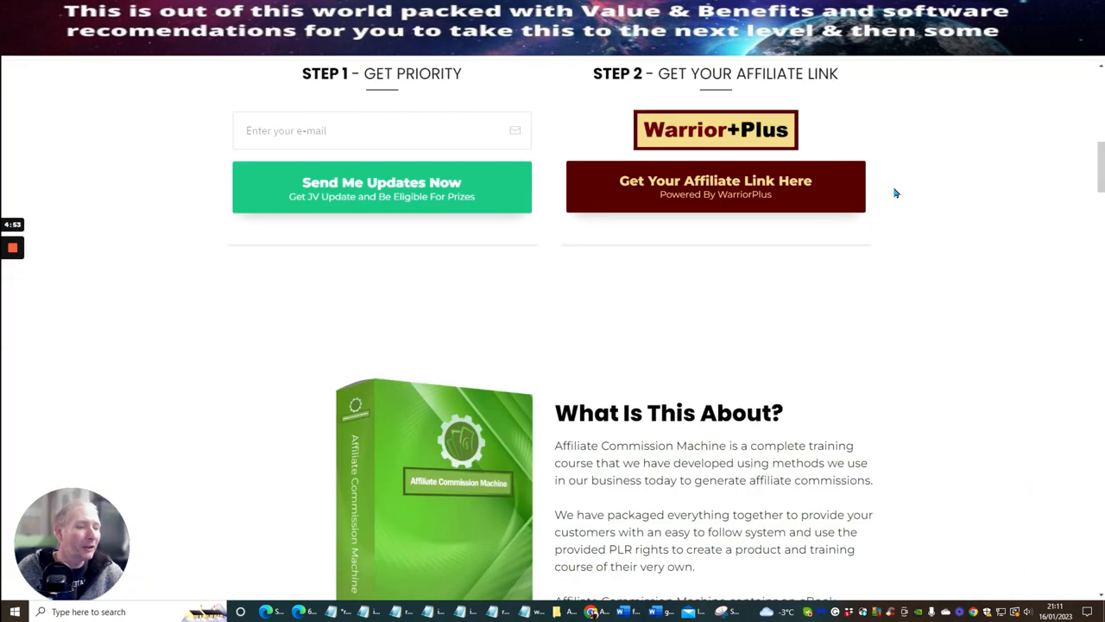
scroll("down", 3)
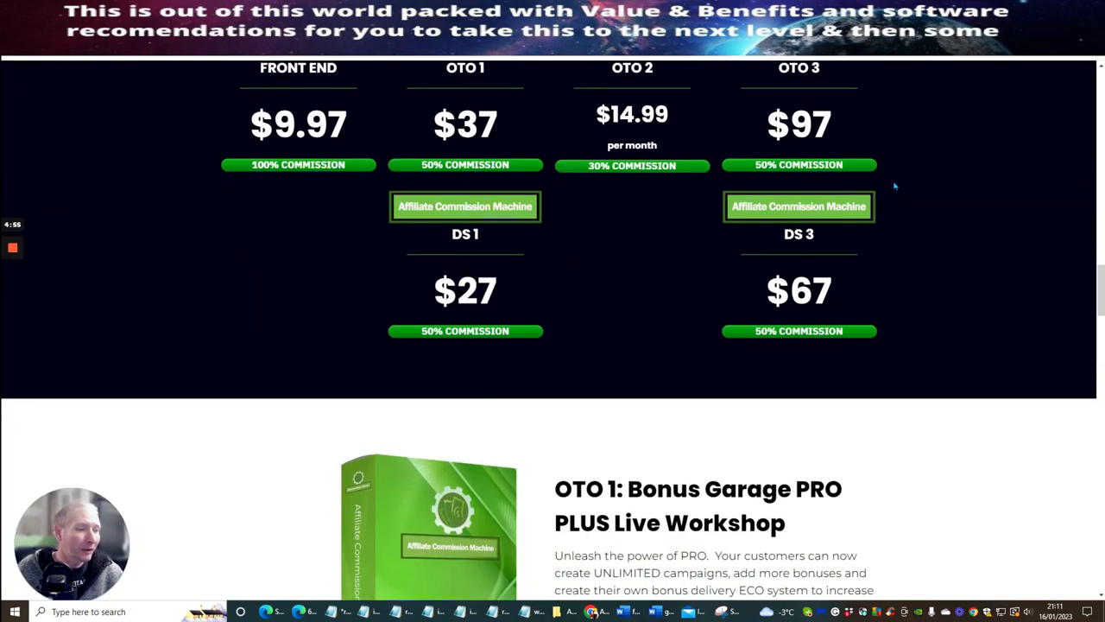
scroll("down", 3)
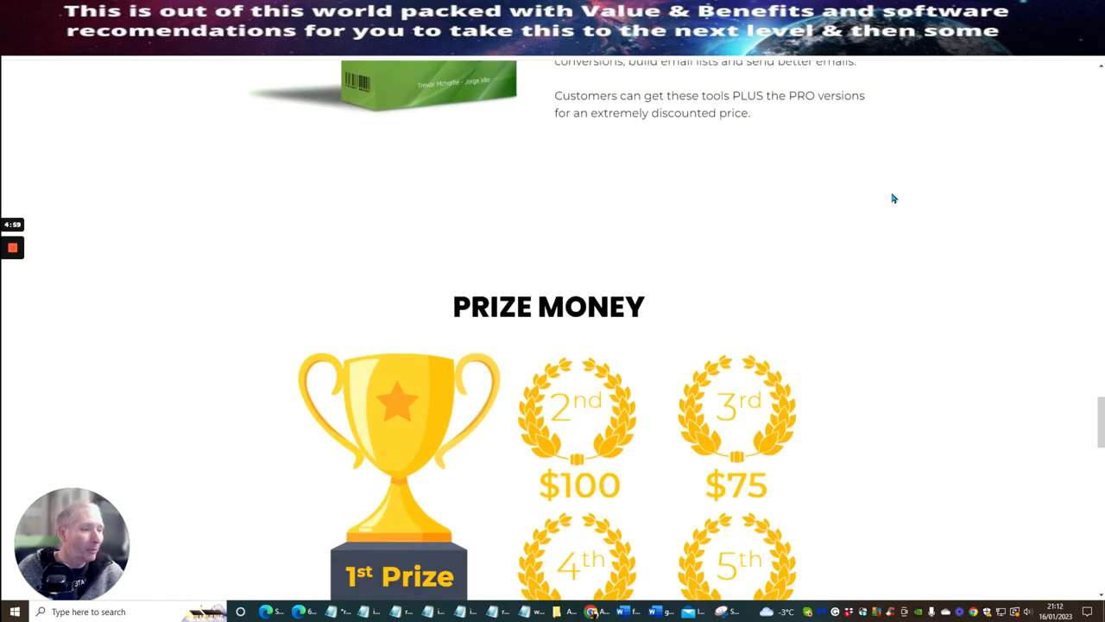
scroll("down", 3)
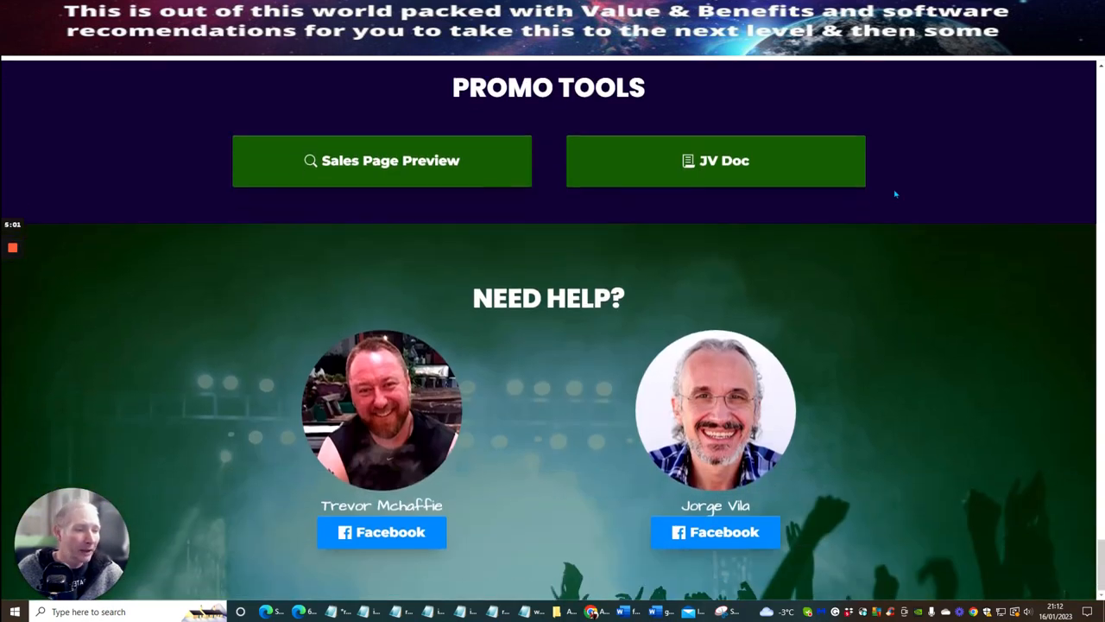
mouse_move(416, 534)
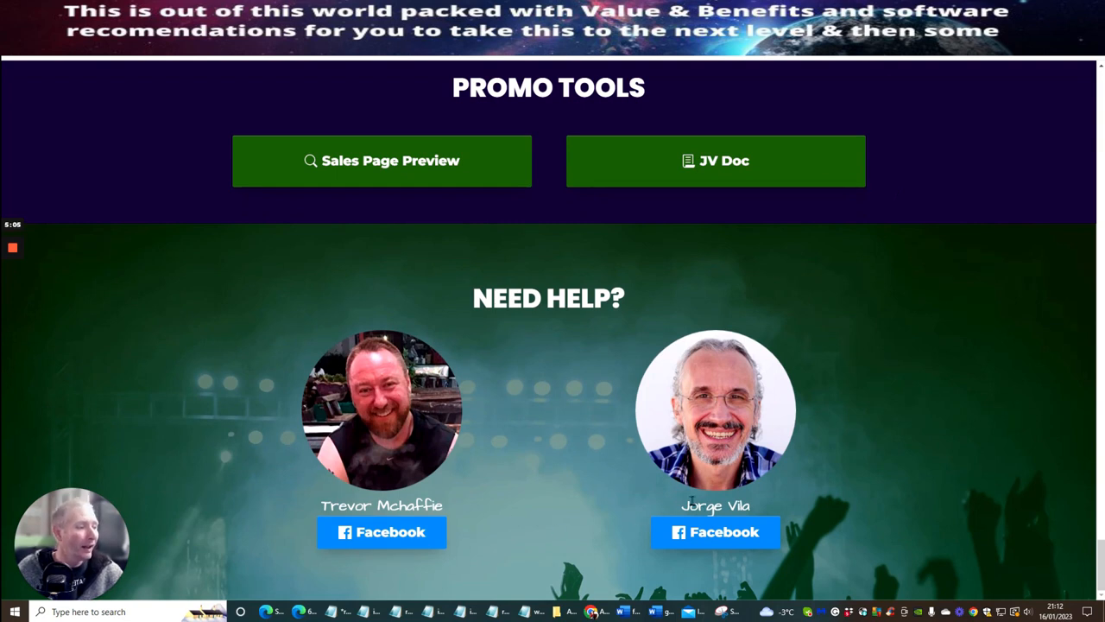
mouse_move(889, 392)
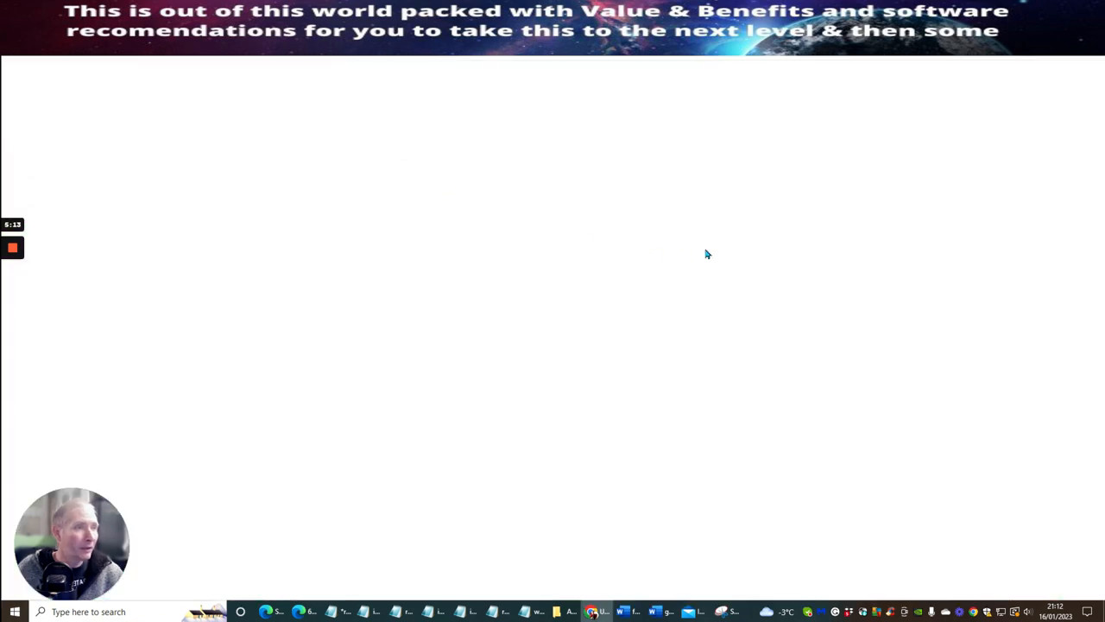
mouse_move(461, 439)
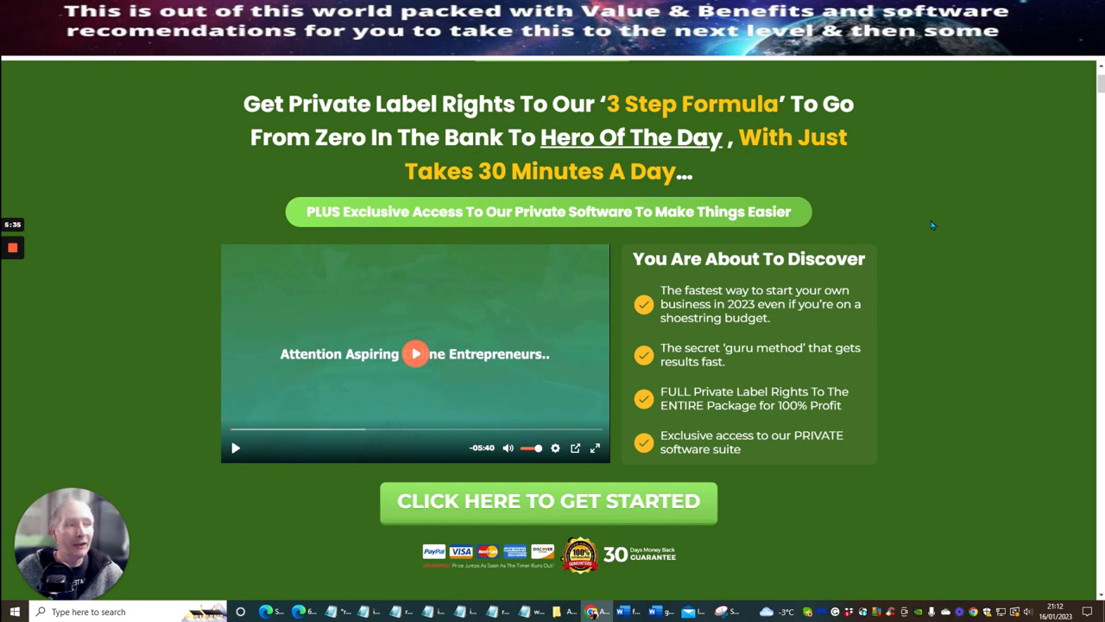
mouse_move(922, 237)
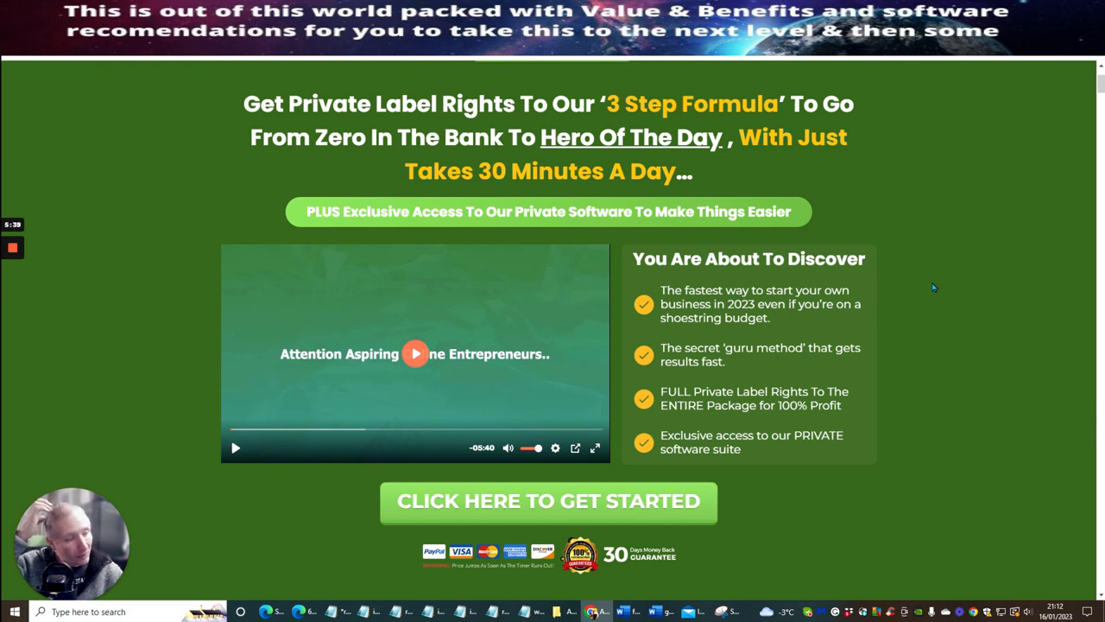
mouse_move(953, 300)
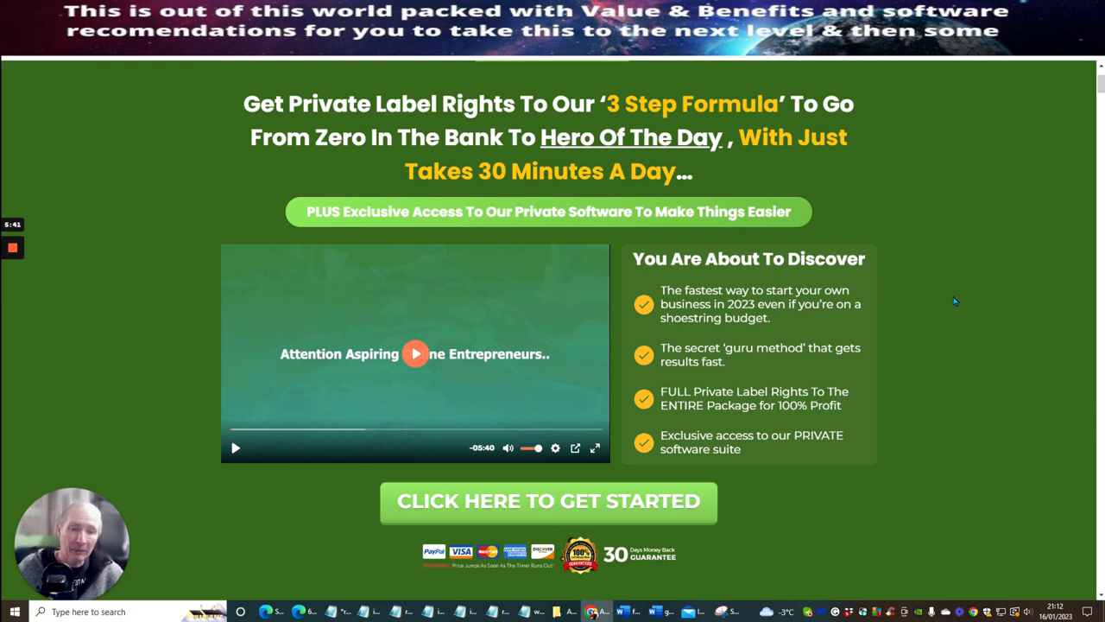
mouse_move(929, 342)
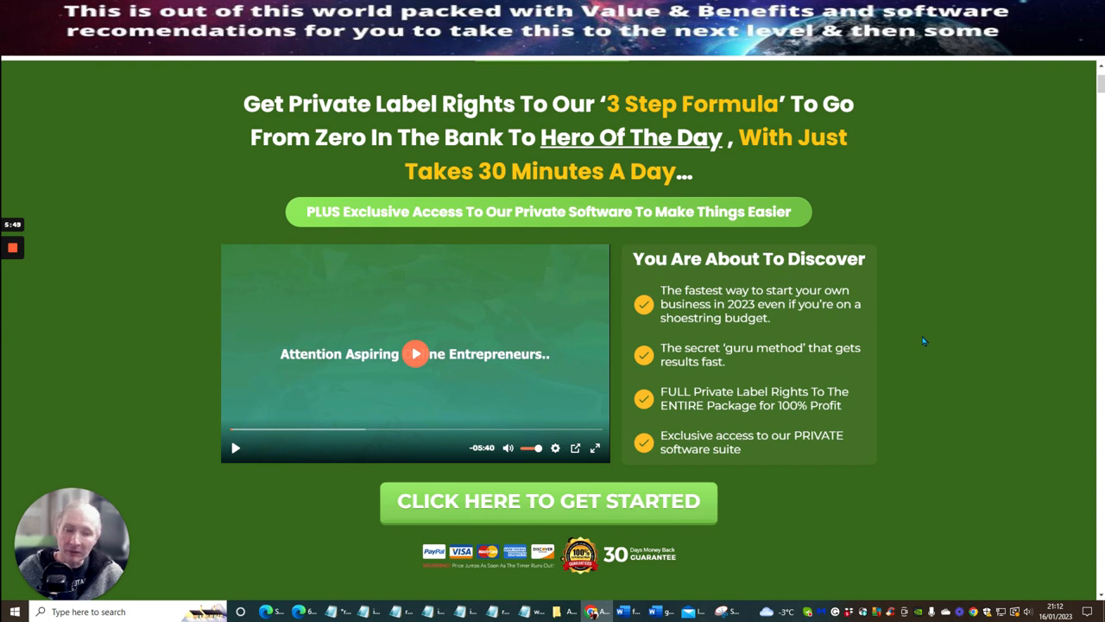
mouse_move(941, 278)
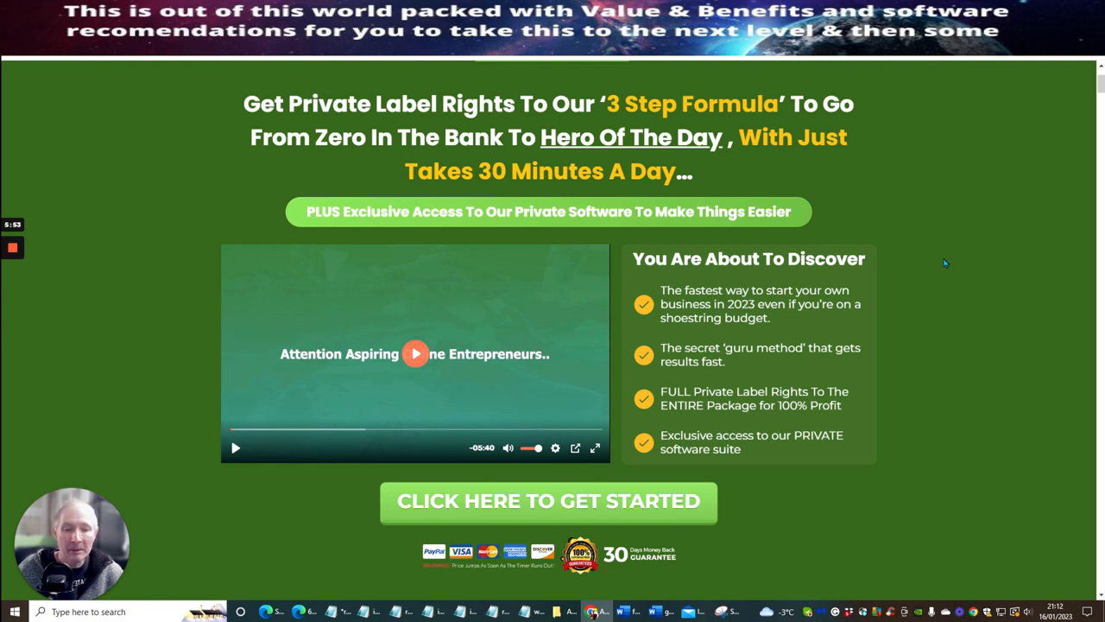
mouse_move(943, 211)
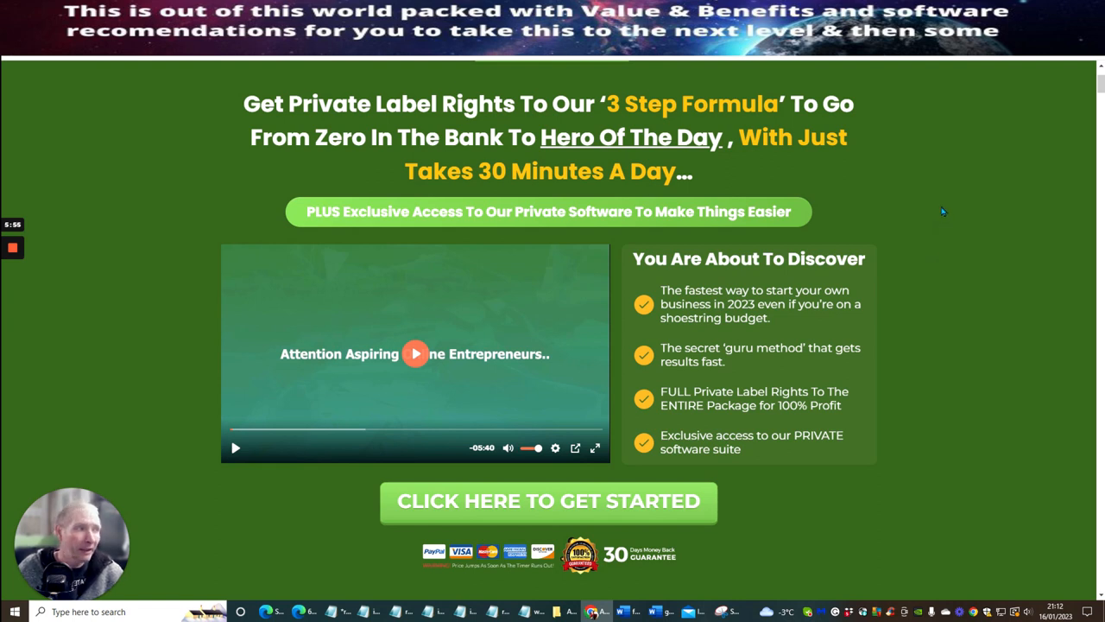
mouse_move(948, 226)
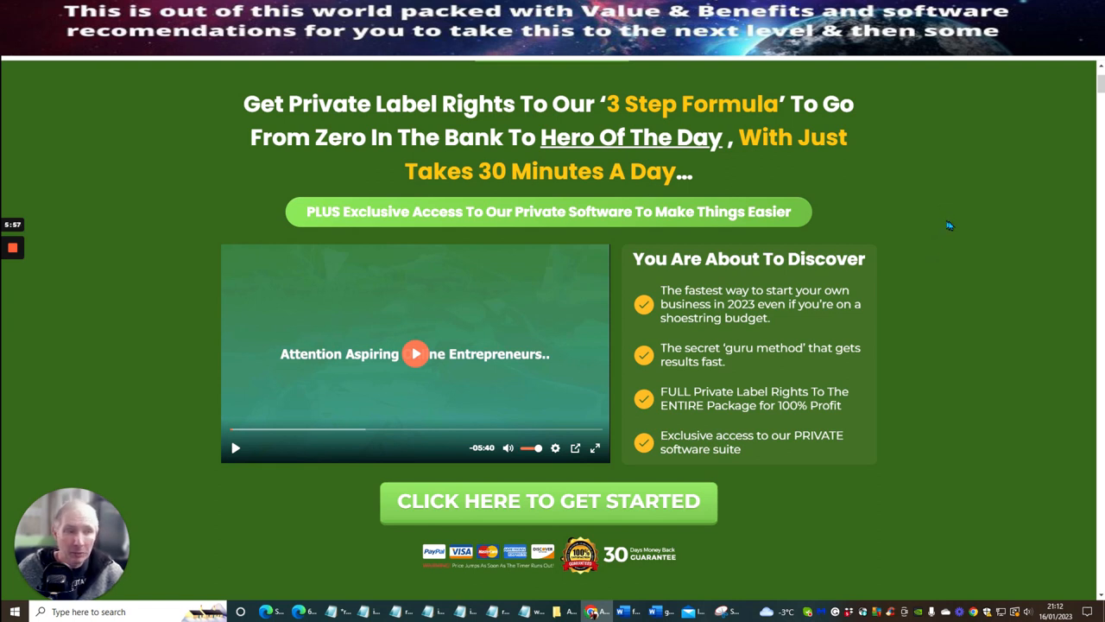
mouse_move(957, 228)
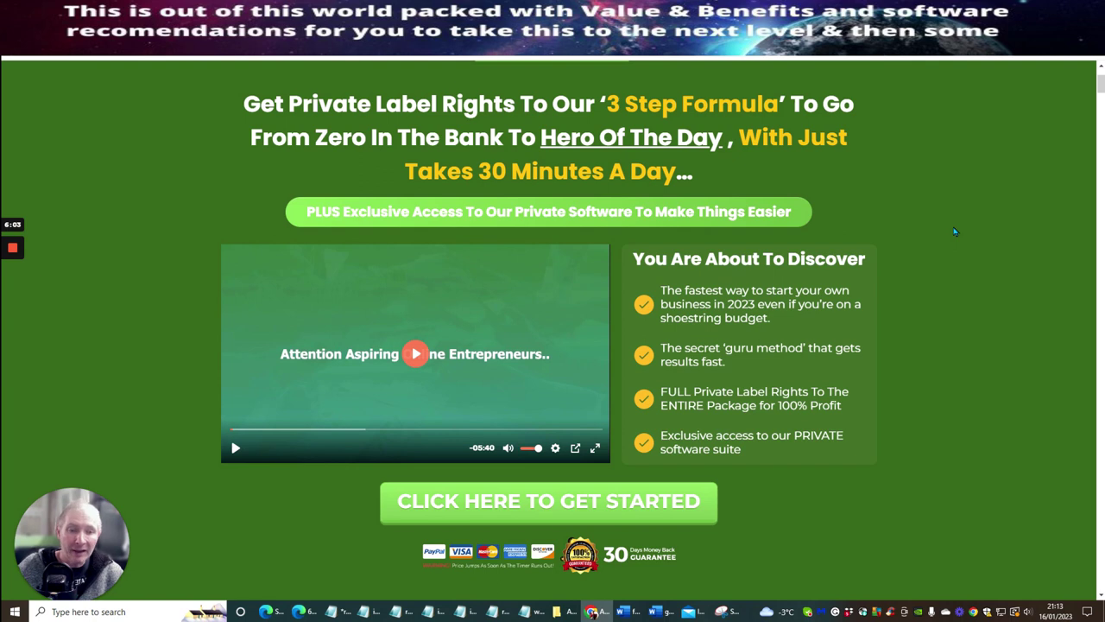
mouse_move(960, 214)
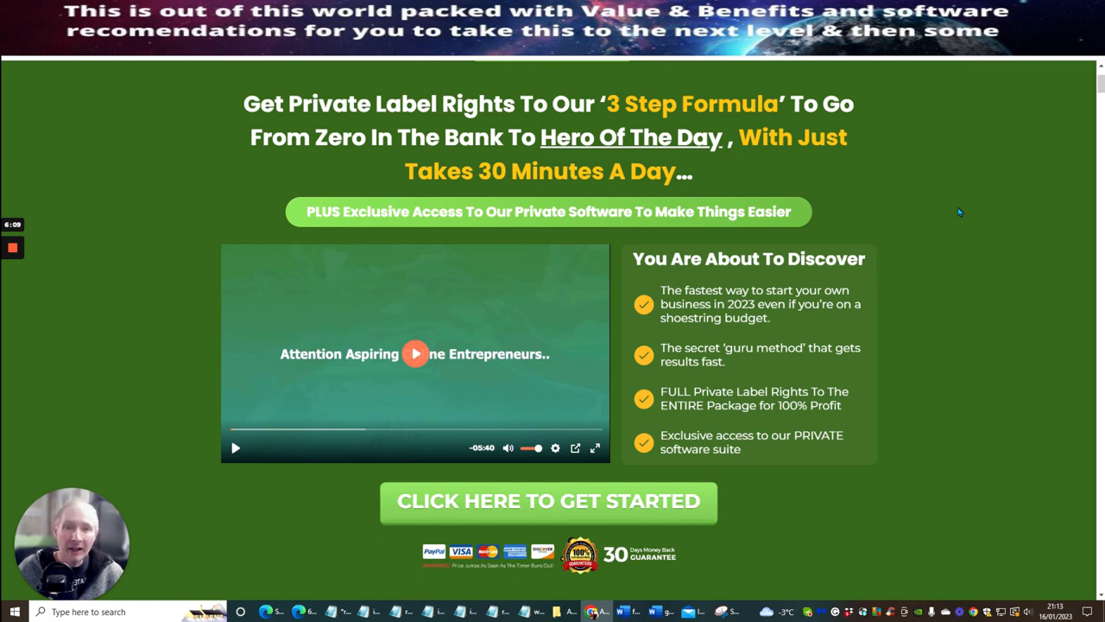
mouse_move(974, 207)
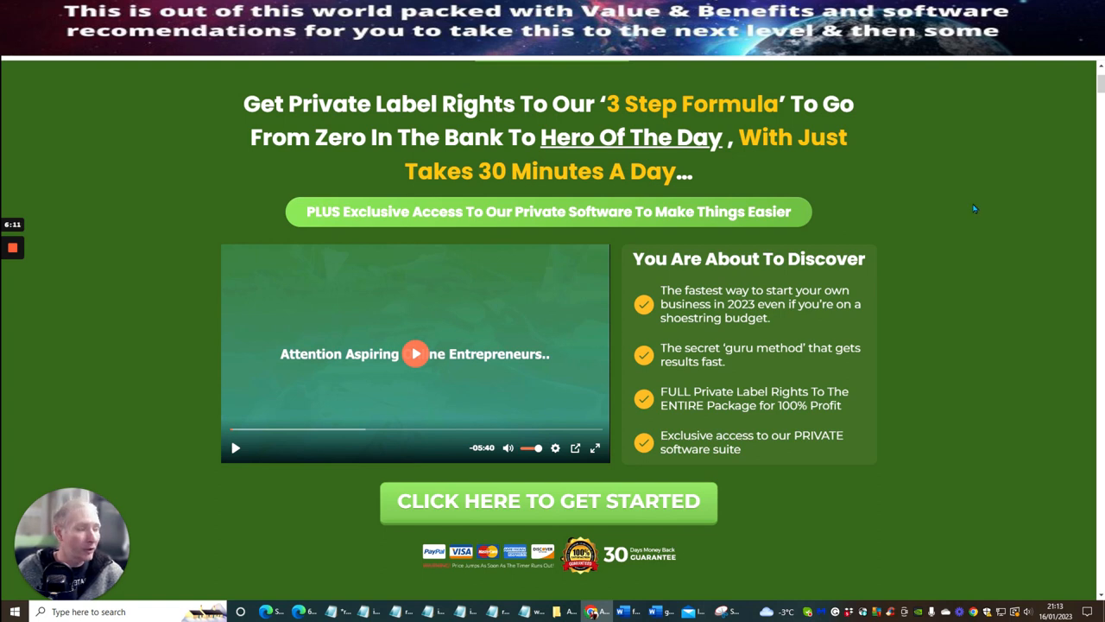
mouse_move(920, 170)
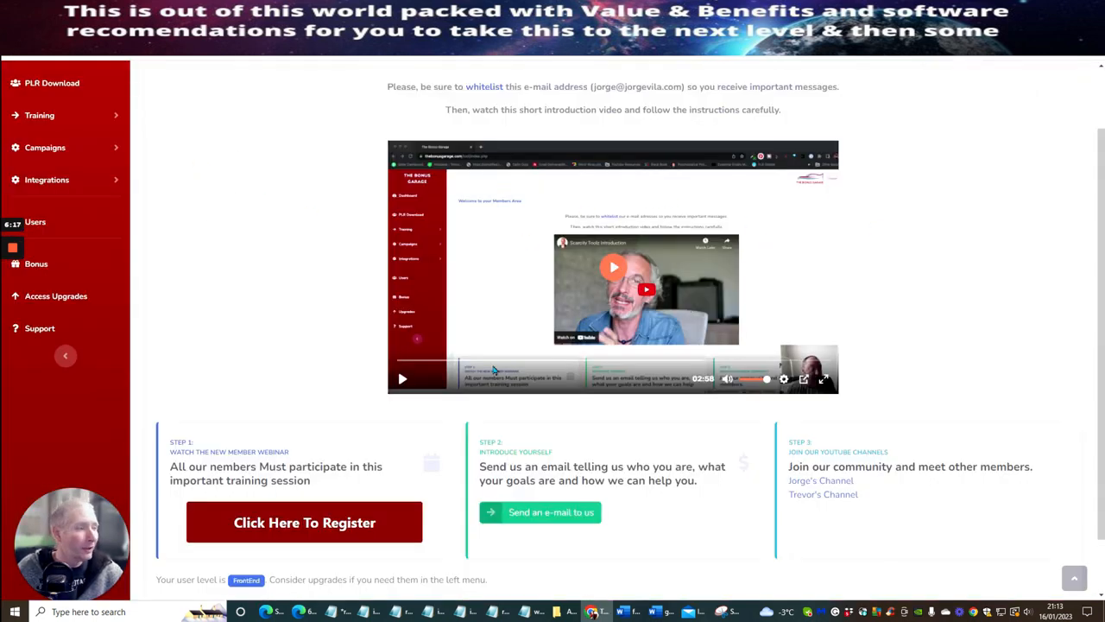
mouse_move(450, 271)
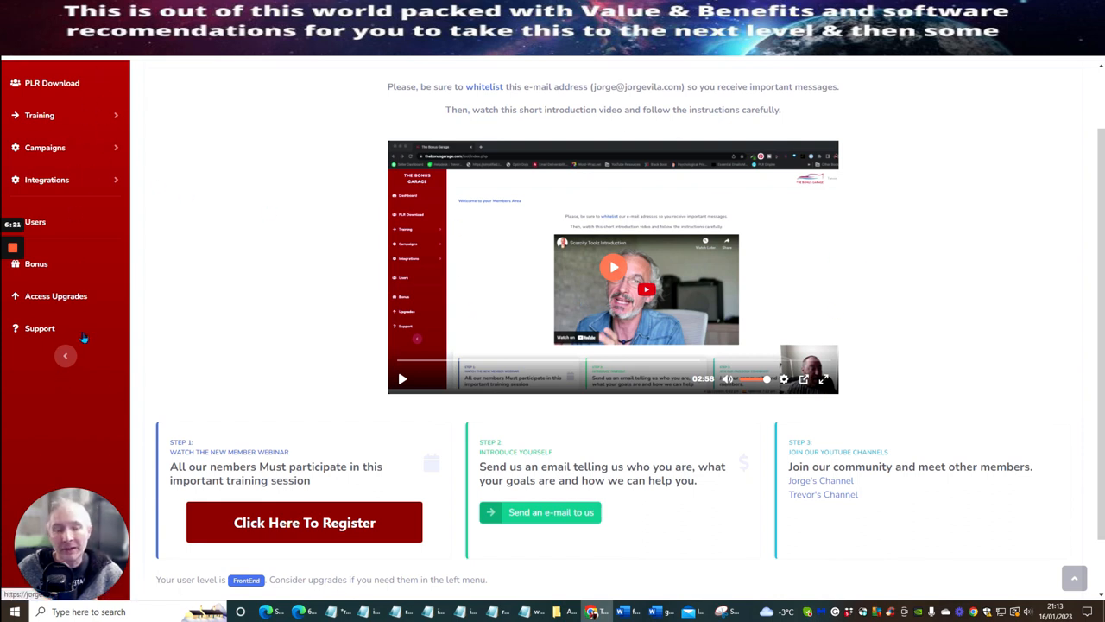
mouse_move(788, 440)
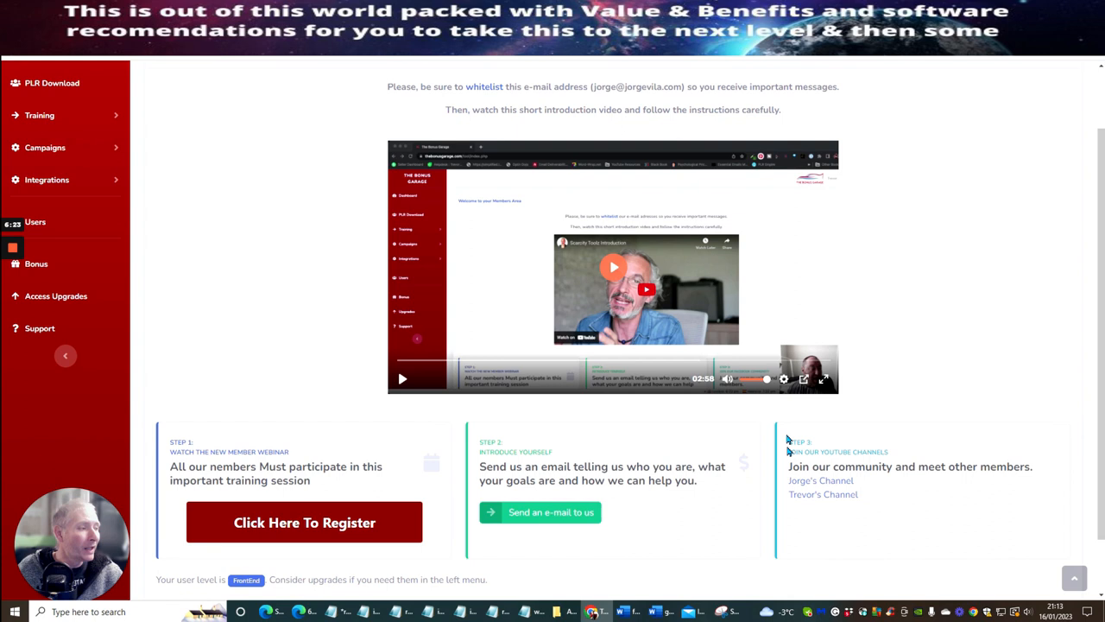
mouse_move(829, 484)
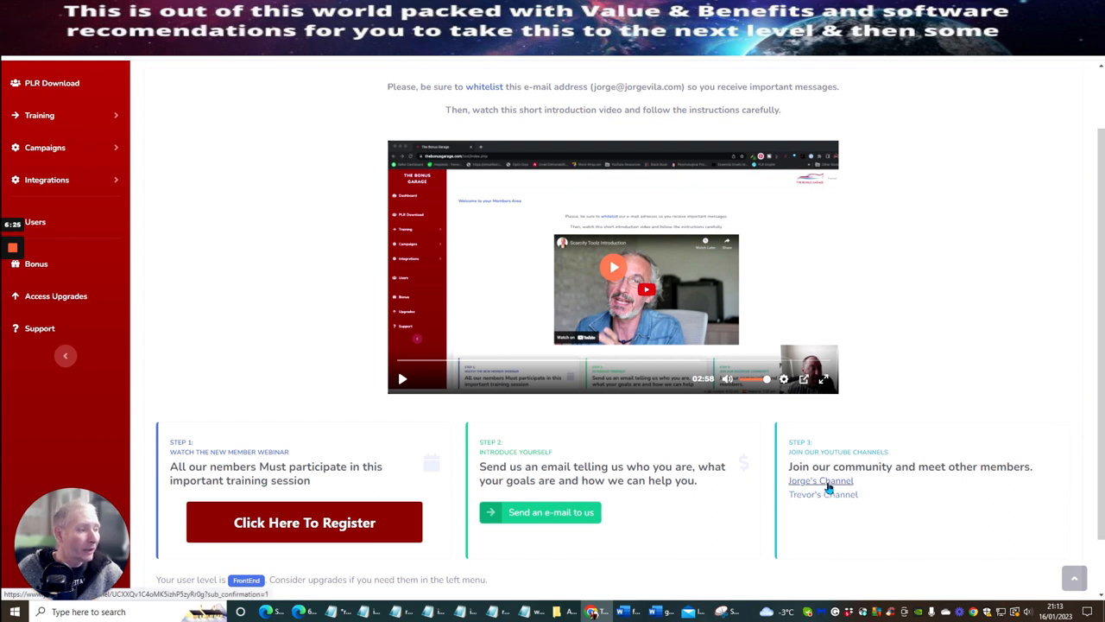
mouse_move(847, 484)
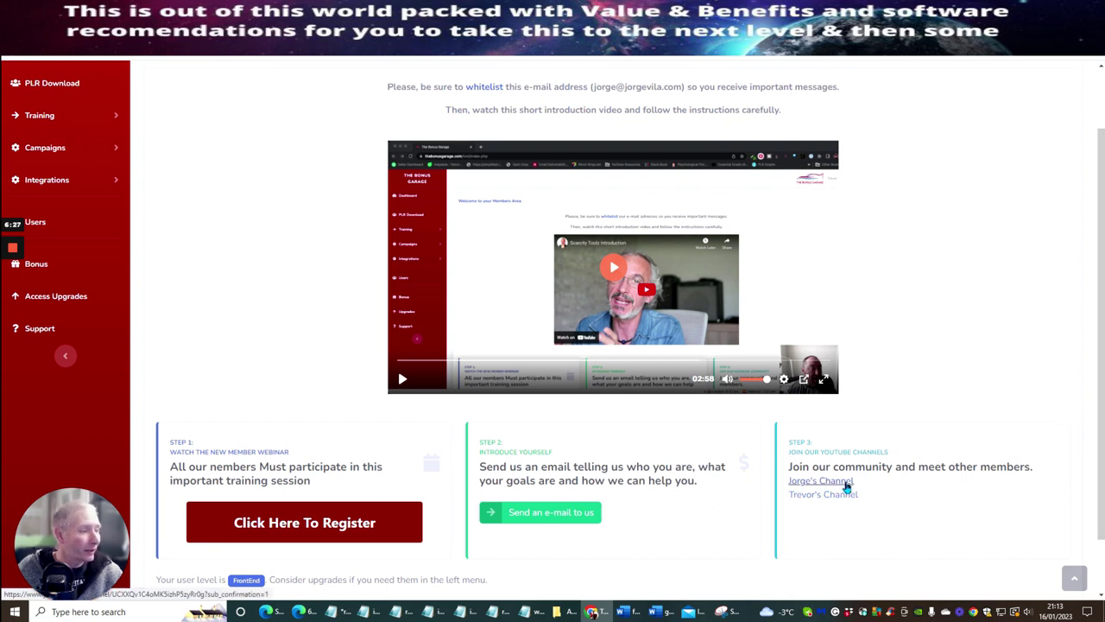
mouse_move(905, 508)
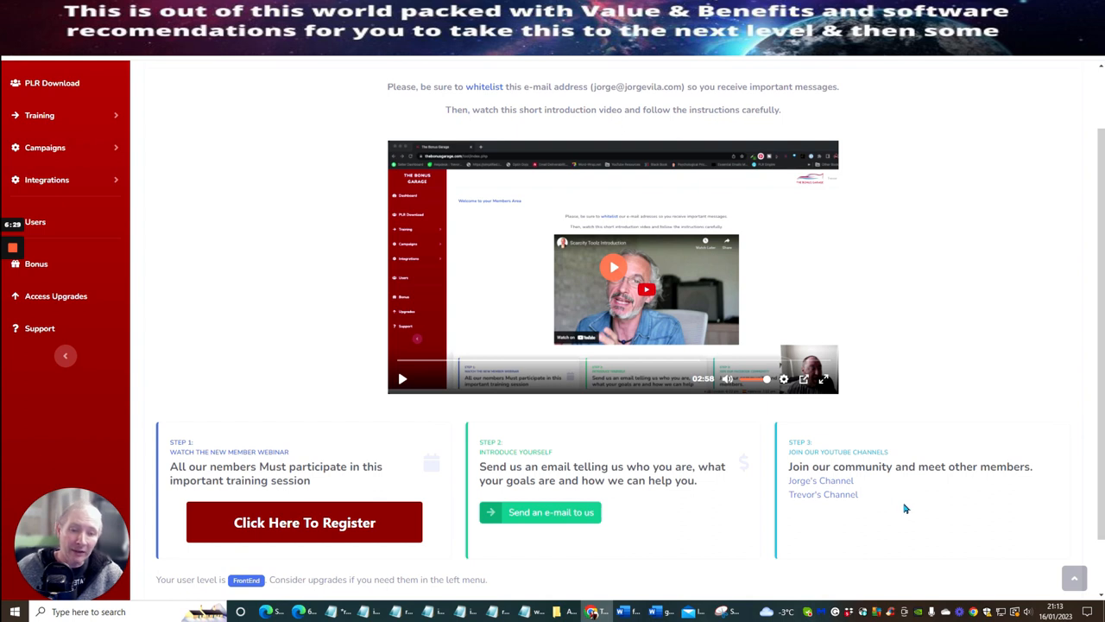
mouse_move(943, 456)
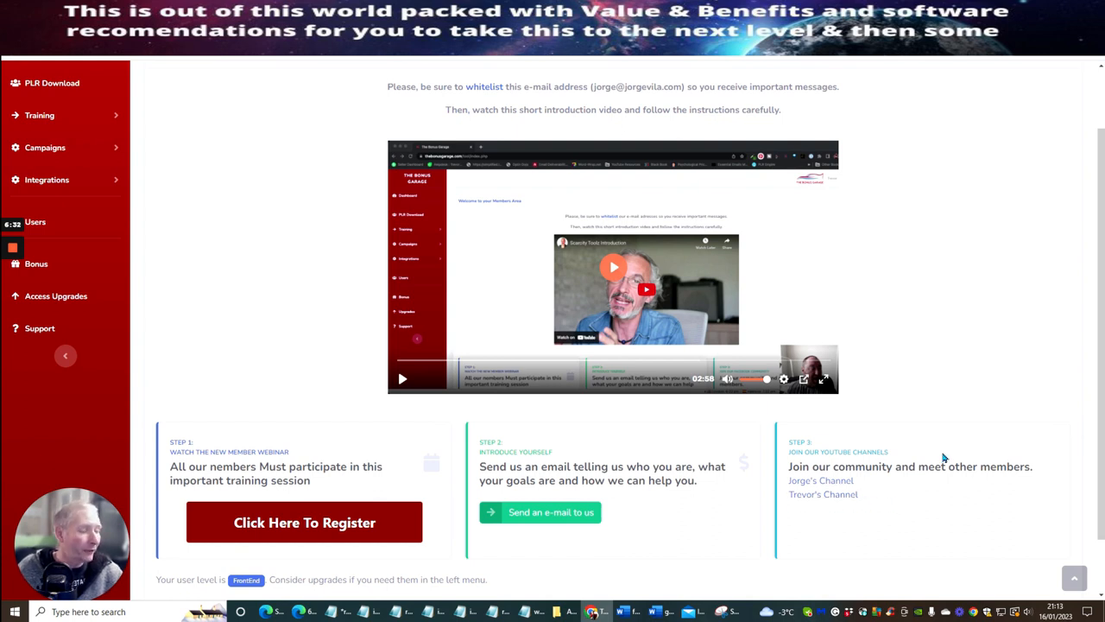
mouse_move(957, 361)
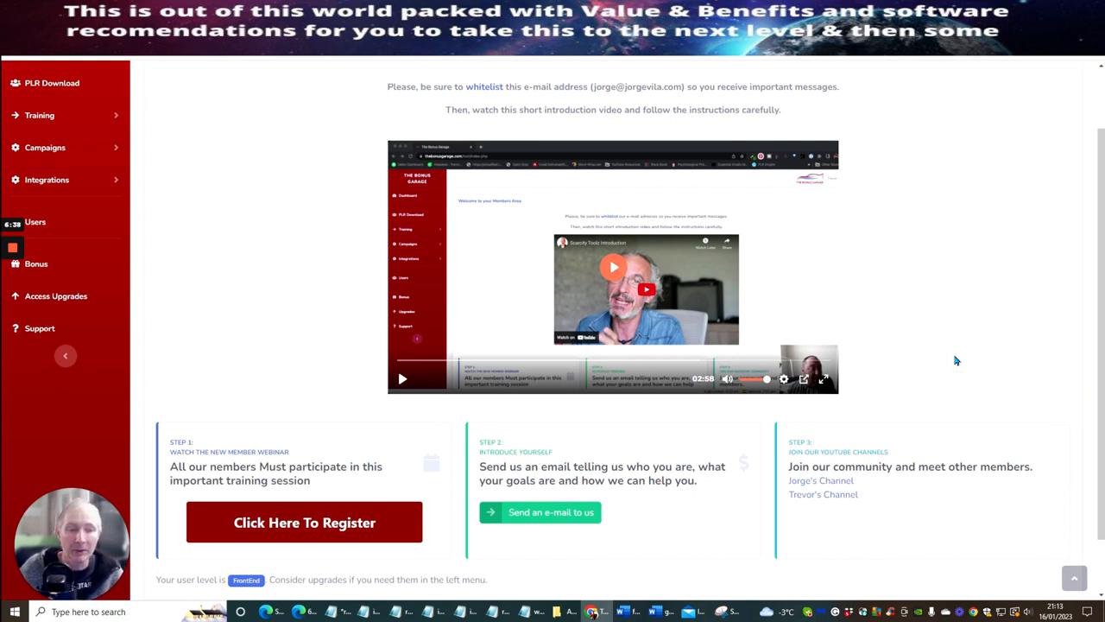
mouse_move(860, 377)
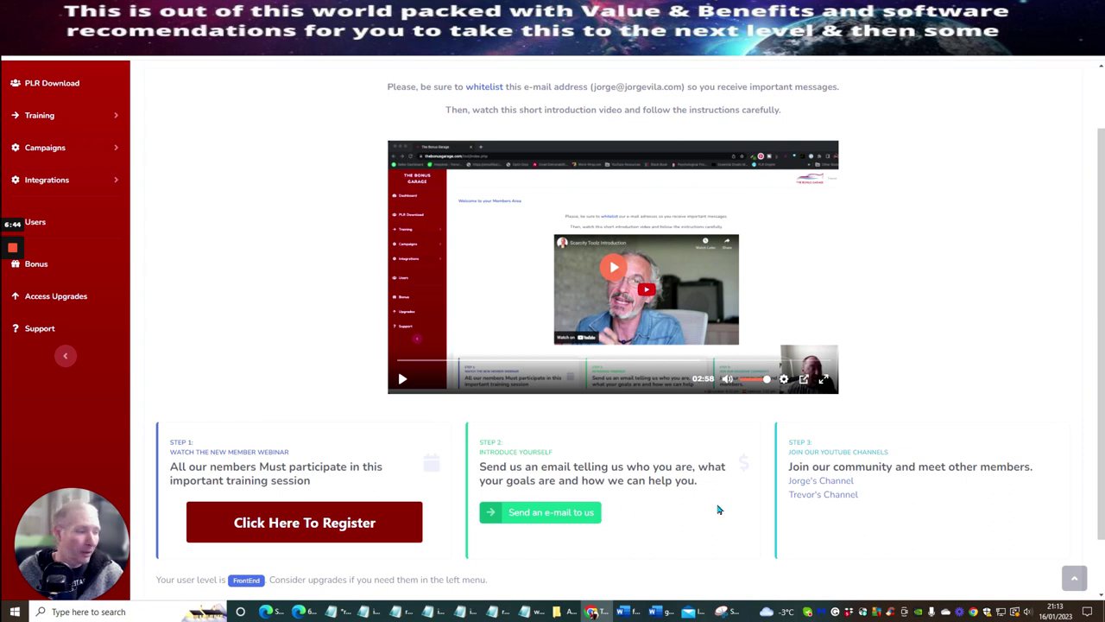
mouse_move(225, 273)
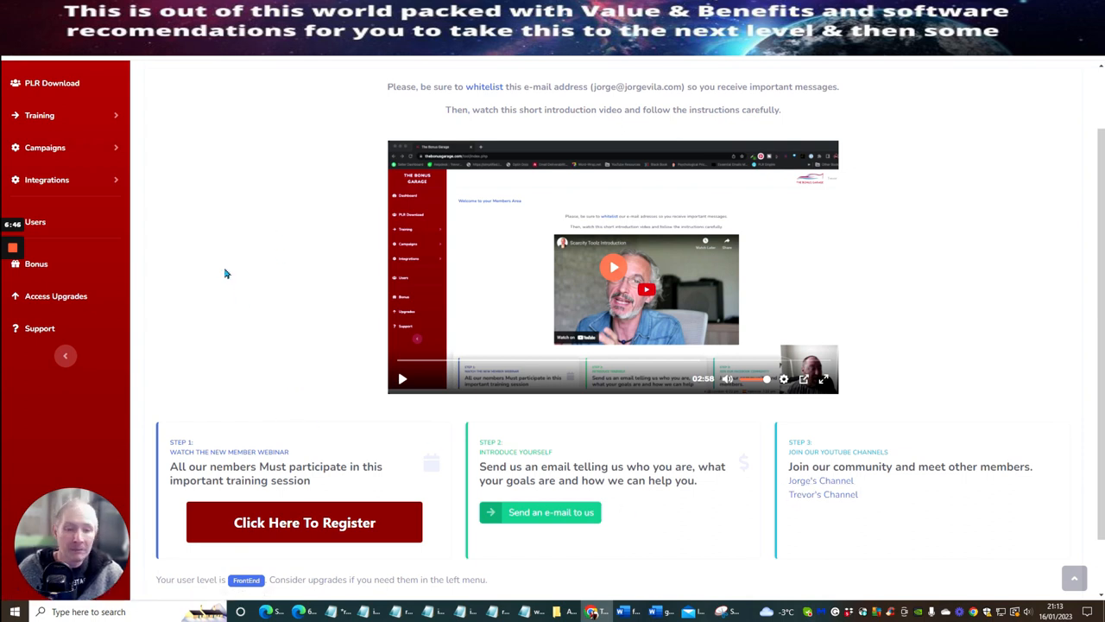
mouse_move(193, 269)
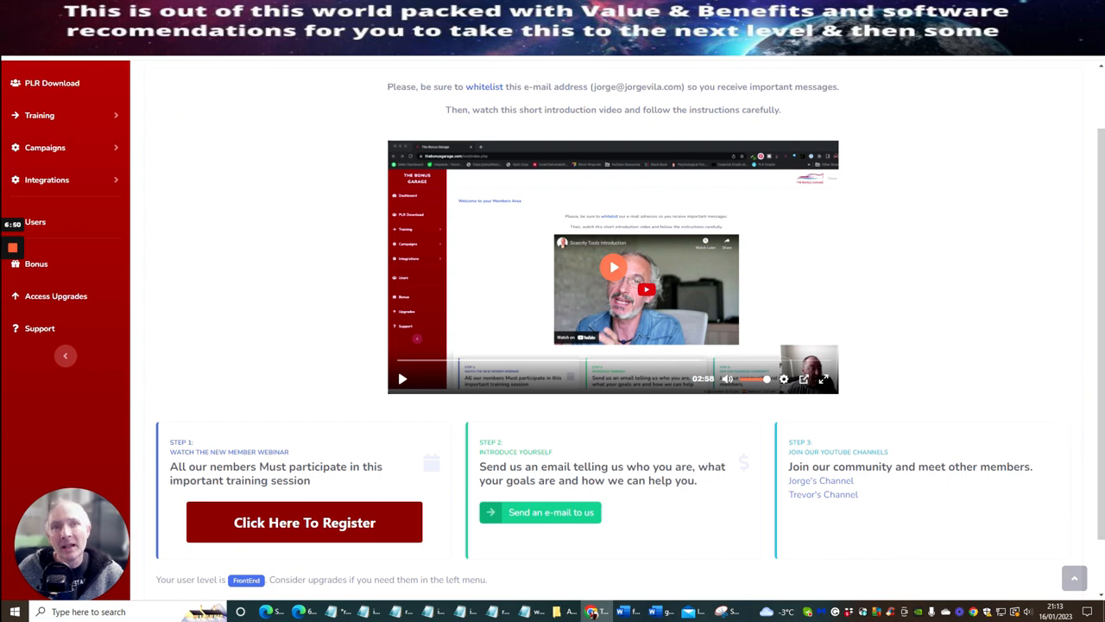
mouse_move(38, 119)
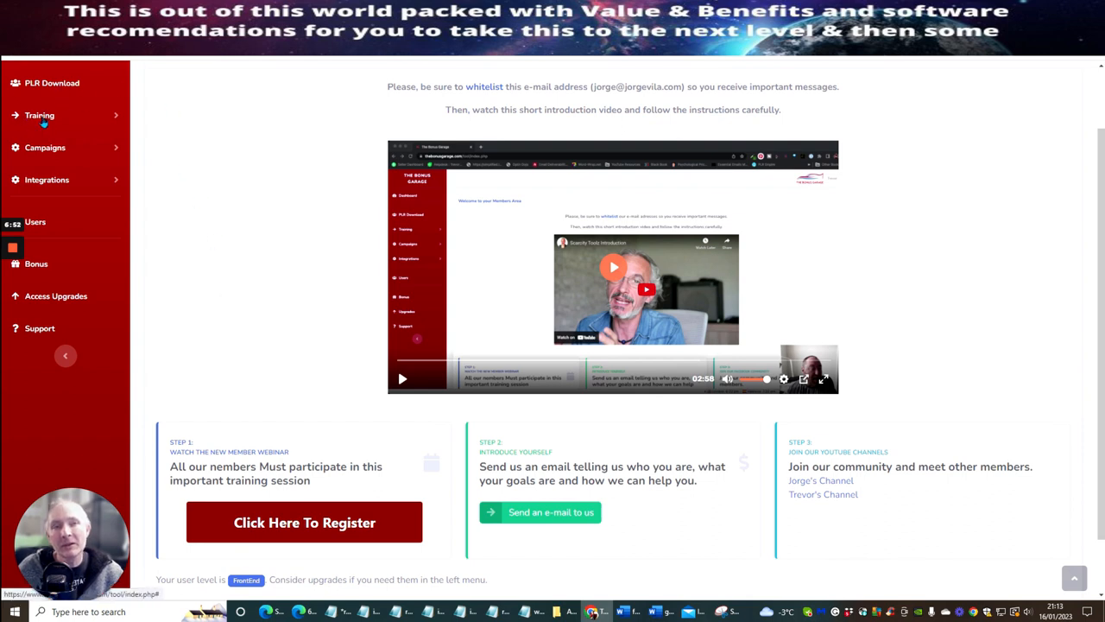
mouse_move(134, 131)
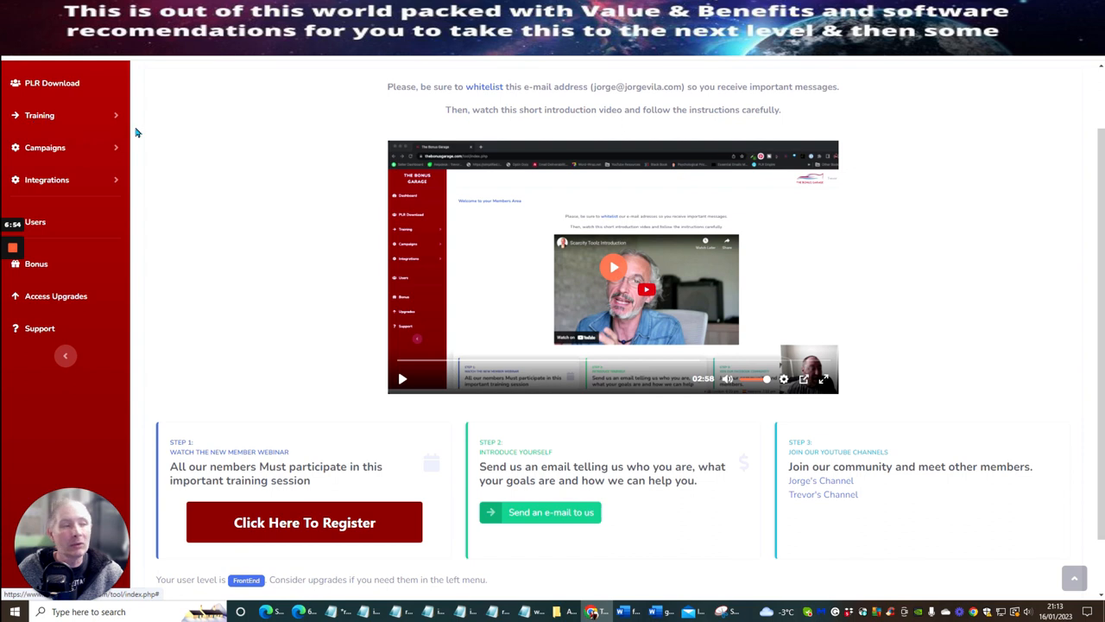
mouse_move(275, 190)
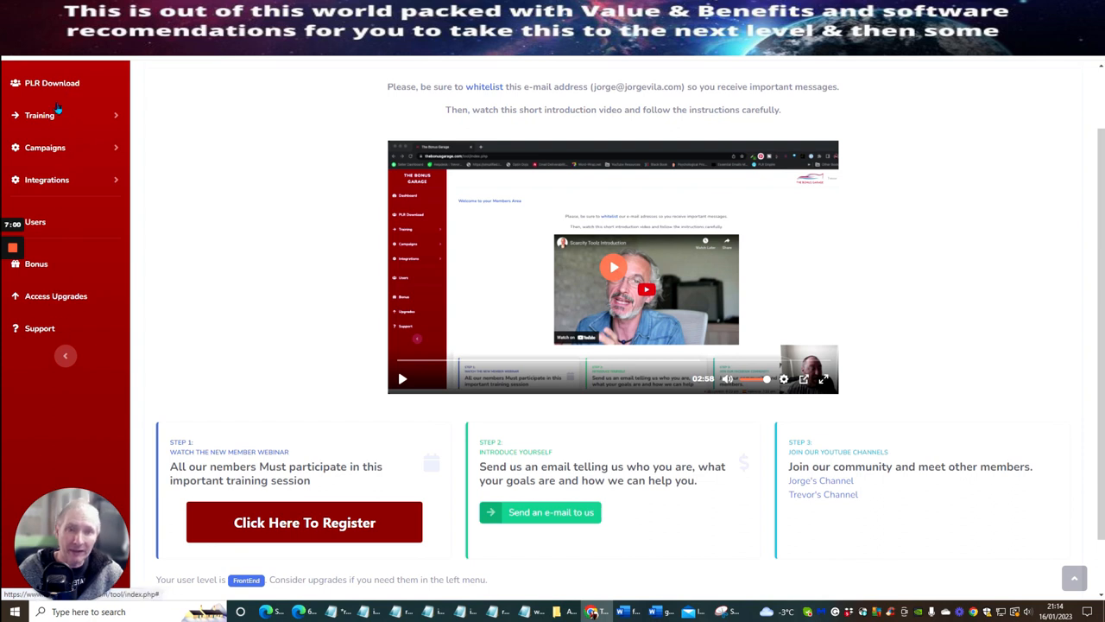
mouse_move(50, 114)
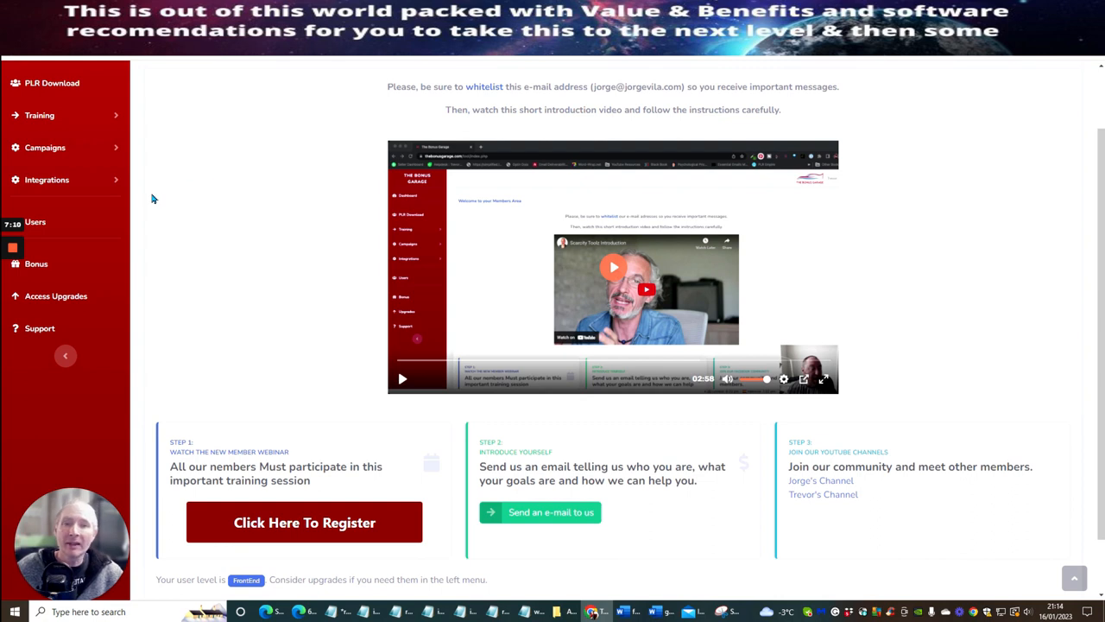
left_click(47, 180)
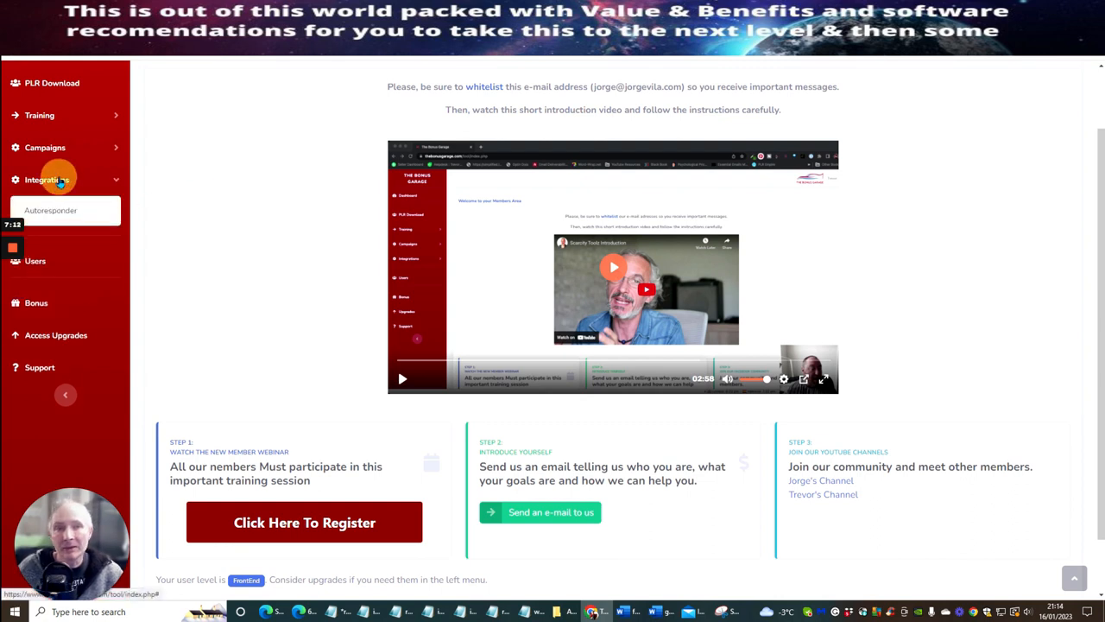
left_click(59, 179)
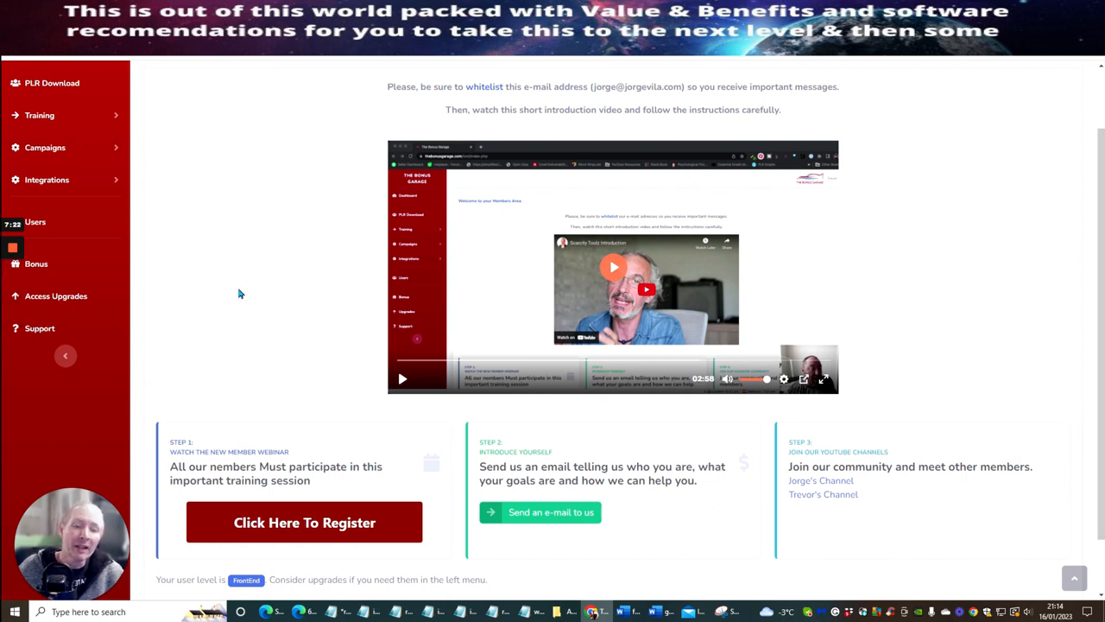
mouse_move(279, 293)
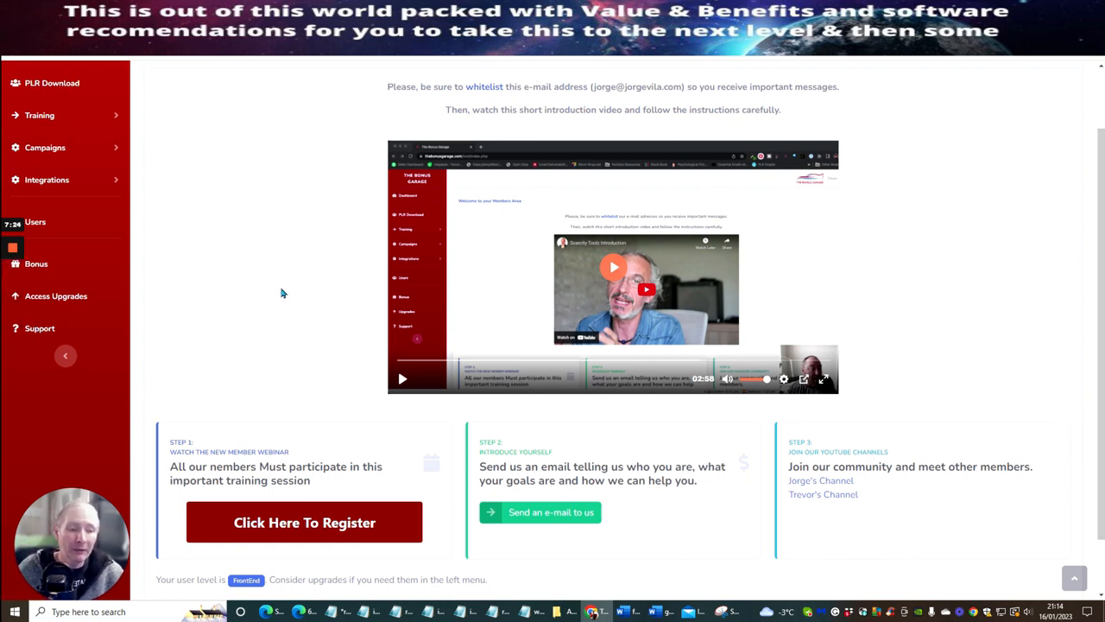
mouse_move(297, 328)
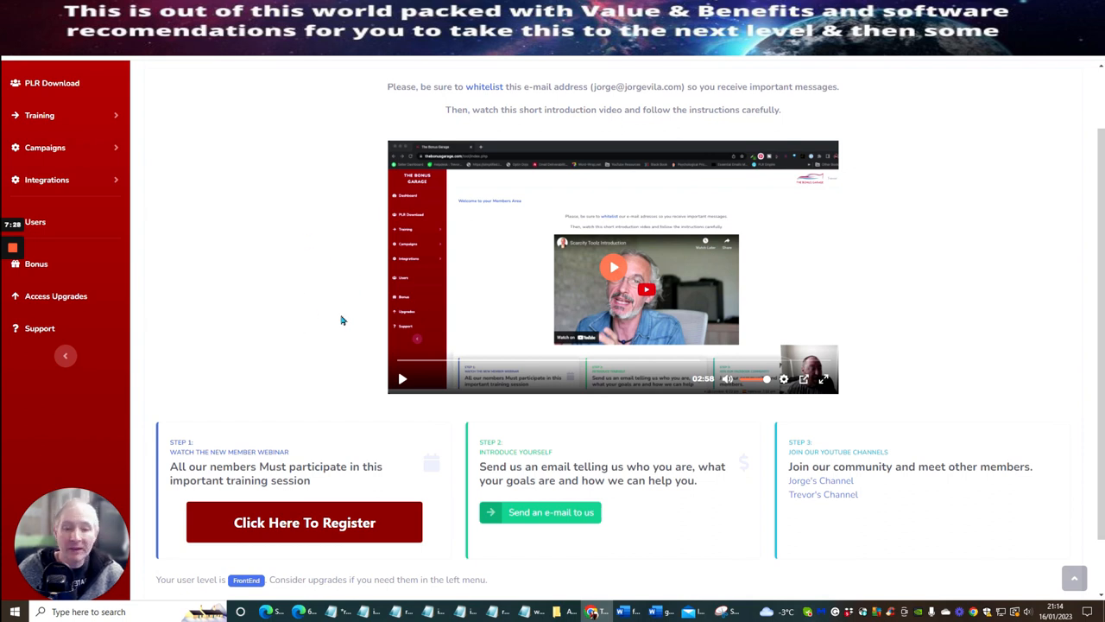
mouse_move(323, 266)
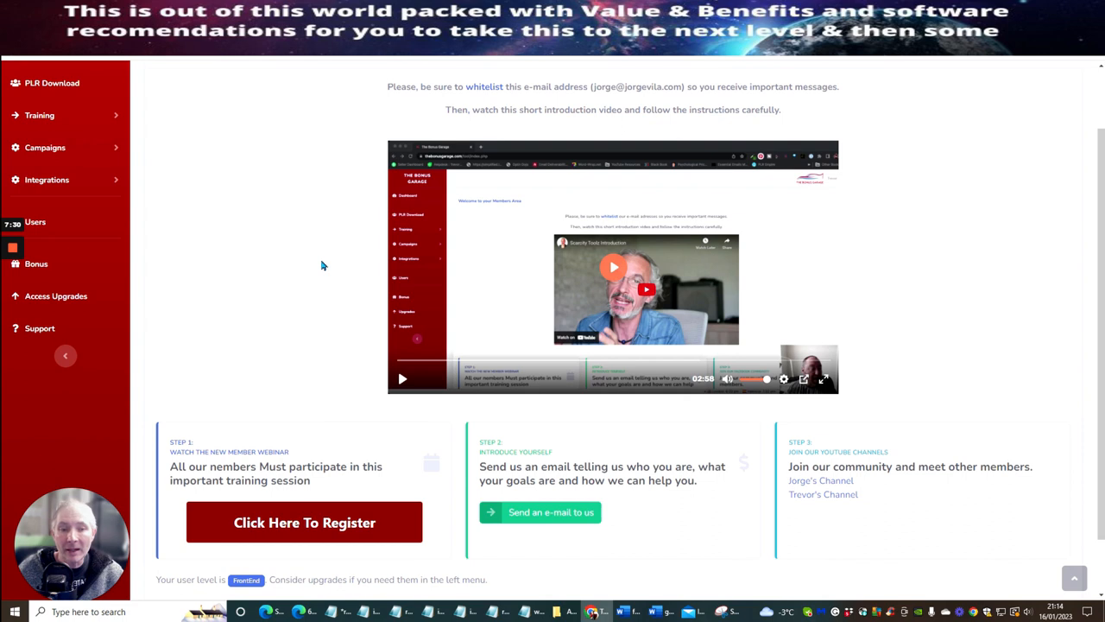
mouse_move(283, 192)
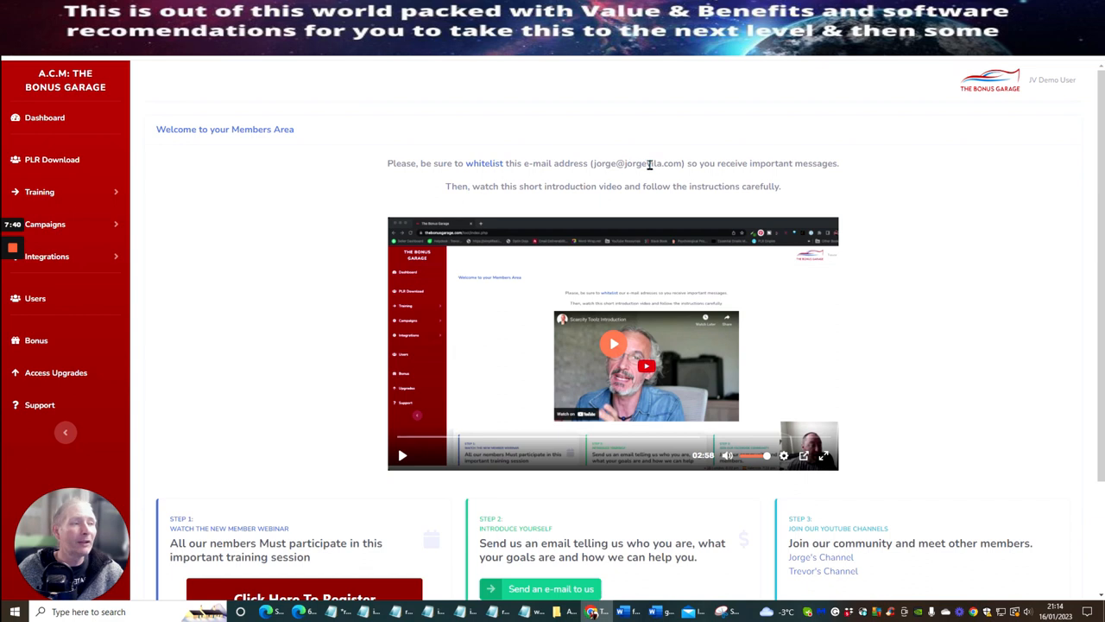
mouse_move(623, 163)
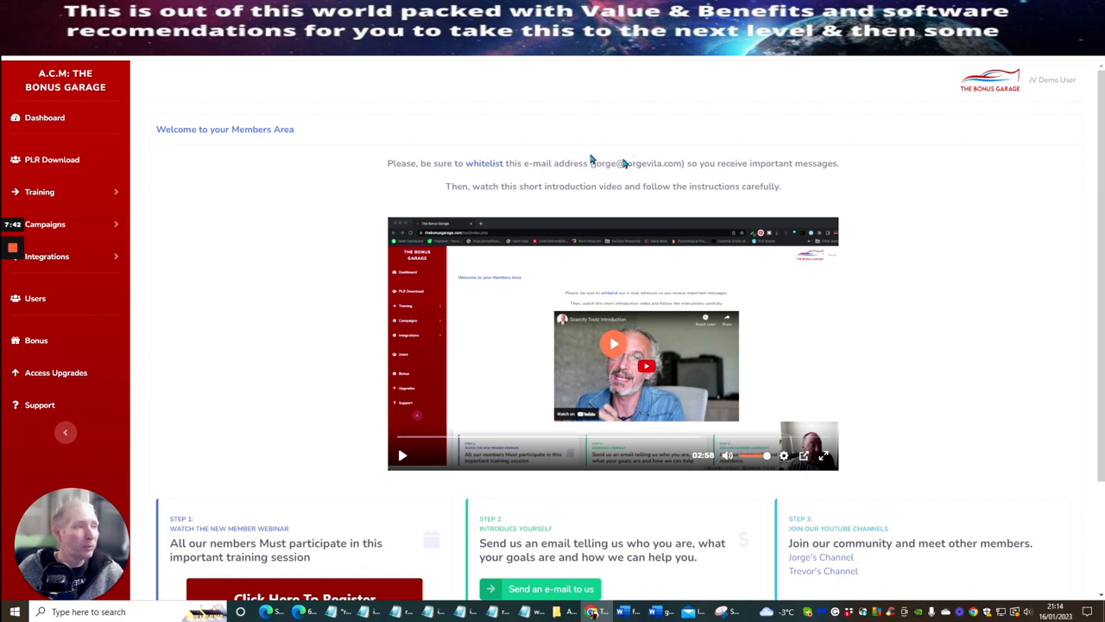
mouse_move(280, 315)
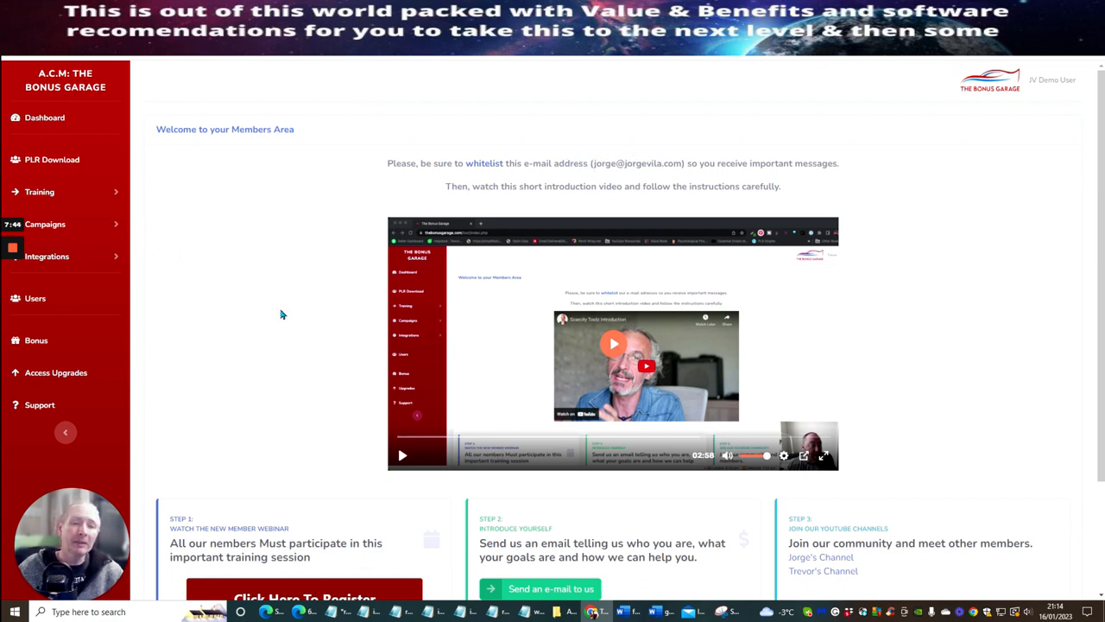
mouse_move(303, 338)
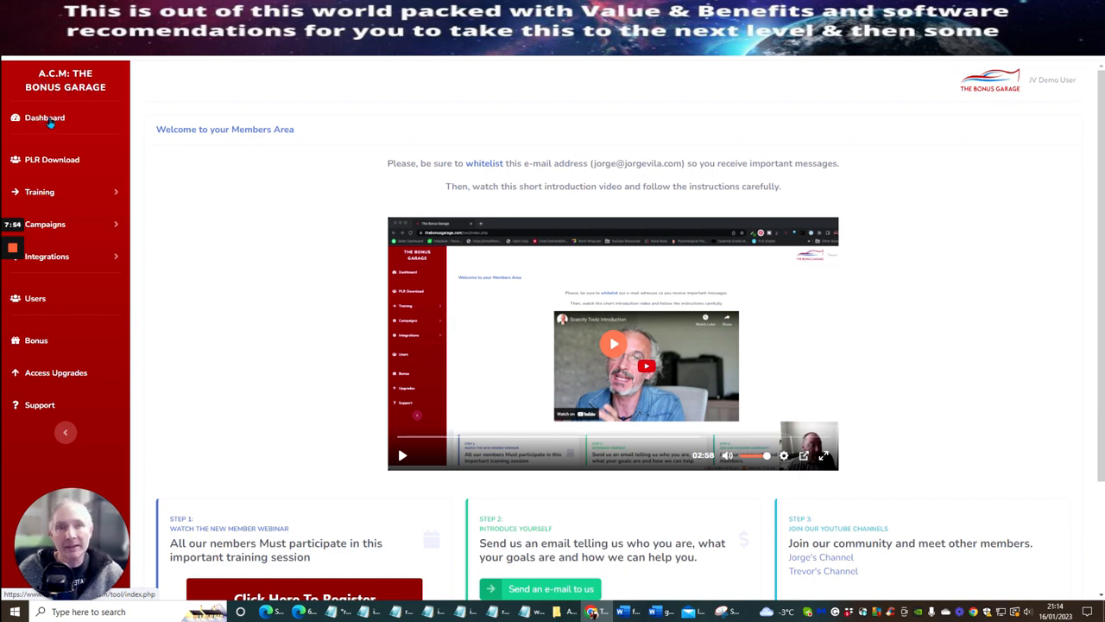
mouse_move(239, 311)
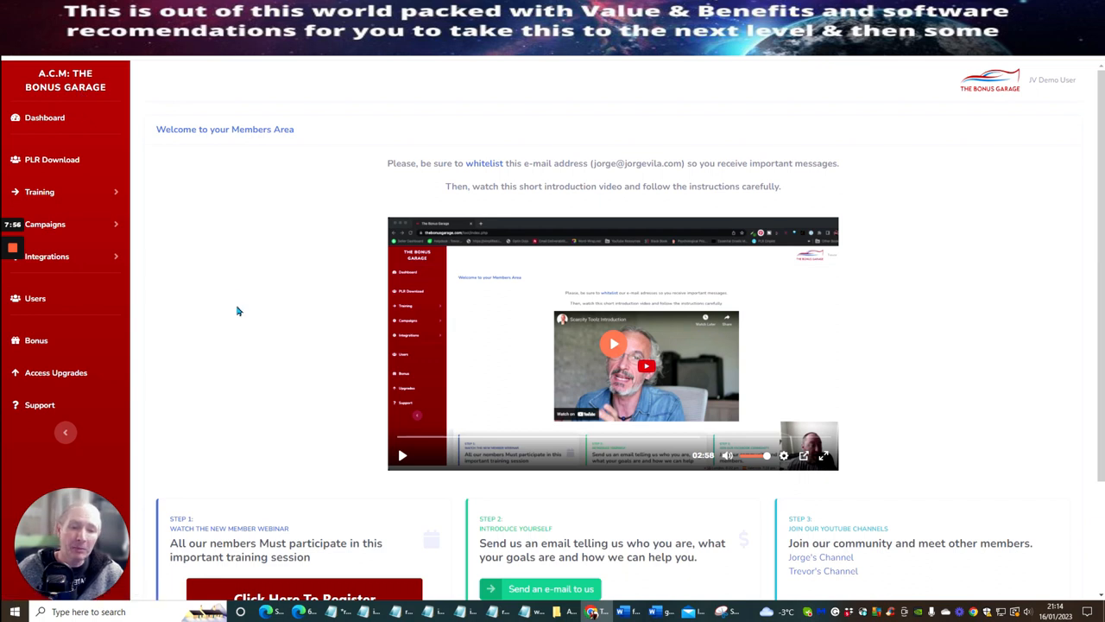
mouse_move(246, 284)
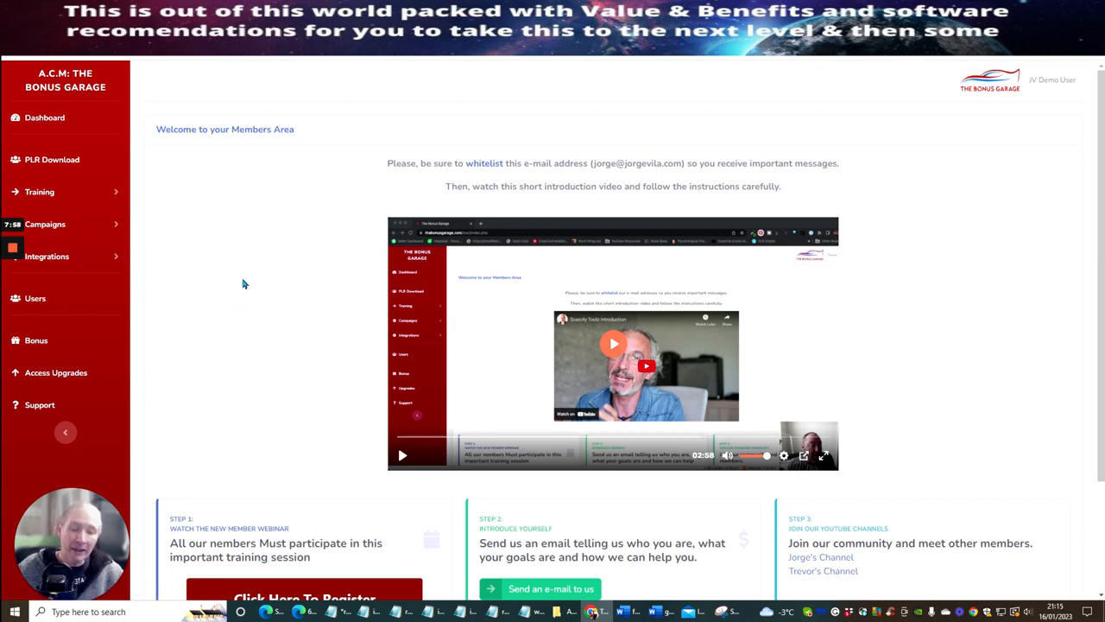
mouse_move(253, 274)
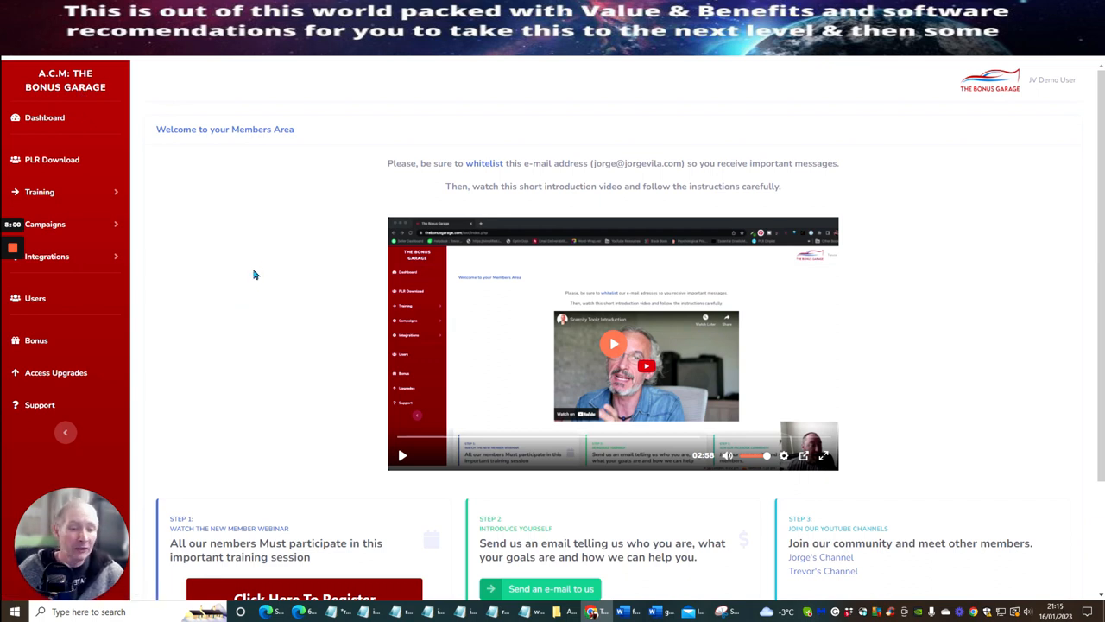
mouse_move(445, 181)
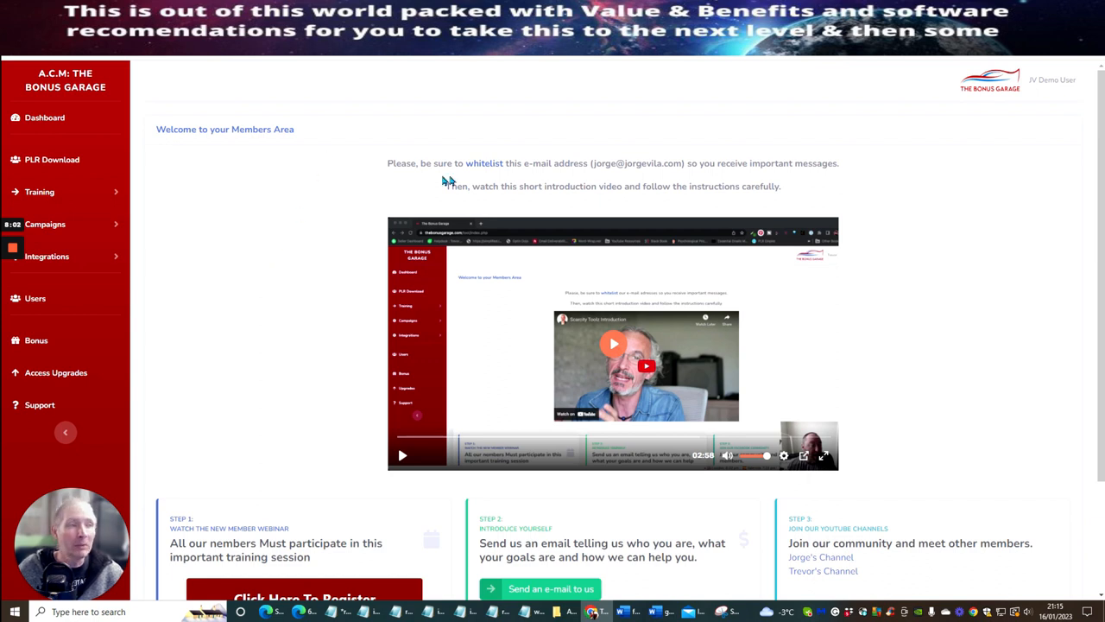
mouse_move(612, 163)
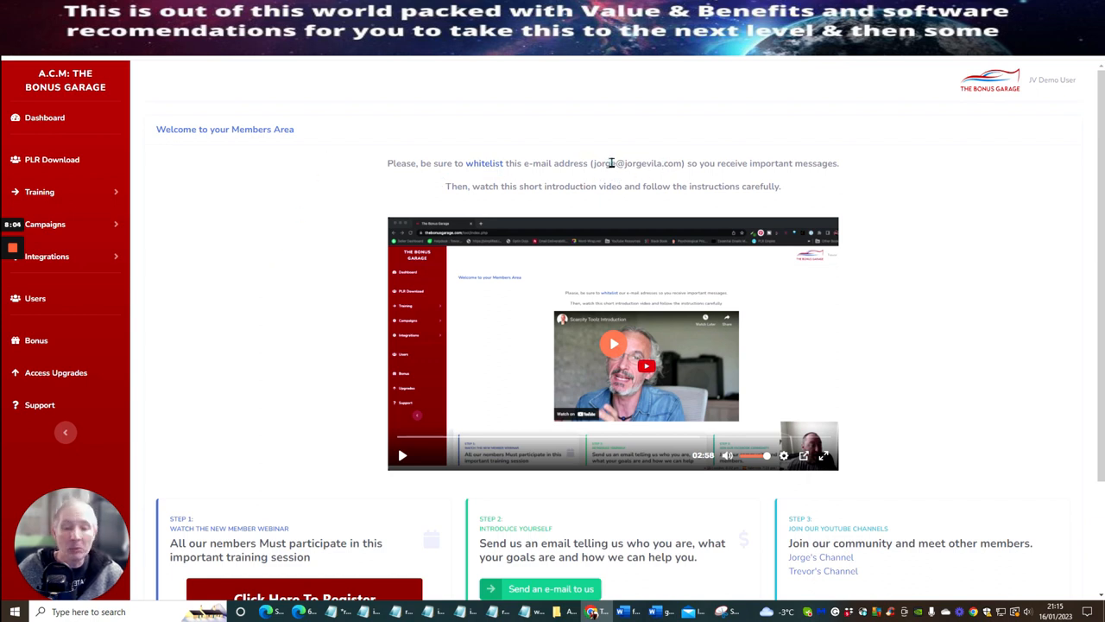
mouse_move(971, 193)
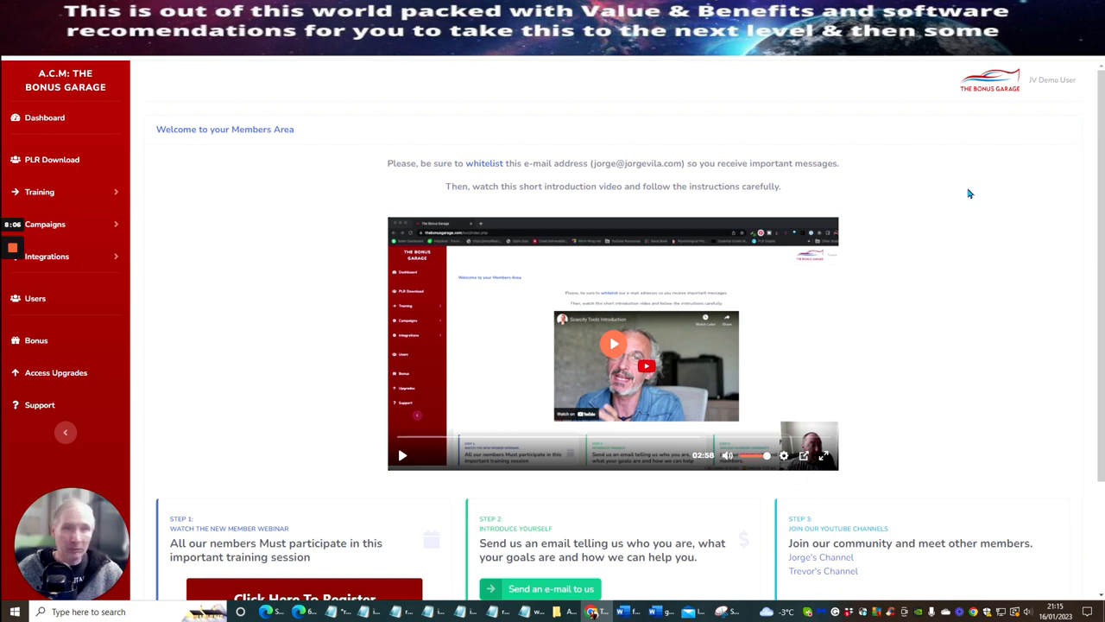
mouse_move(1029, 176)
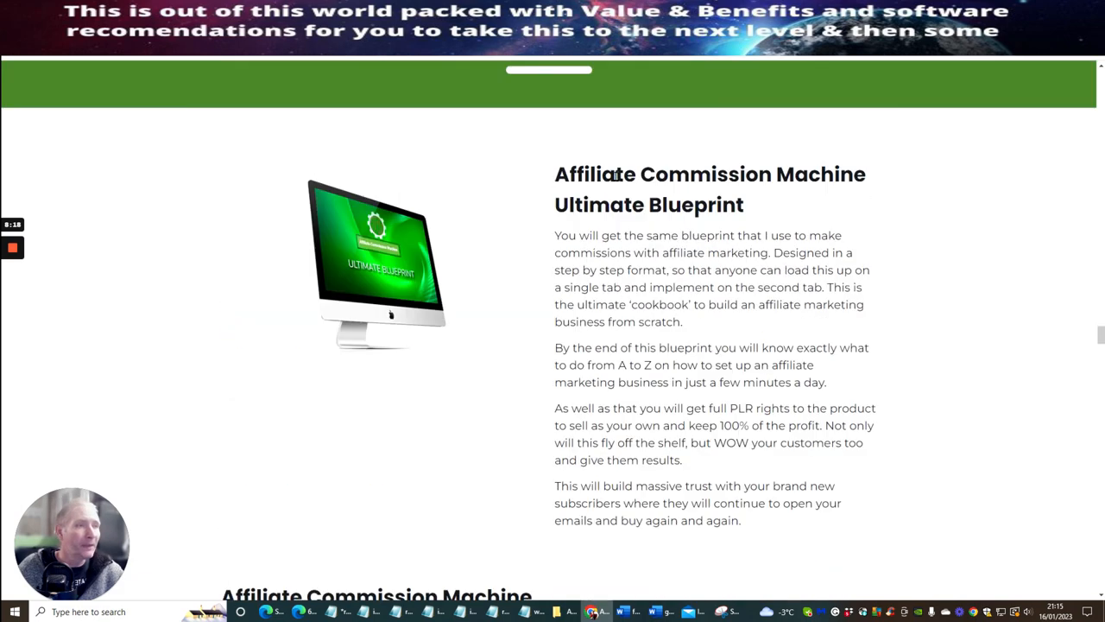
Scroll down through the product descriptions and the Ultimate Blueprint section.
scroll("down", 3)
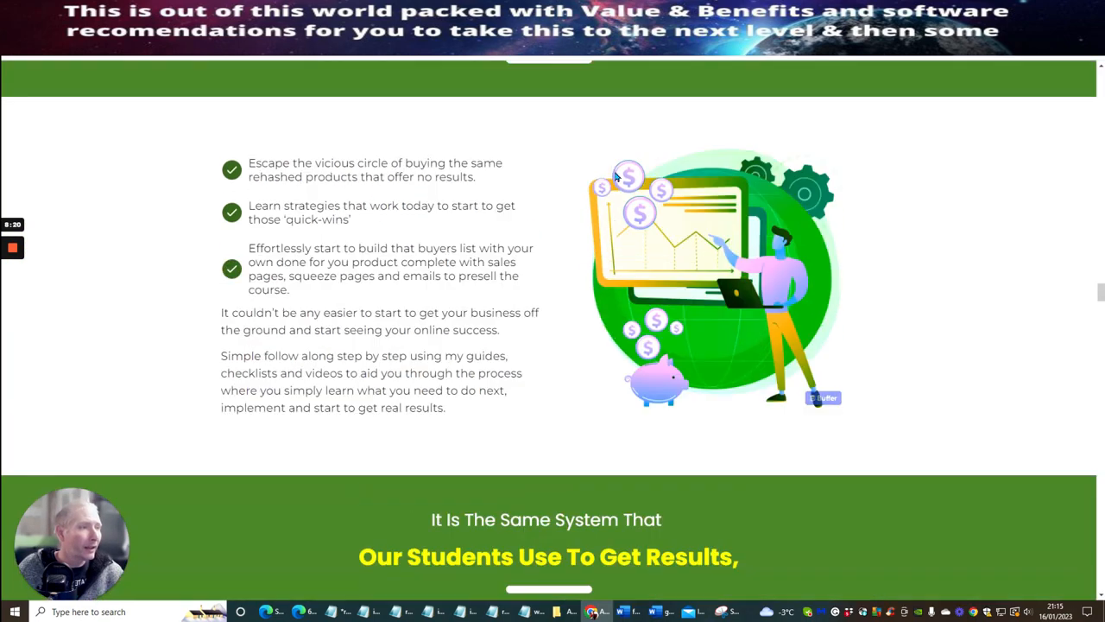
scroll("down", 3)
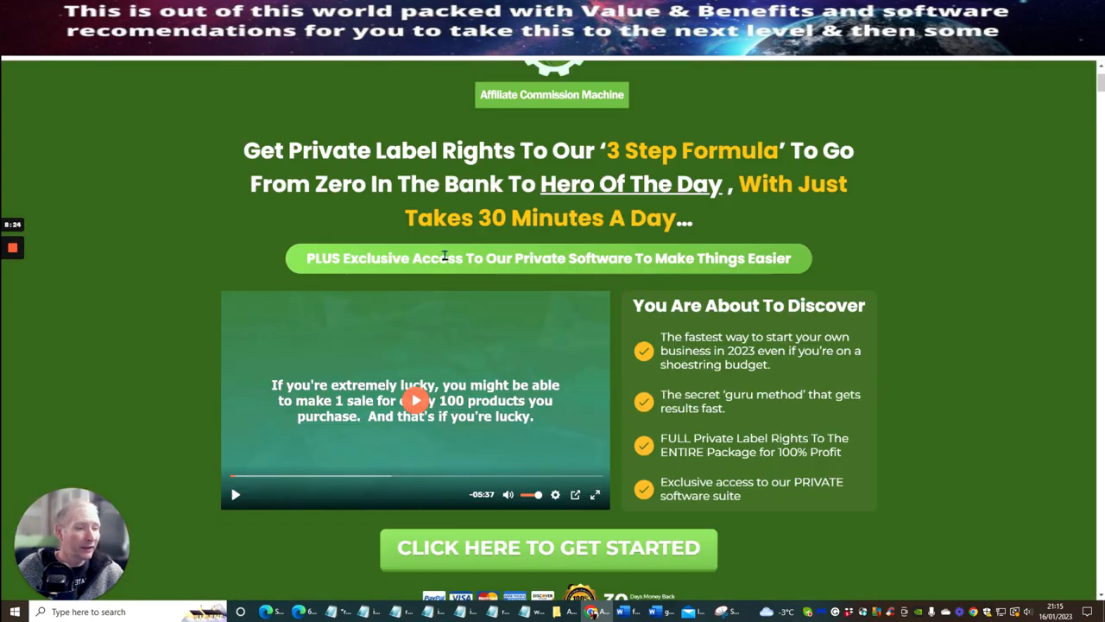
scroll("down", 3)
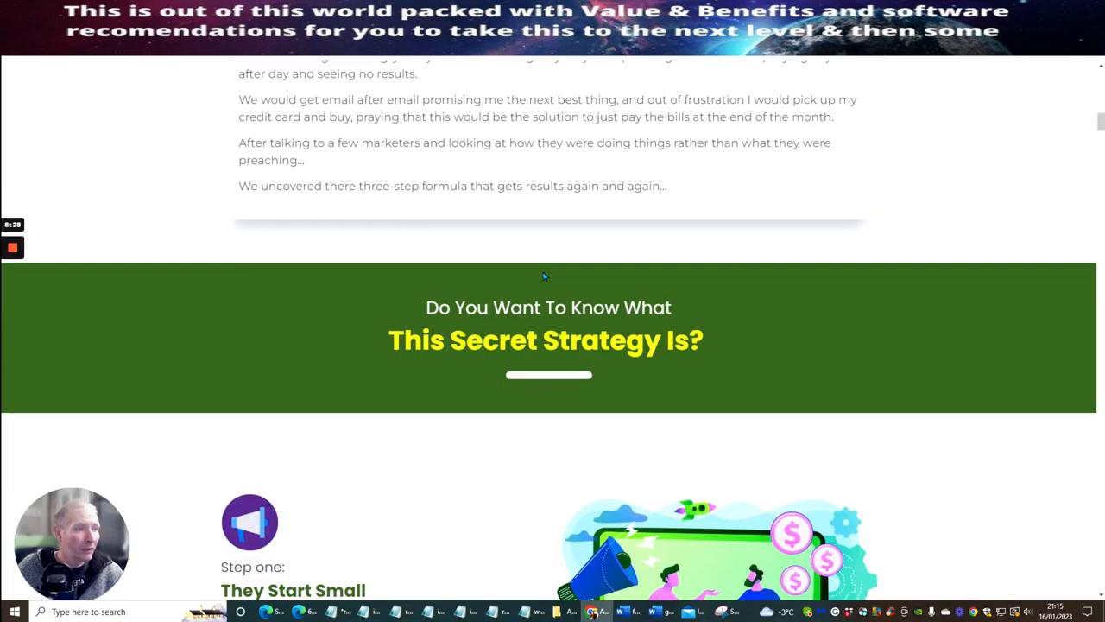
scroll("down", 3)
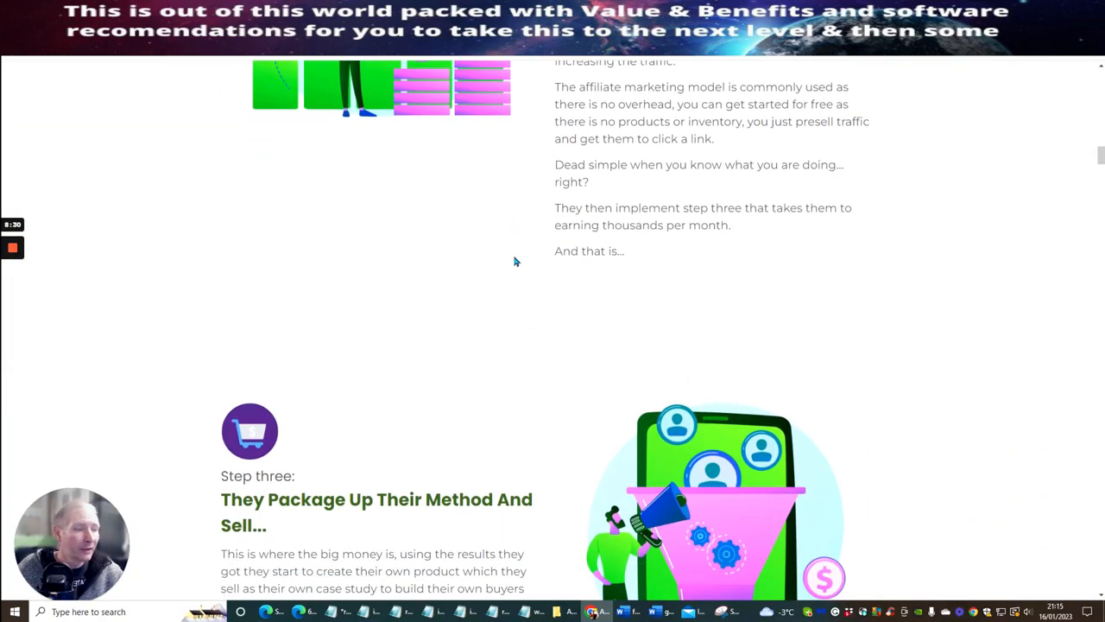
scroll("down", 3)
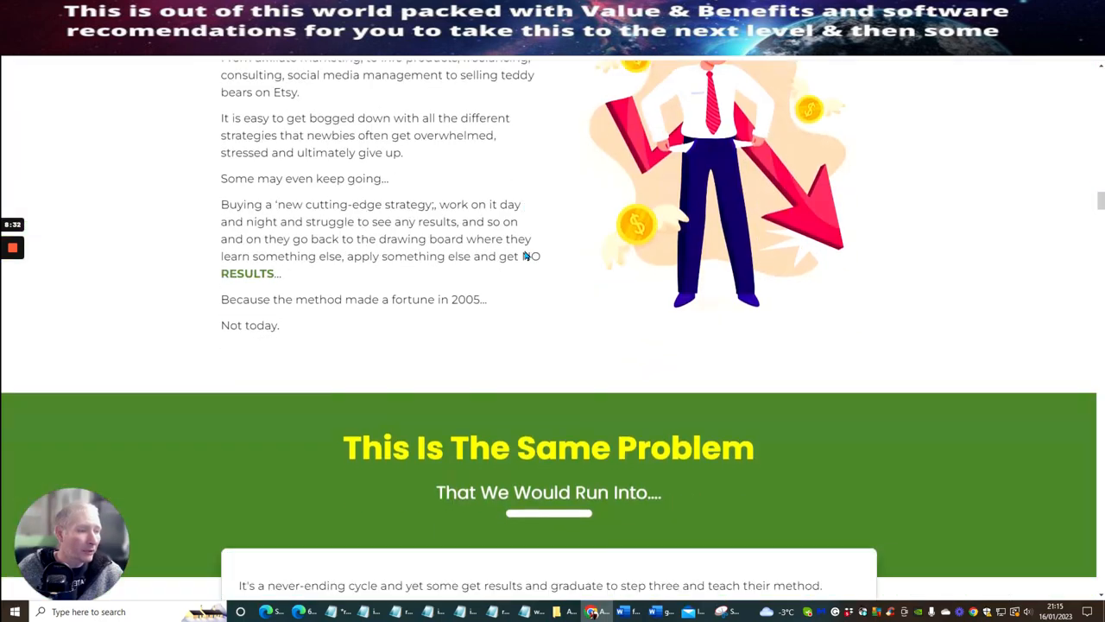
scroll("down", 3)
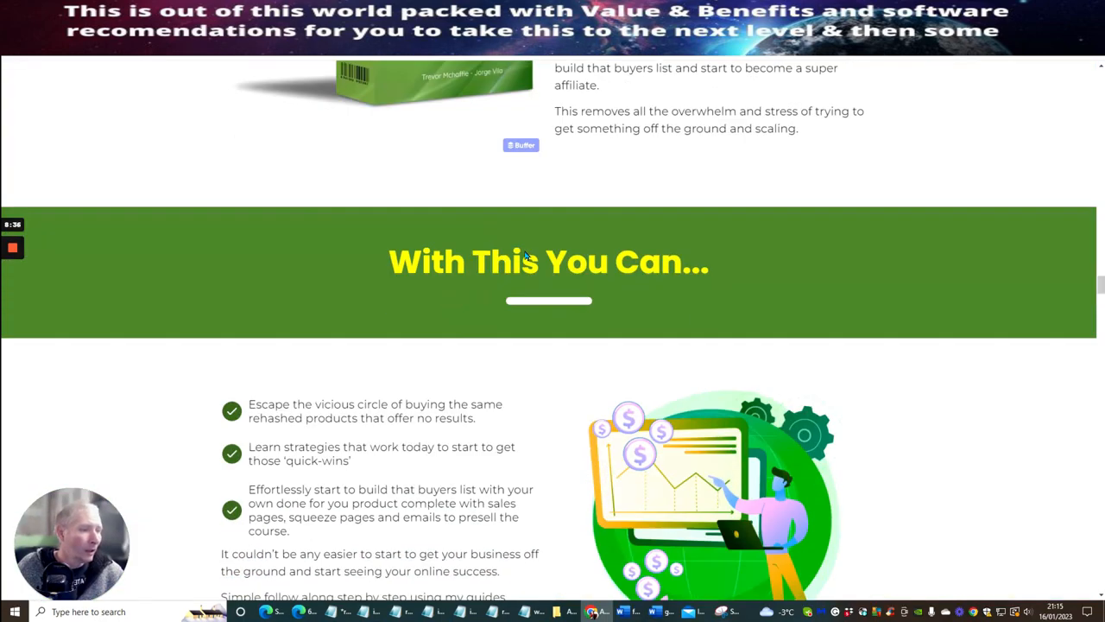
Continue down to 'Complete Set Of Training Videos With Slides' and 'Responsive Squeeze Page'.
scroll("down", 3)
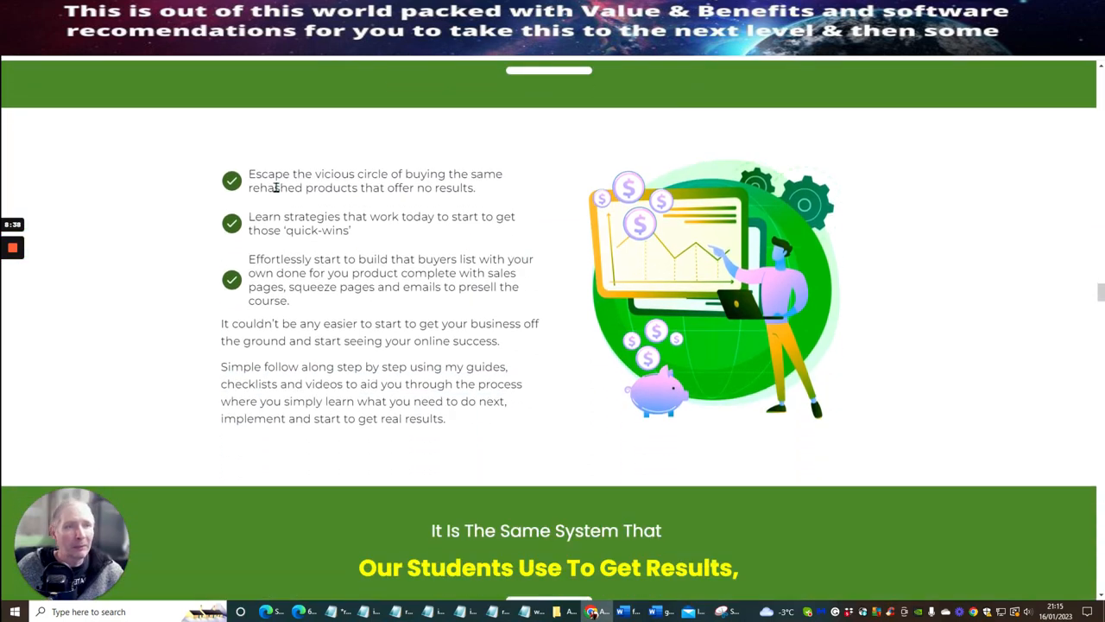
scroll("down", 3)
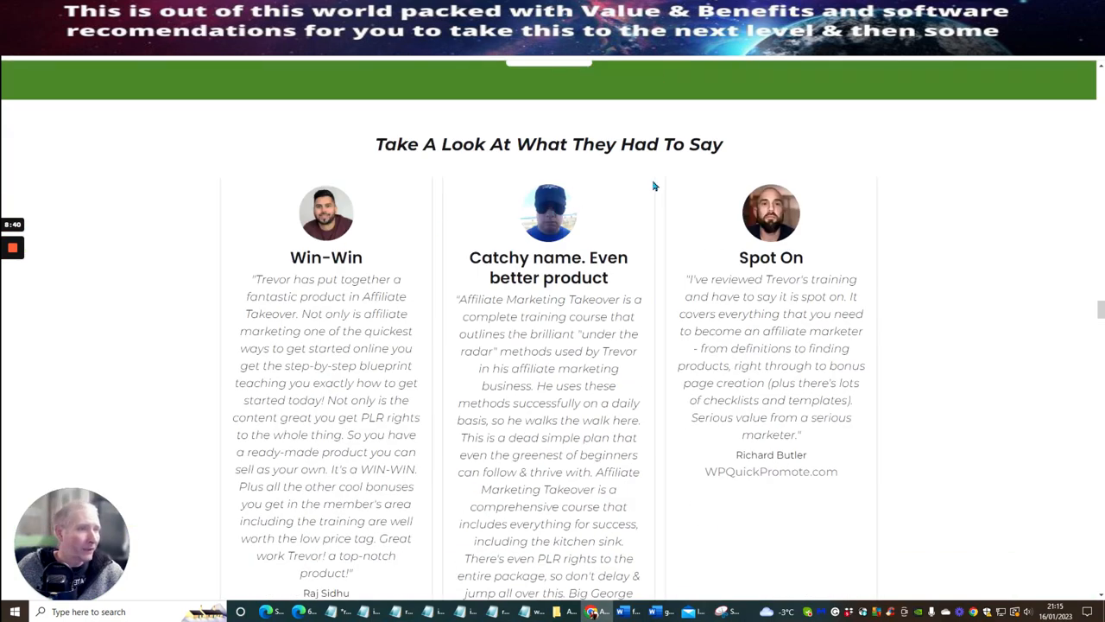
scroll("down", 3)
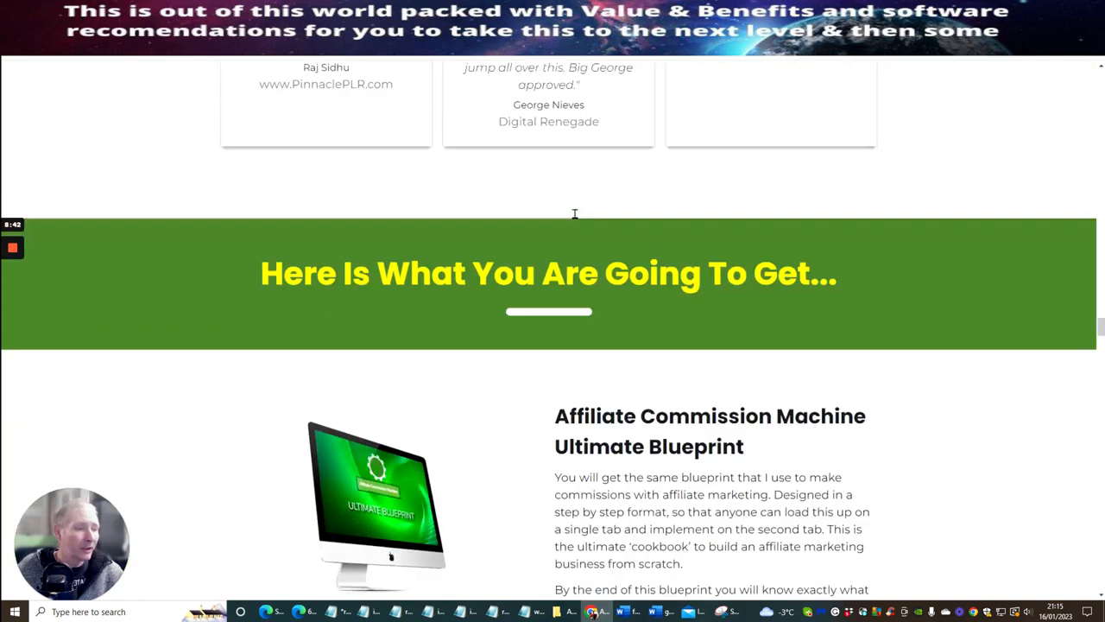
scroll("down", 3)
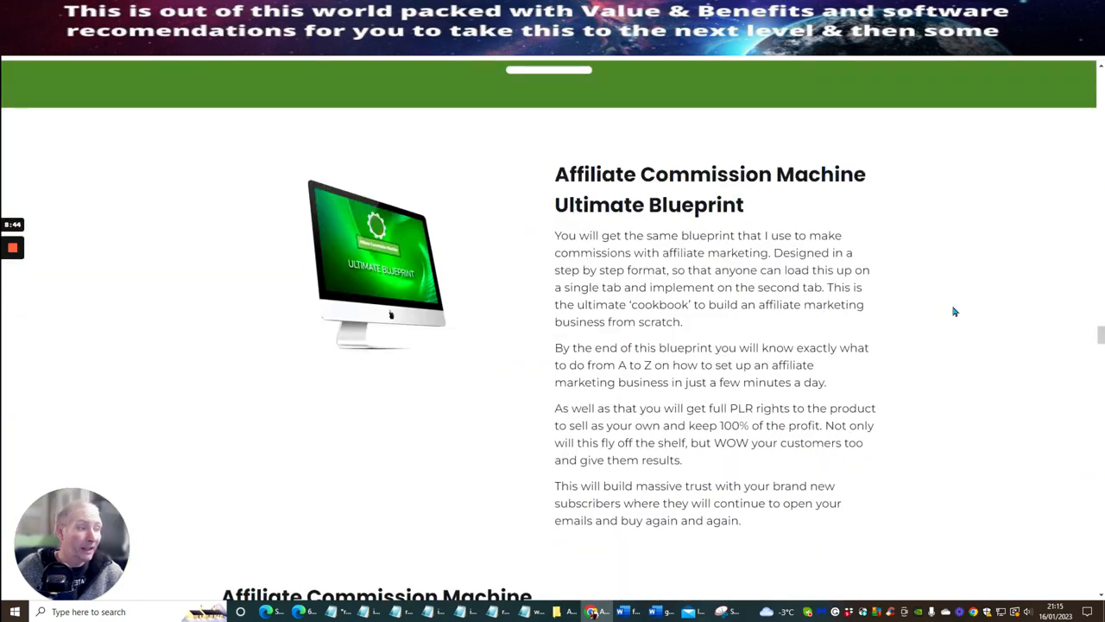
mouse_move(916, 299)
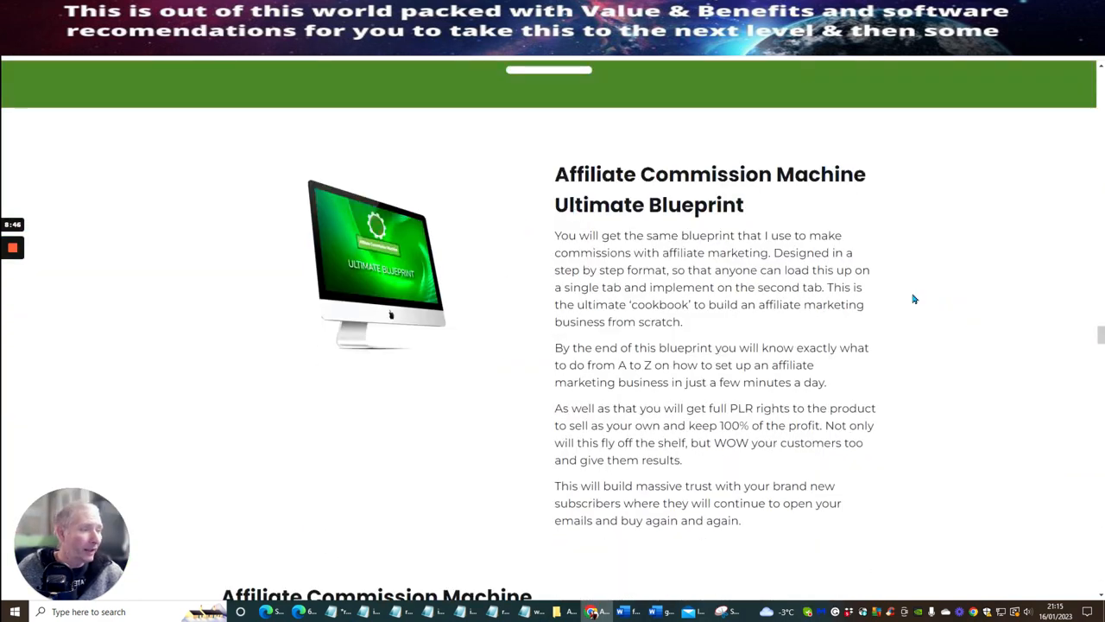
scroll("down", 3)
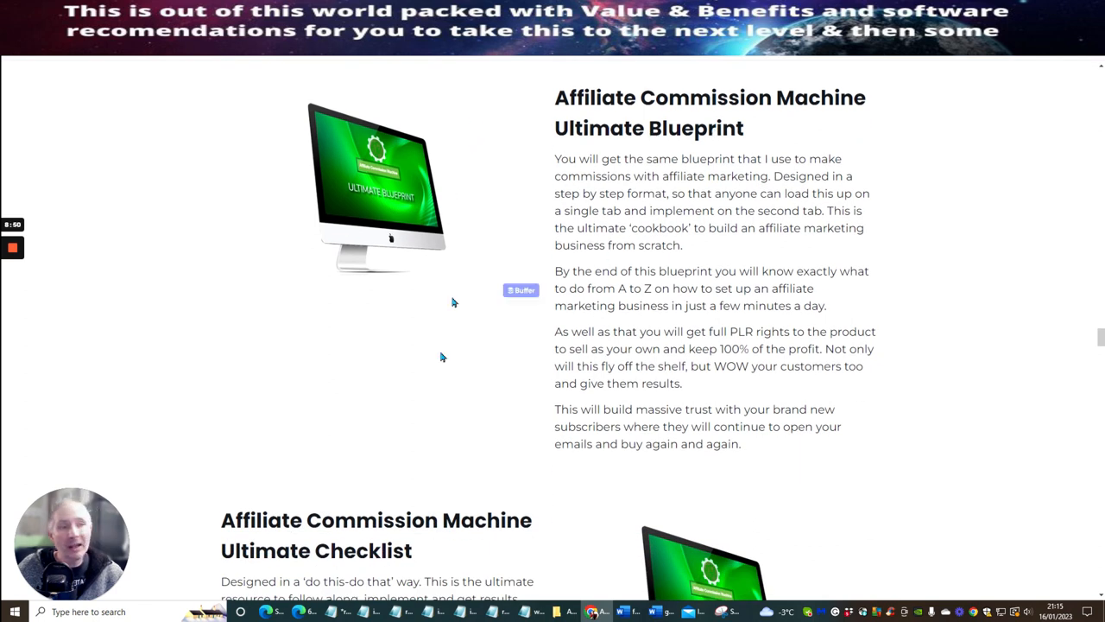
mouse_move(404, 284)
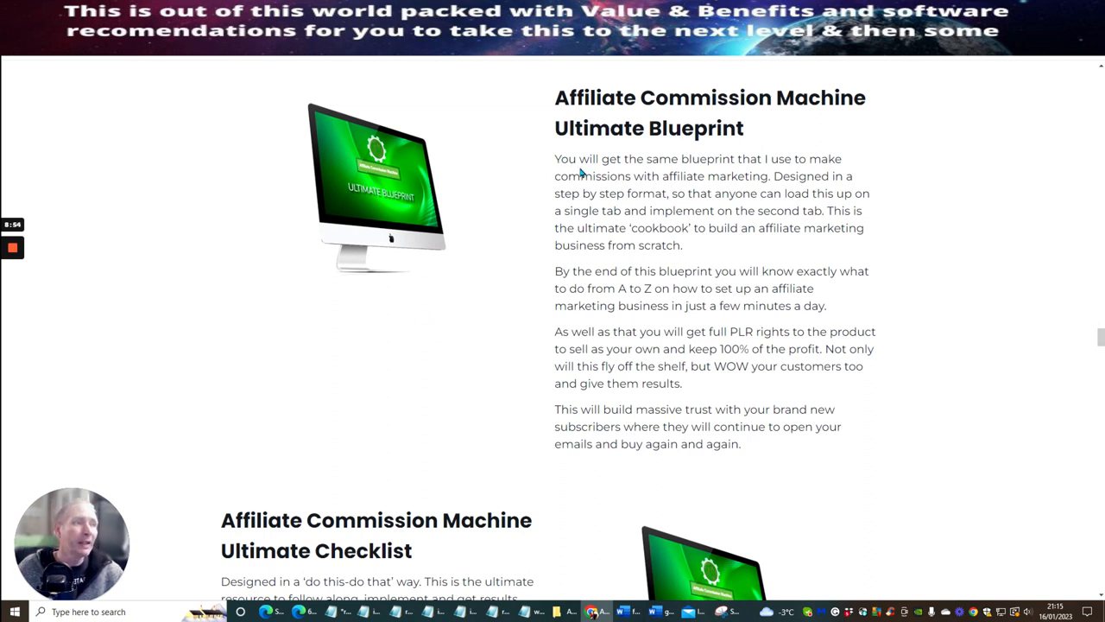
mouse_move(648, 193)
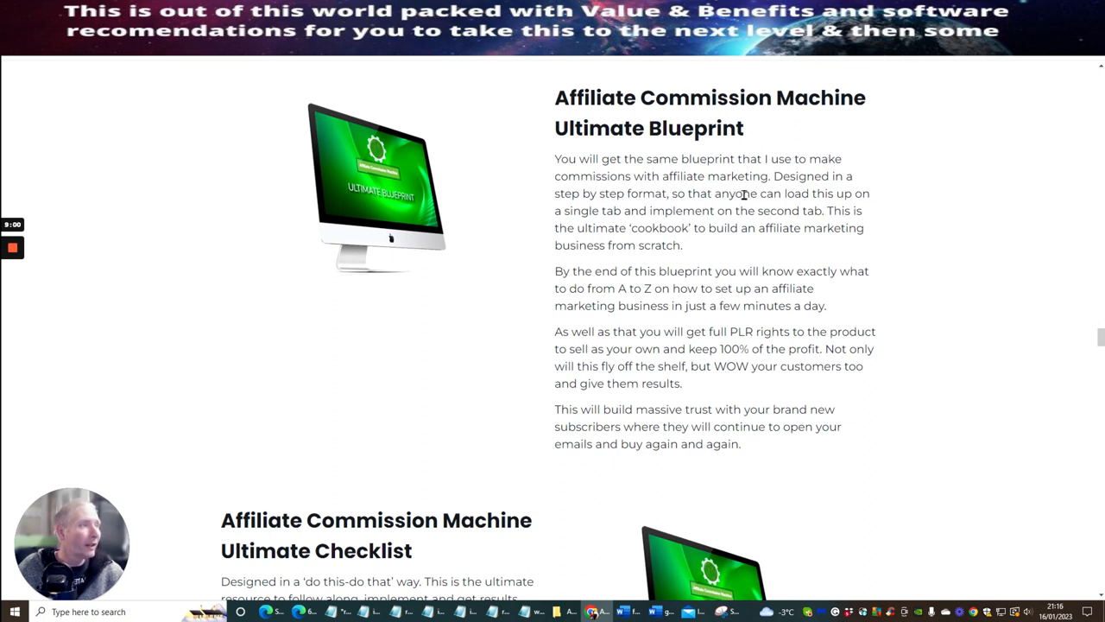
mouse_move(682, 228)
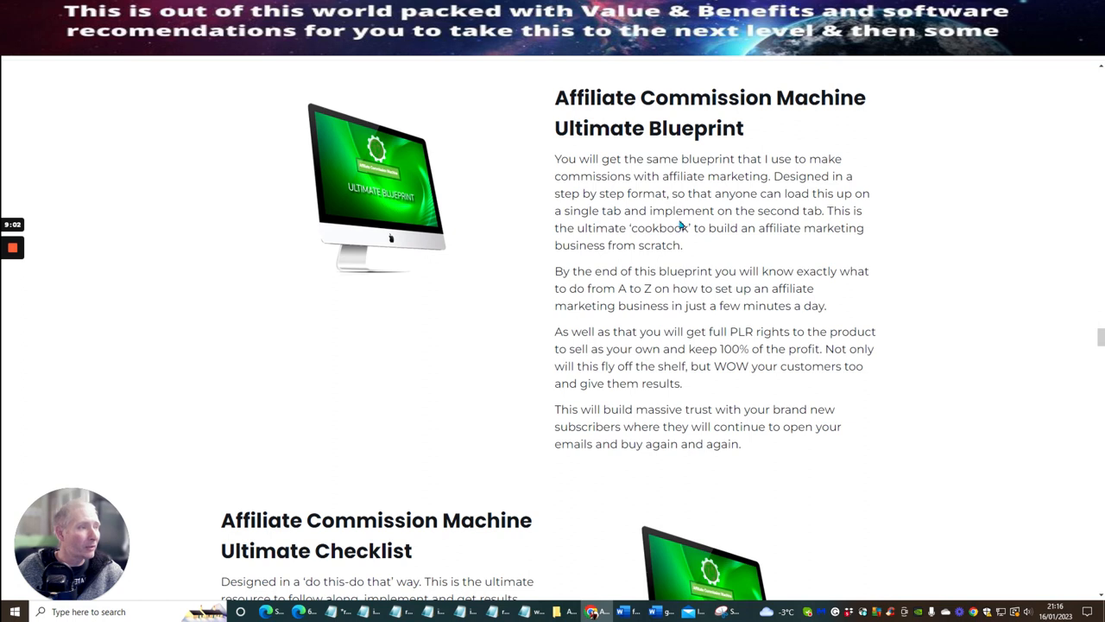
mouse_move(625, 245)
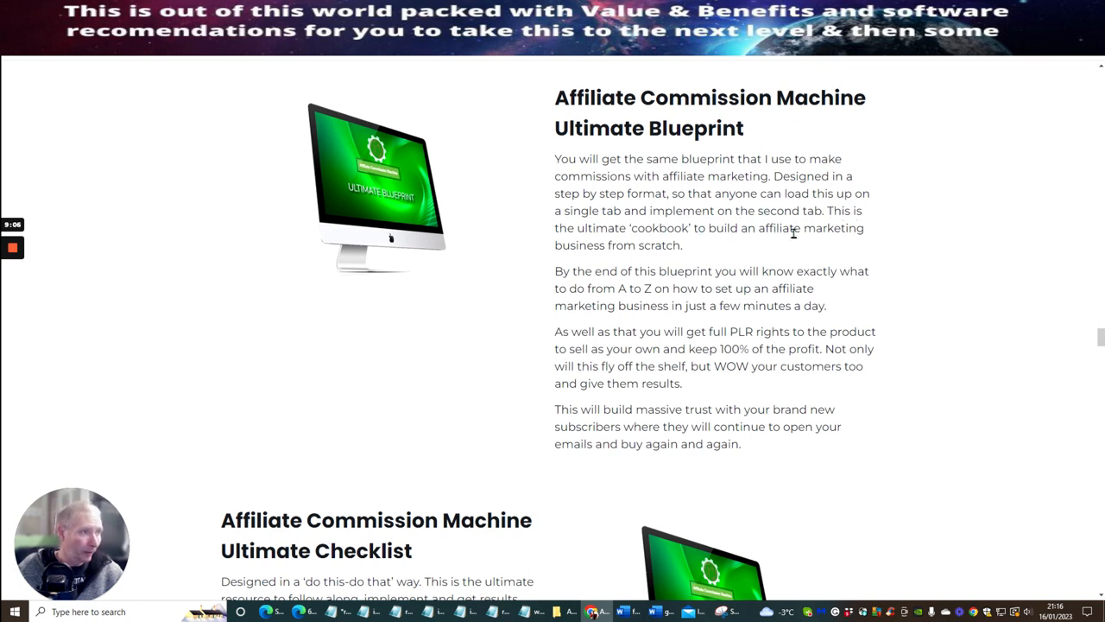
scroll("down", 3)
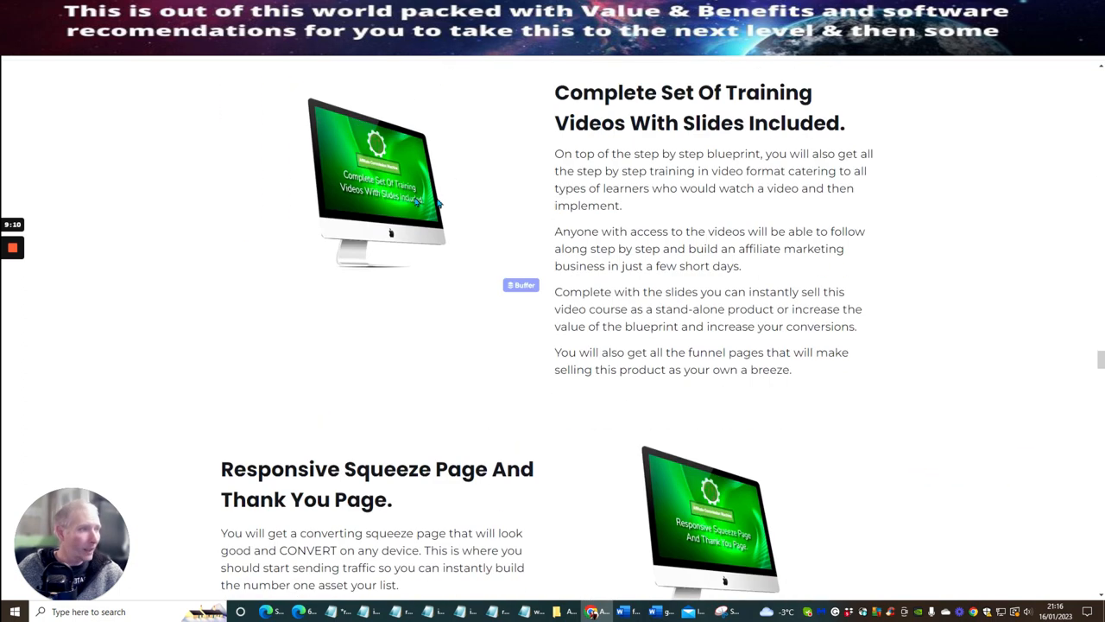
Scroll down past the Graphics Pack and the green call-to-action.
scroll("down", 3)
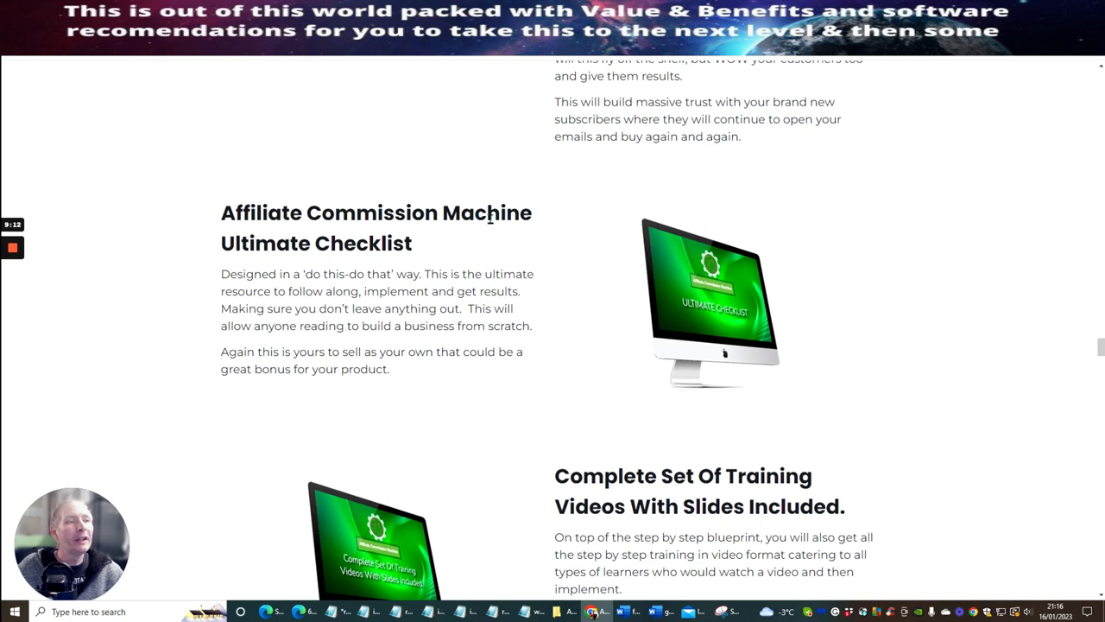
scroll("down", 3)
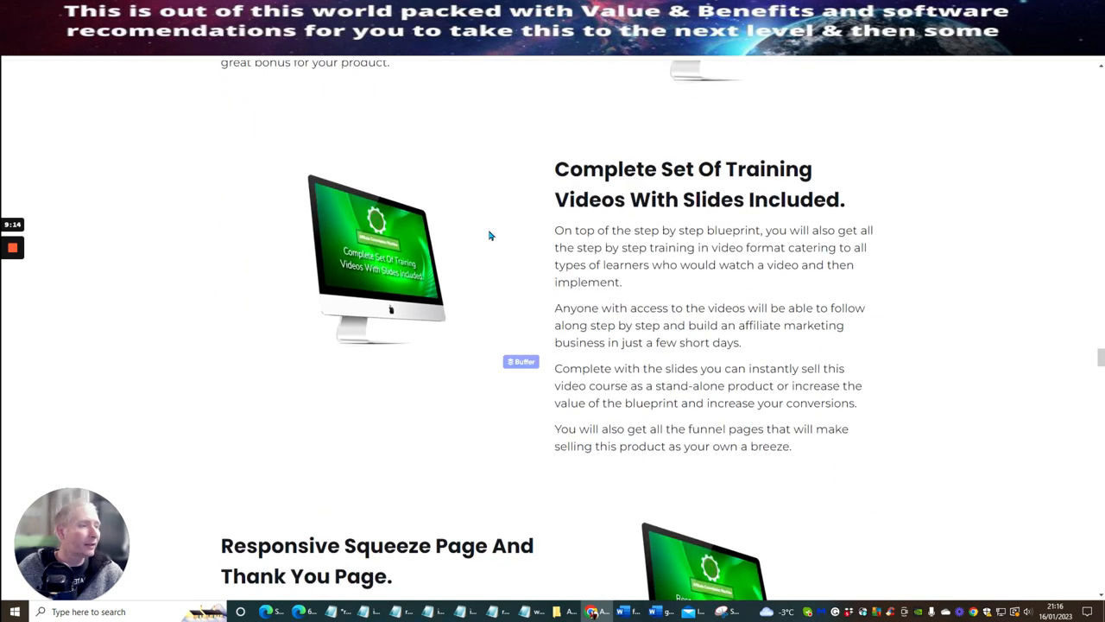
mouse_move(498, 176)
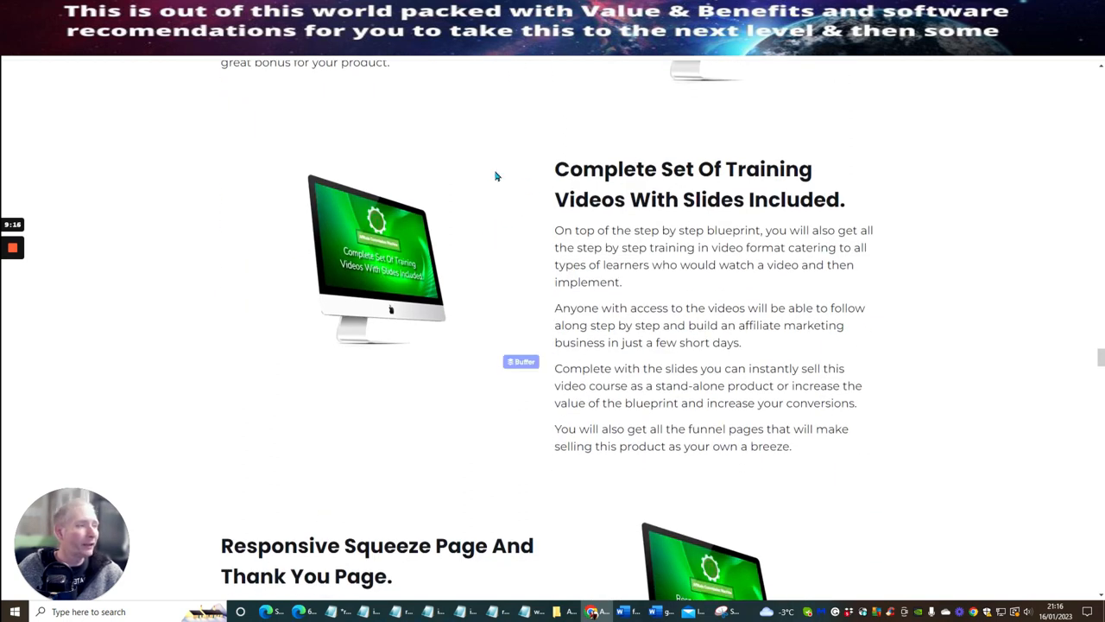
scroll("down", 3)
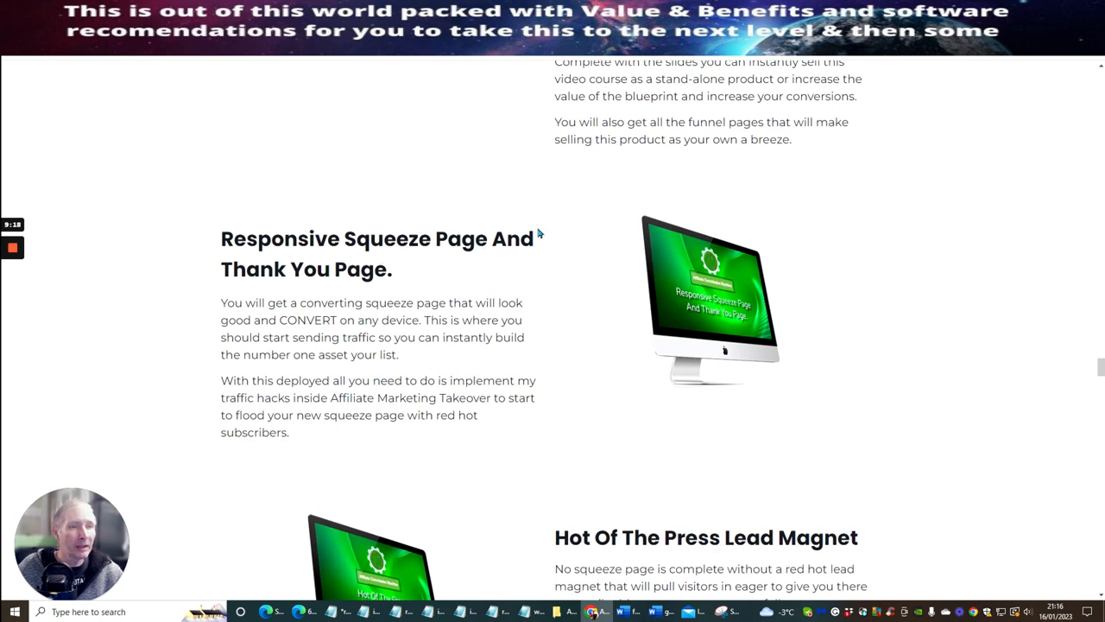
scroll("down", 3)
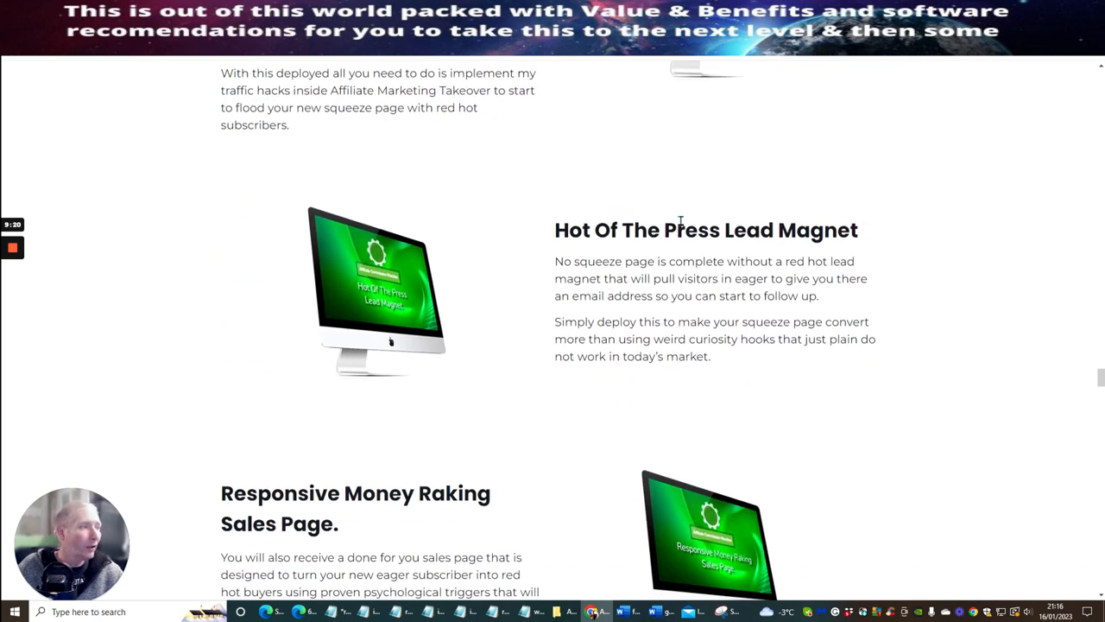
scroll("down", 3)
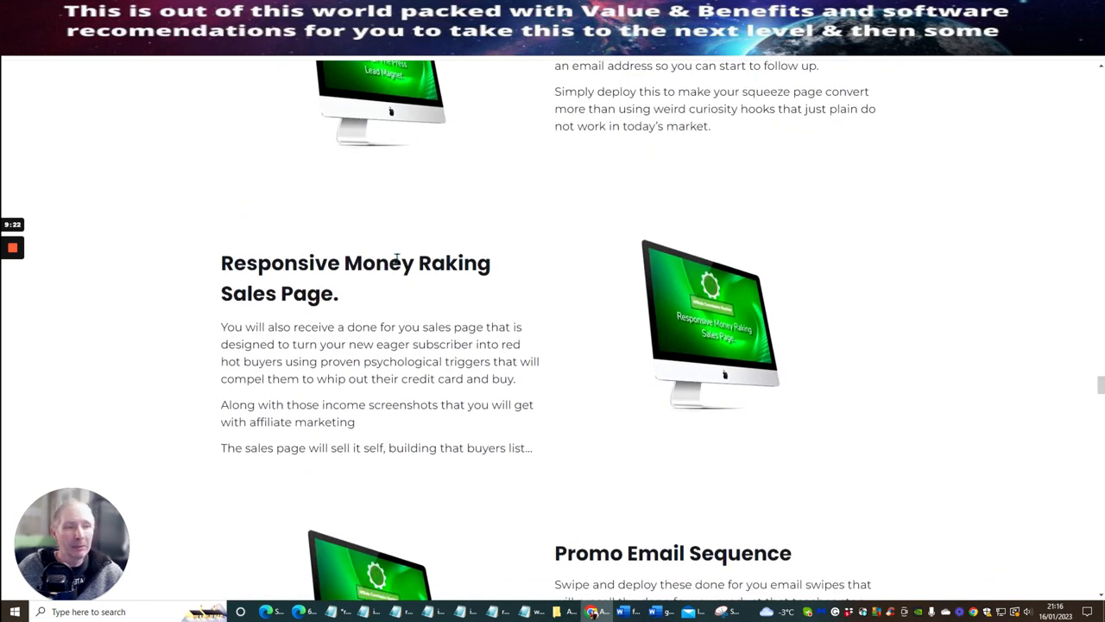
scroll("down", 3)
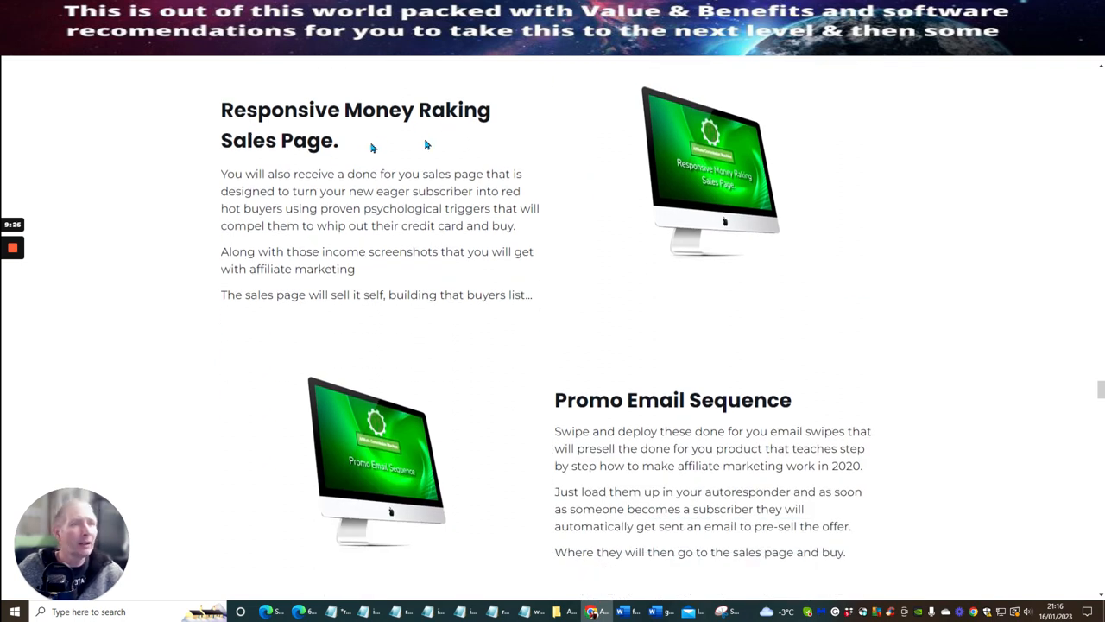
Continue past the testimonials to the 'You're In One Of These 2 Camps' section.
scroll("down", 3)
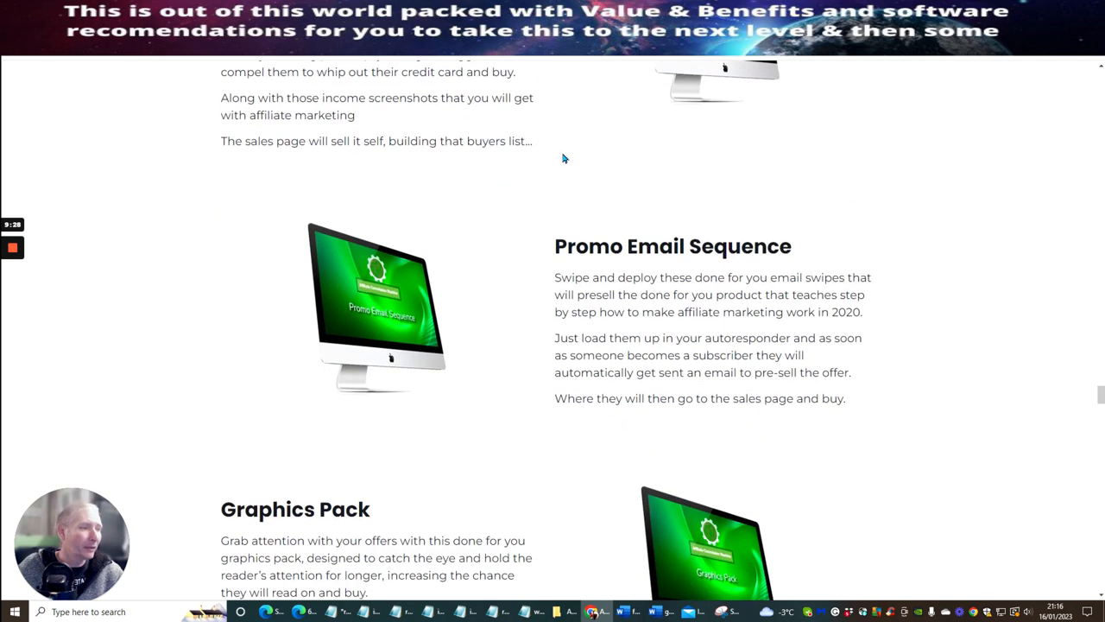
scroll("down", 3)
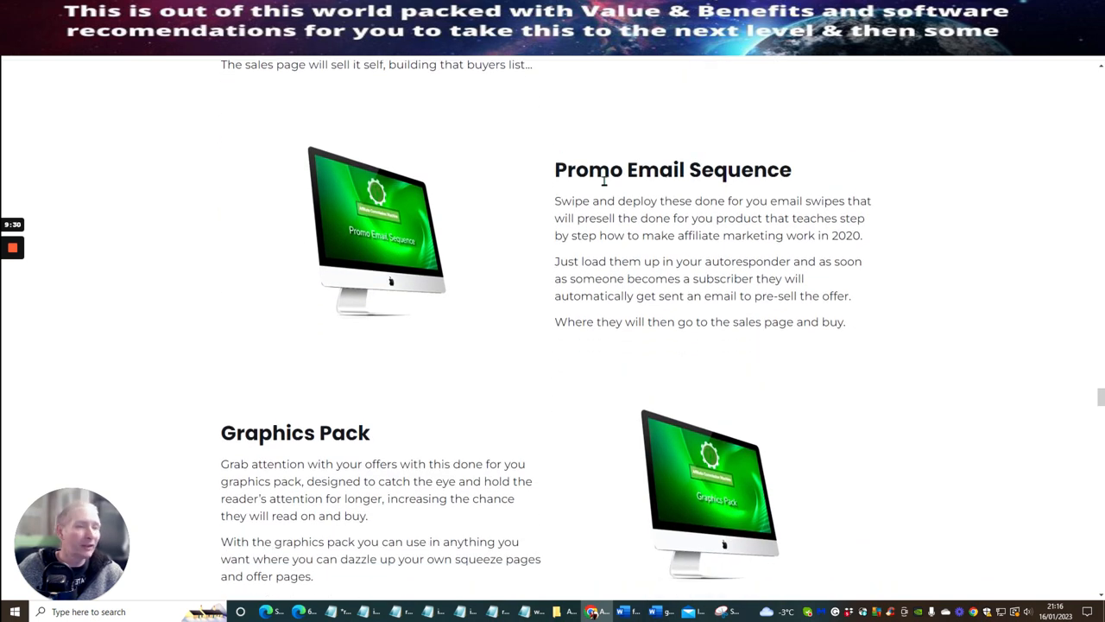
scroll("down", 3)
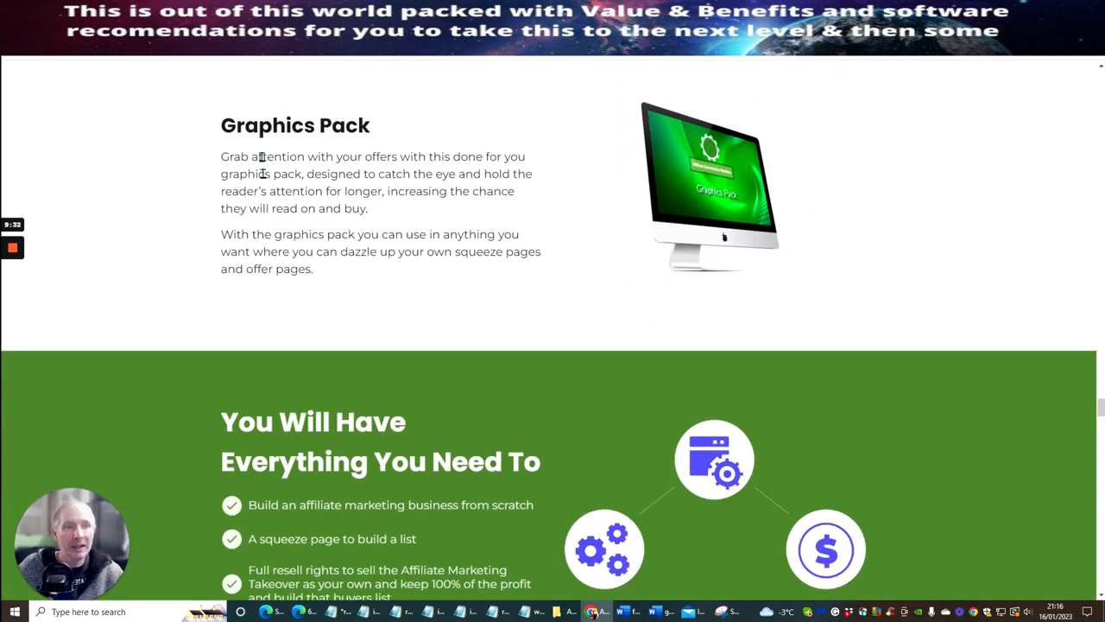
scroll("down", 3)
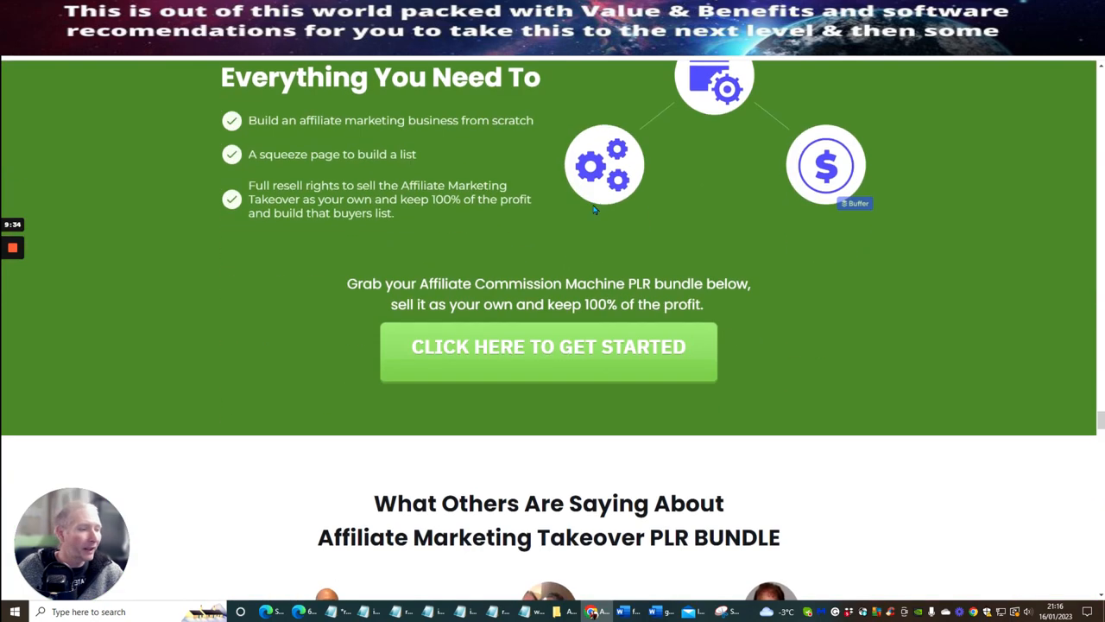
scroll("down", 3)
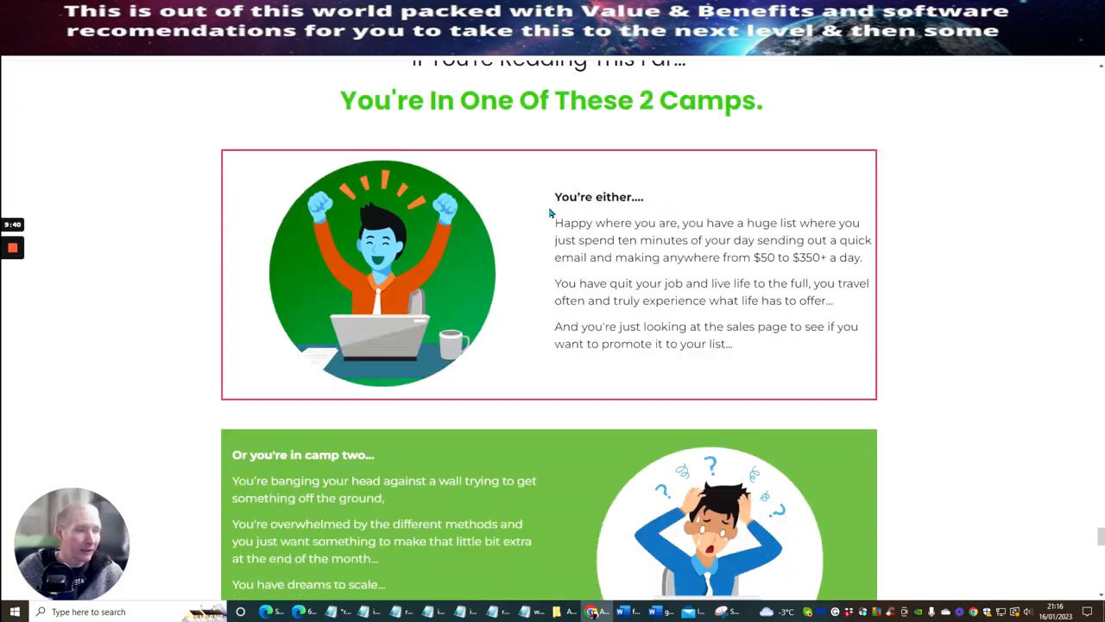
Scroll to the creators' photos with Facebook buttons and the P.S. money-back guarantee notes.
scroll("down", 3)
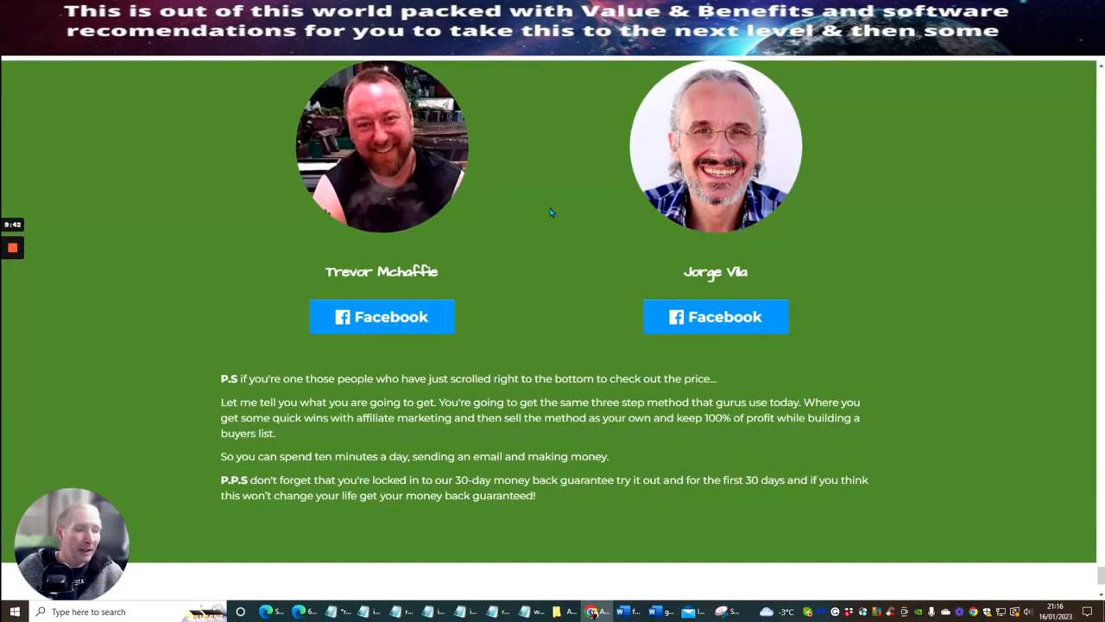
mouse_move(860, 252)
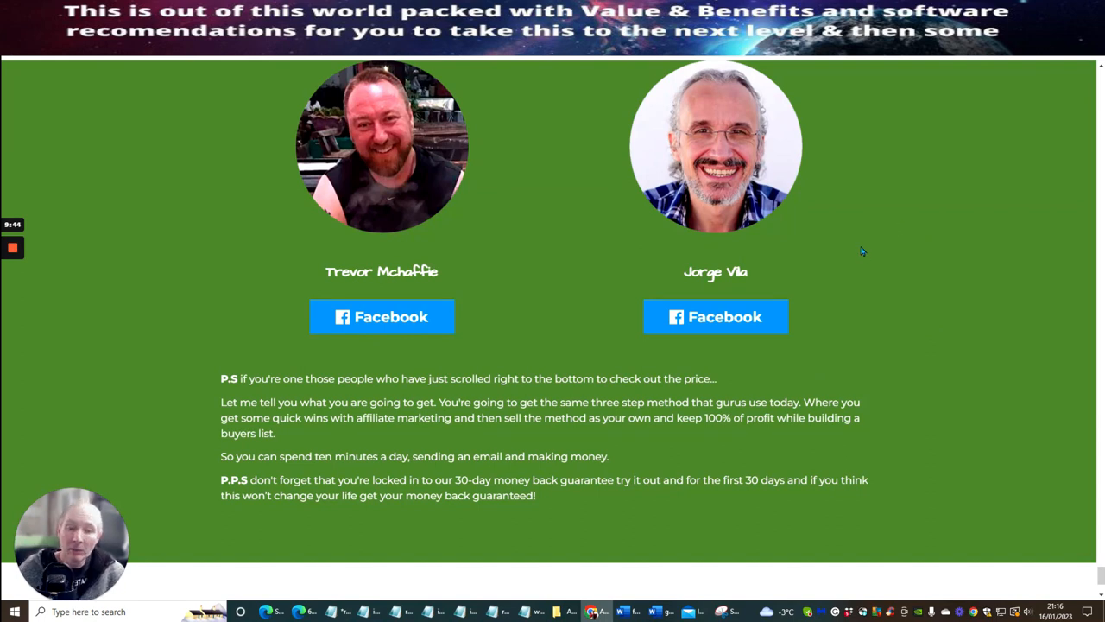
mouse_move(853, 242)
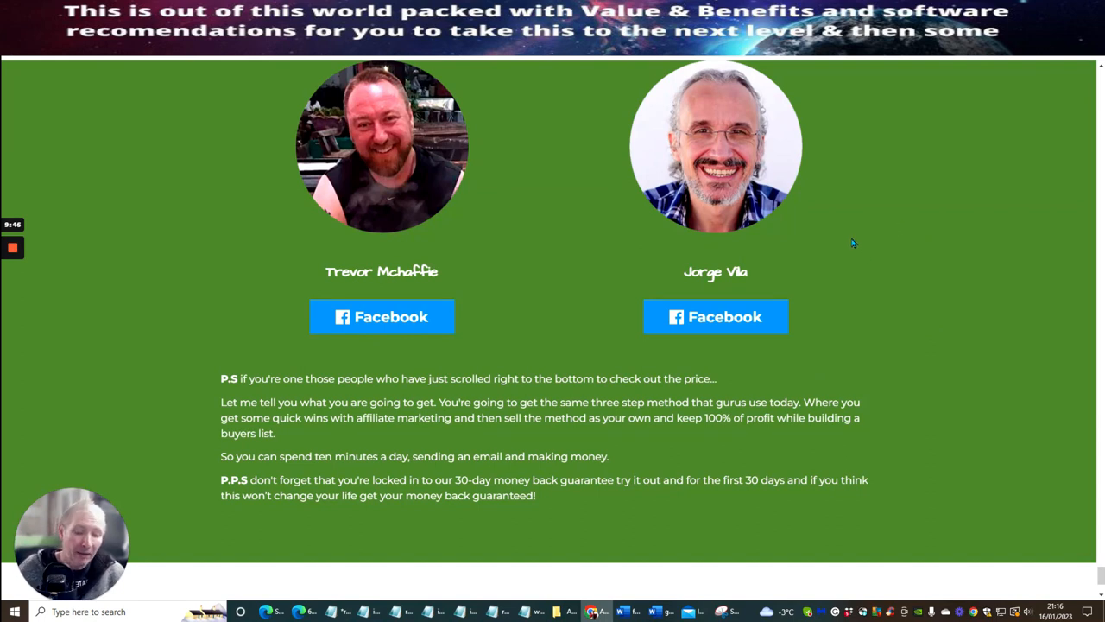
mouse_move(825, 179)
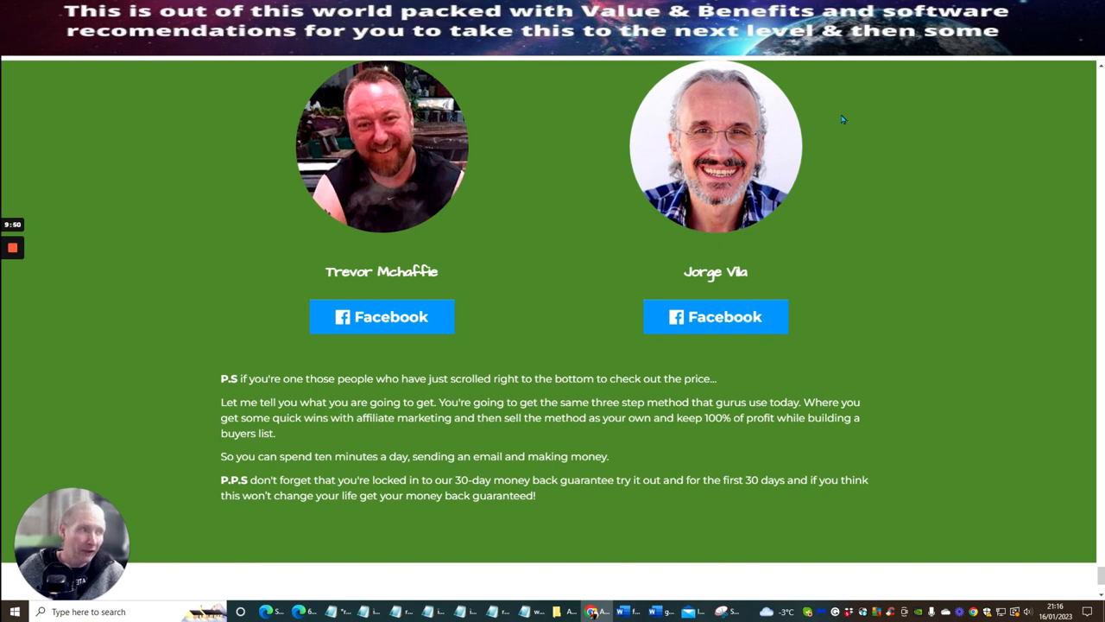
mouse_move(894, 231)
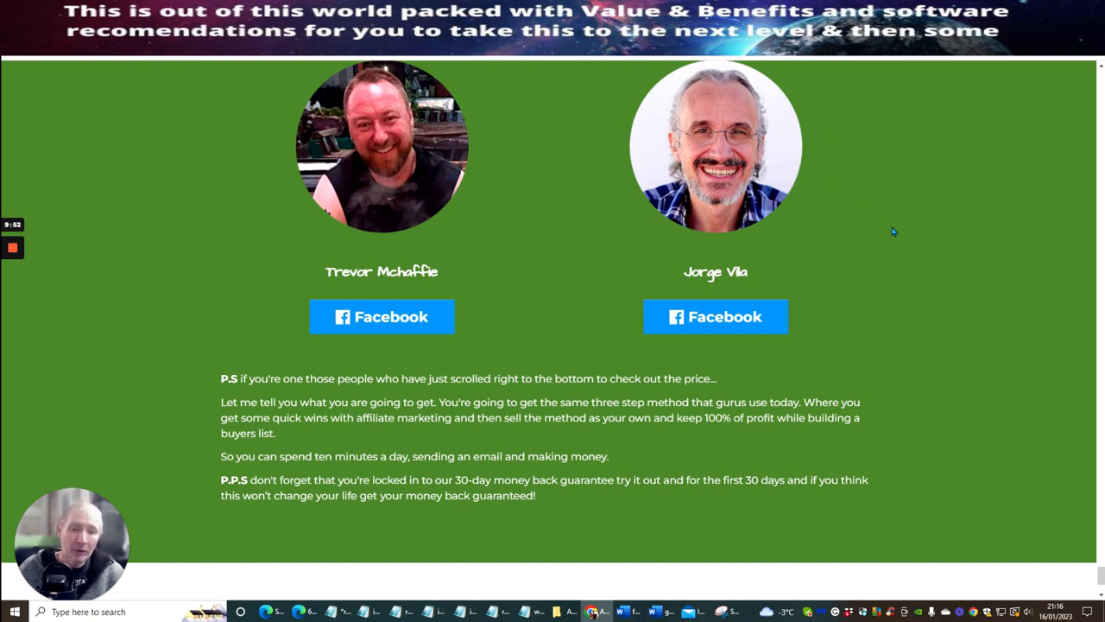
mouse_move(885, 210)
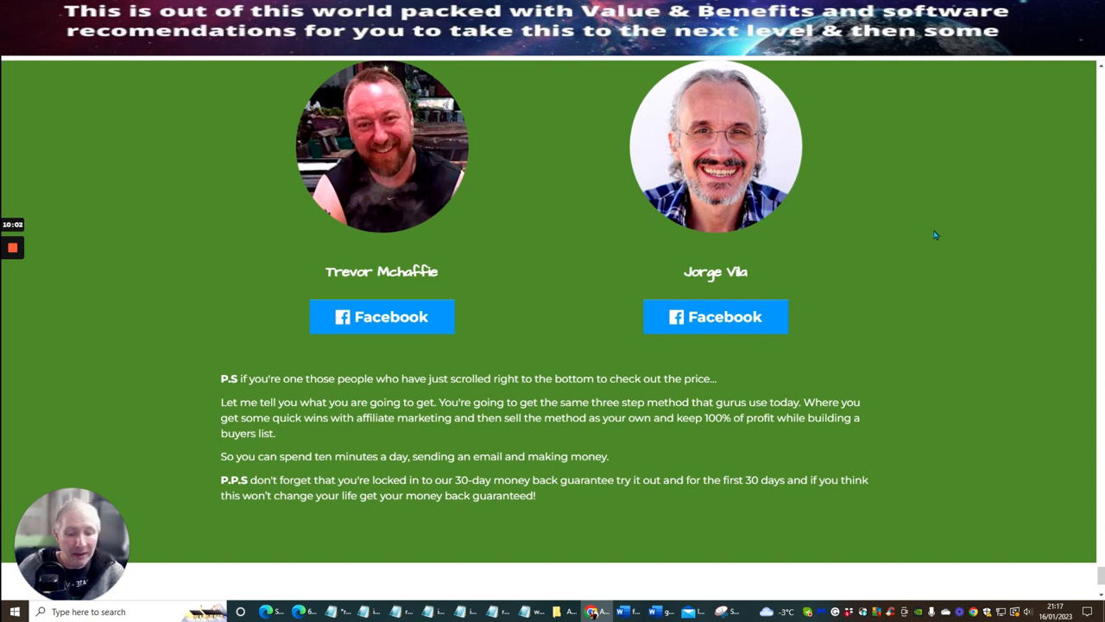
mouse_move(898, 222)
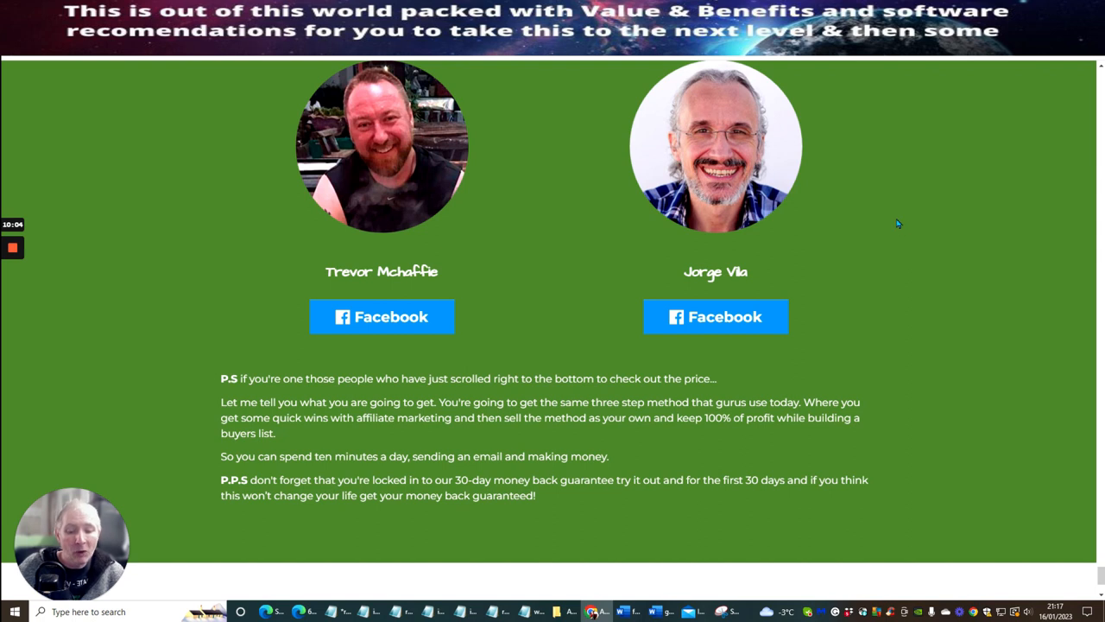
mouse_move(915, 210)
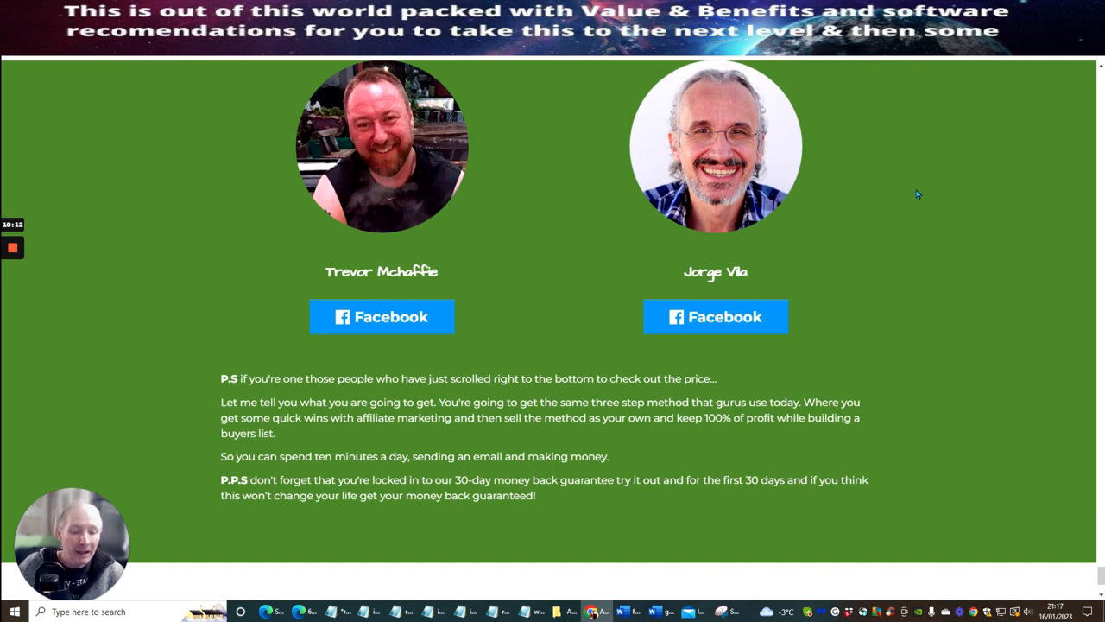
mouse_move(918, 162)
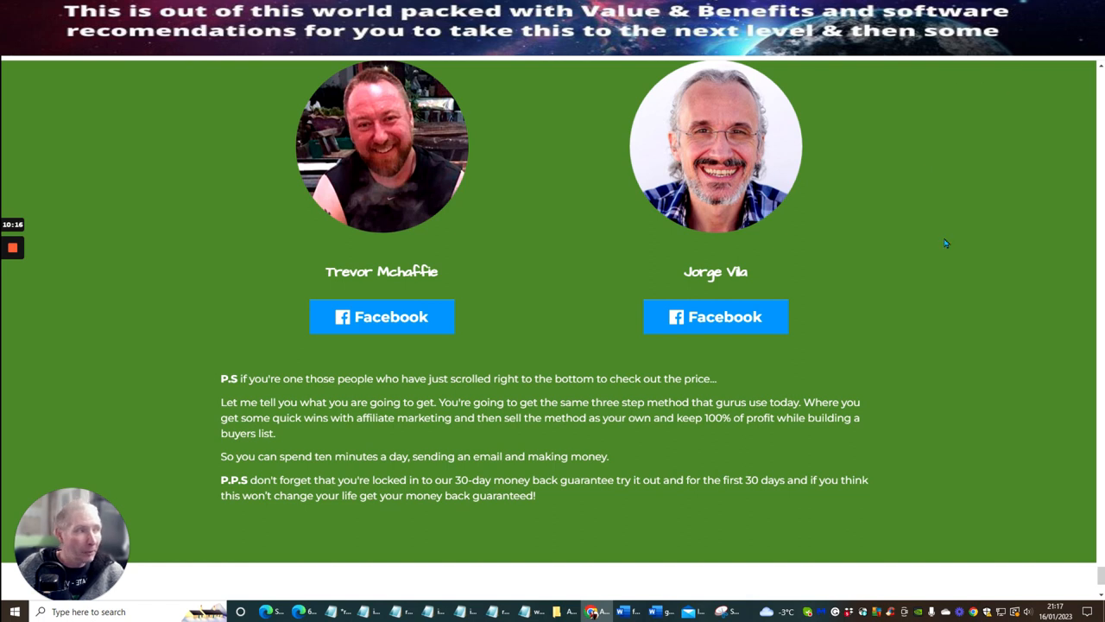
mouse_move(903, 276)
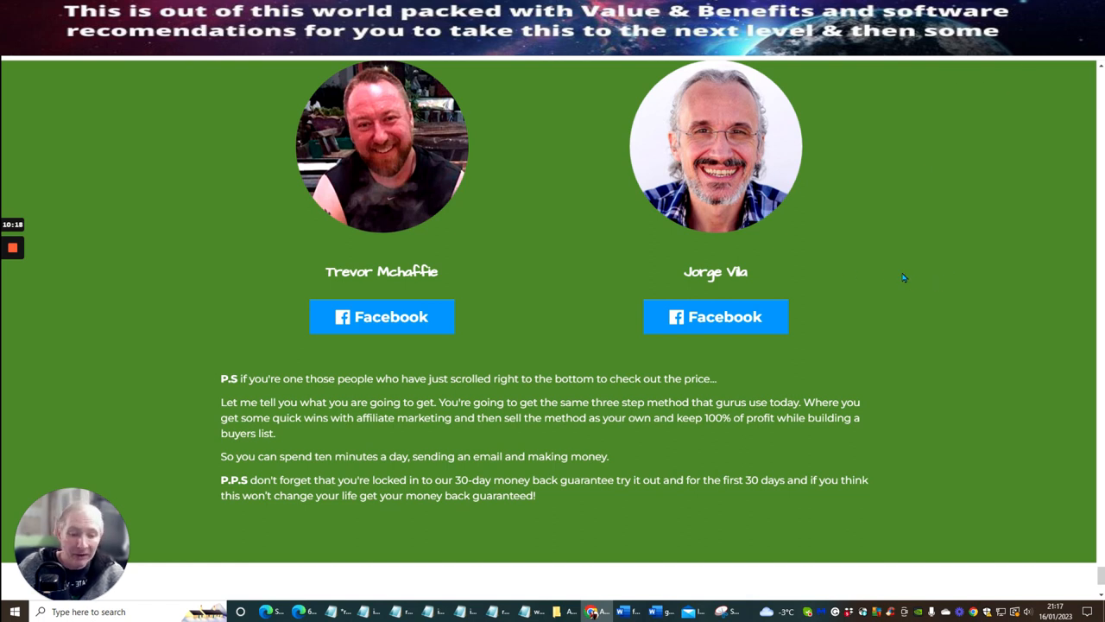
mouse_move(919, 269)
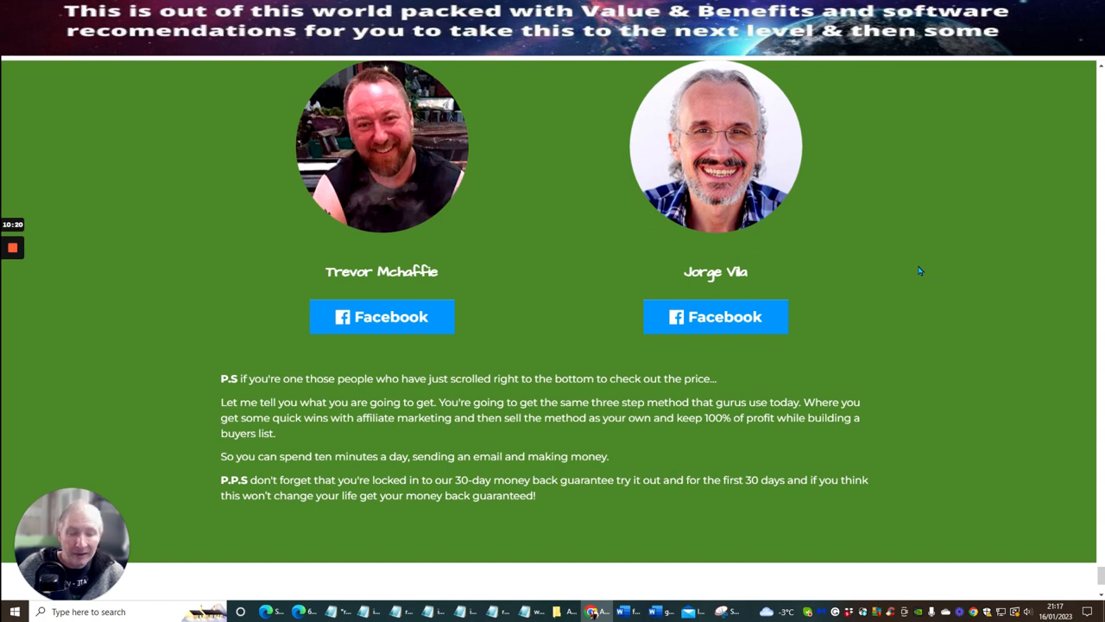